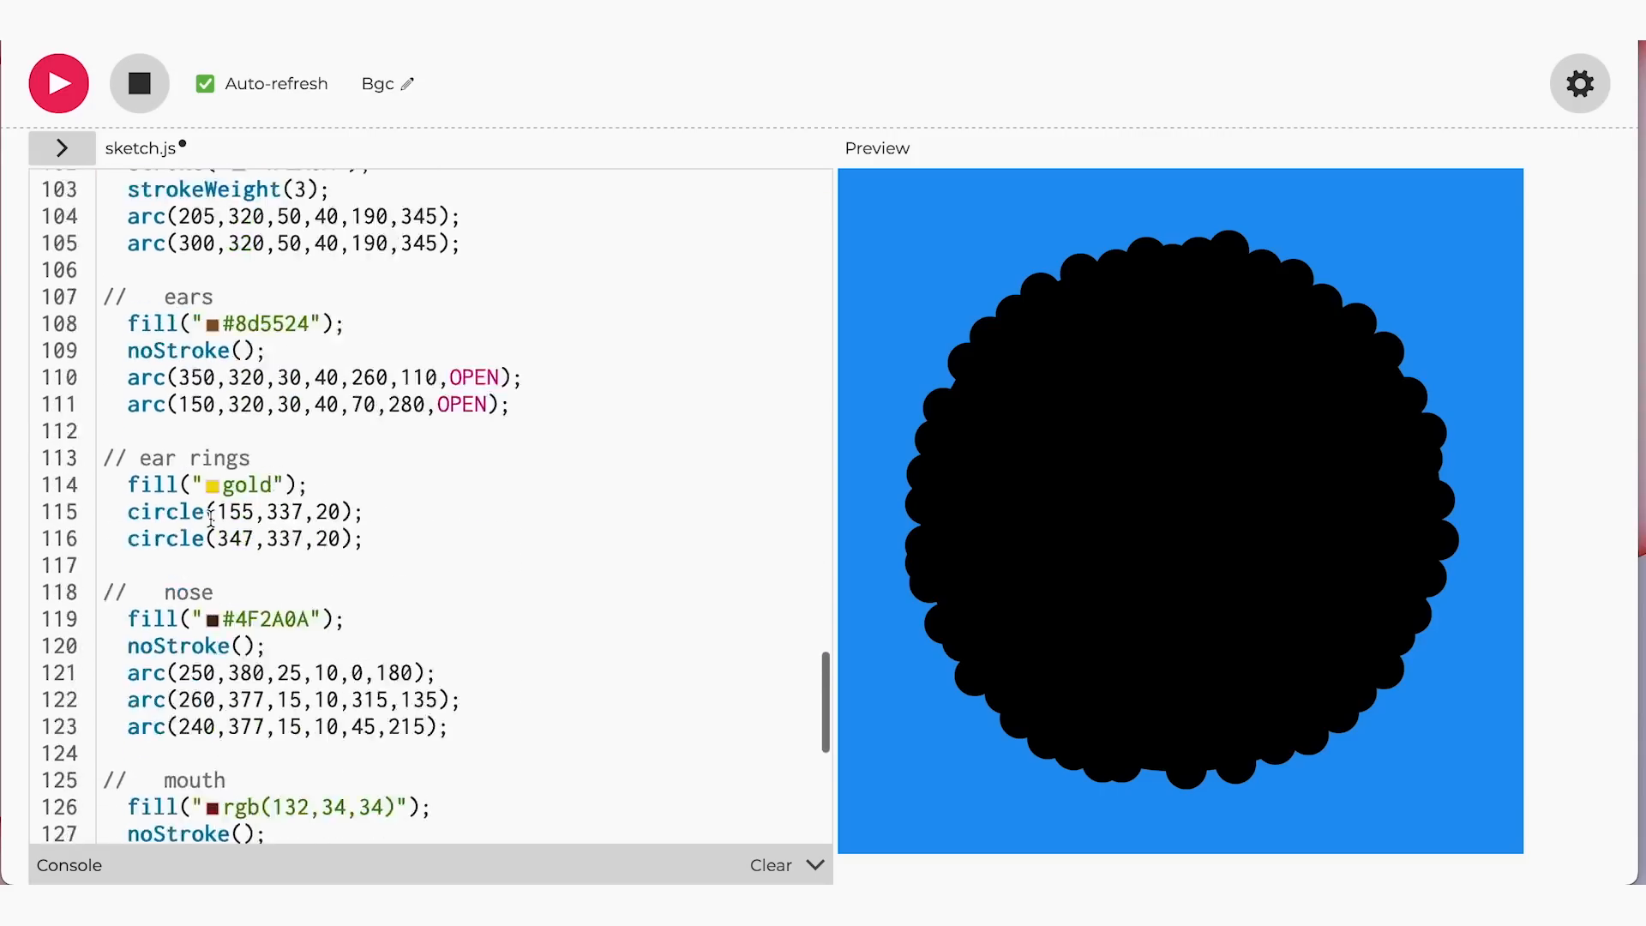
Add an empty drawFlowers() function after the face code, before mousePressed
{"action": "scroll", "scroll_direction": "down", "scroll_amount": 3}
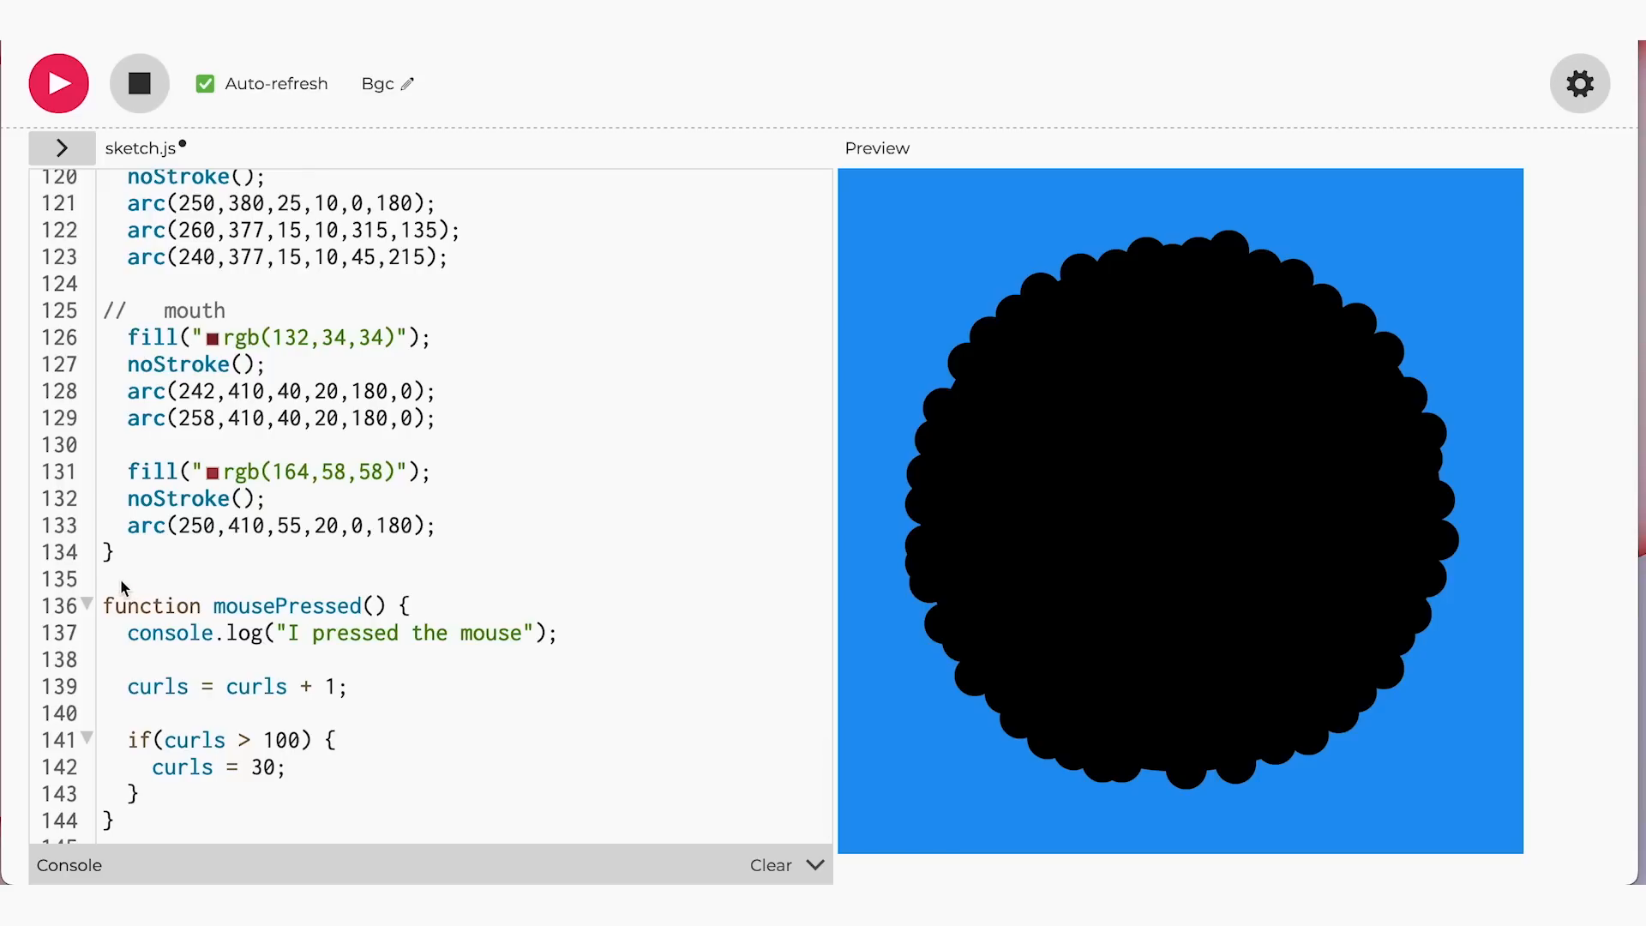
{"action": "type", "text": "function drawFlowers() {"}
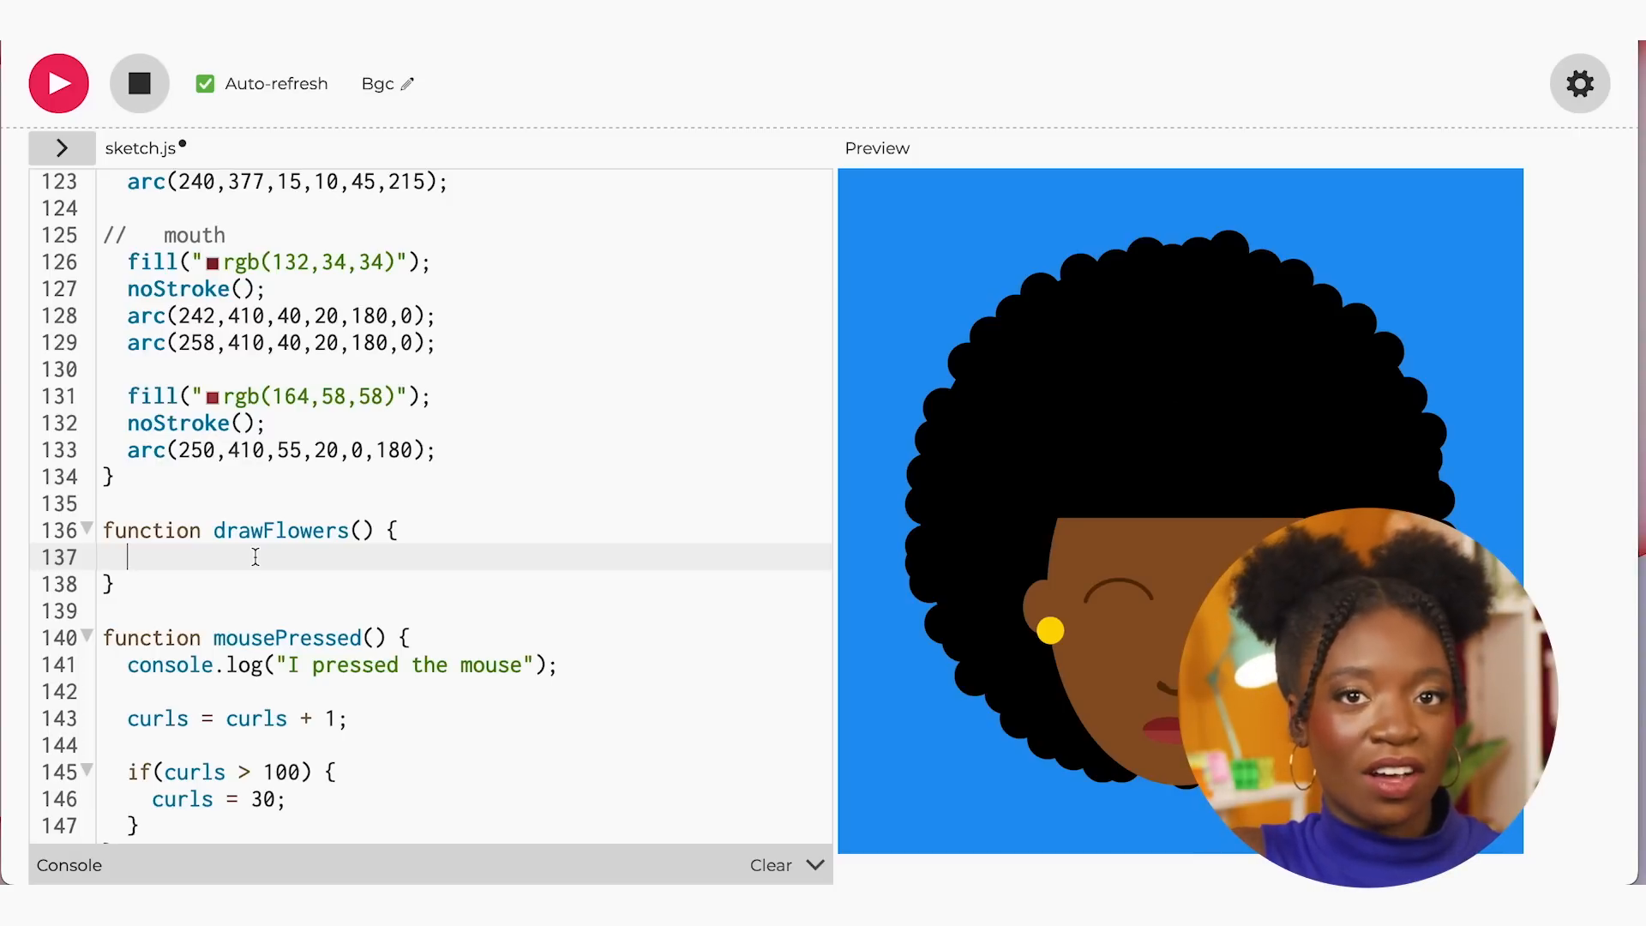
Draw five pink (#cb5382) petal circles of diameter 20 around point (110,130)
{"action": "type", "text": "fill(\"#cb5382\");"}
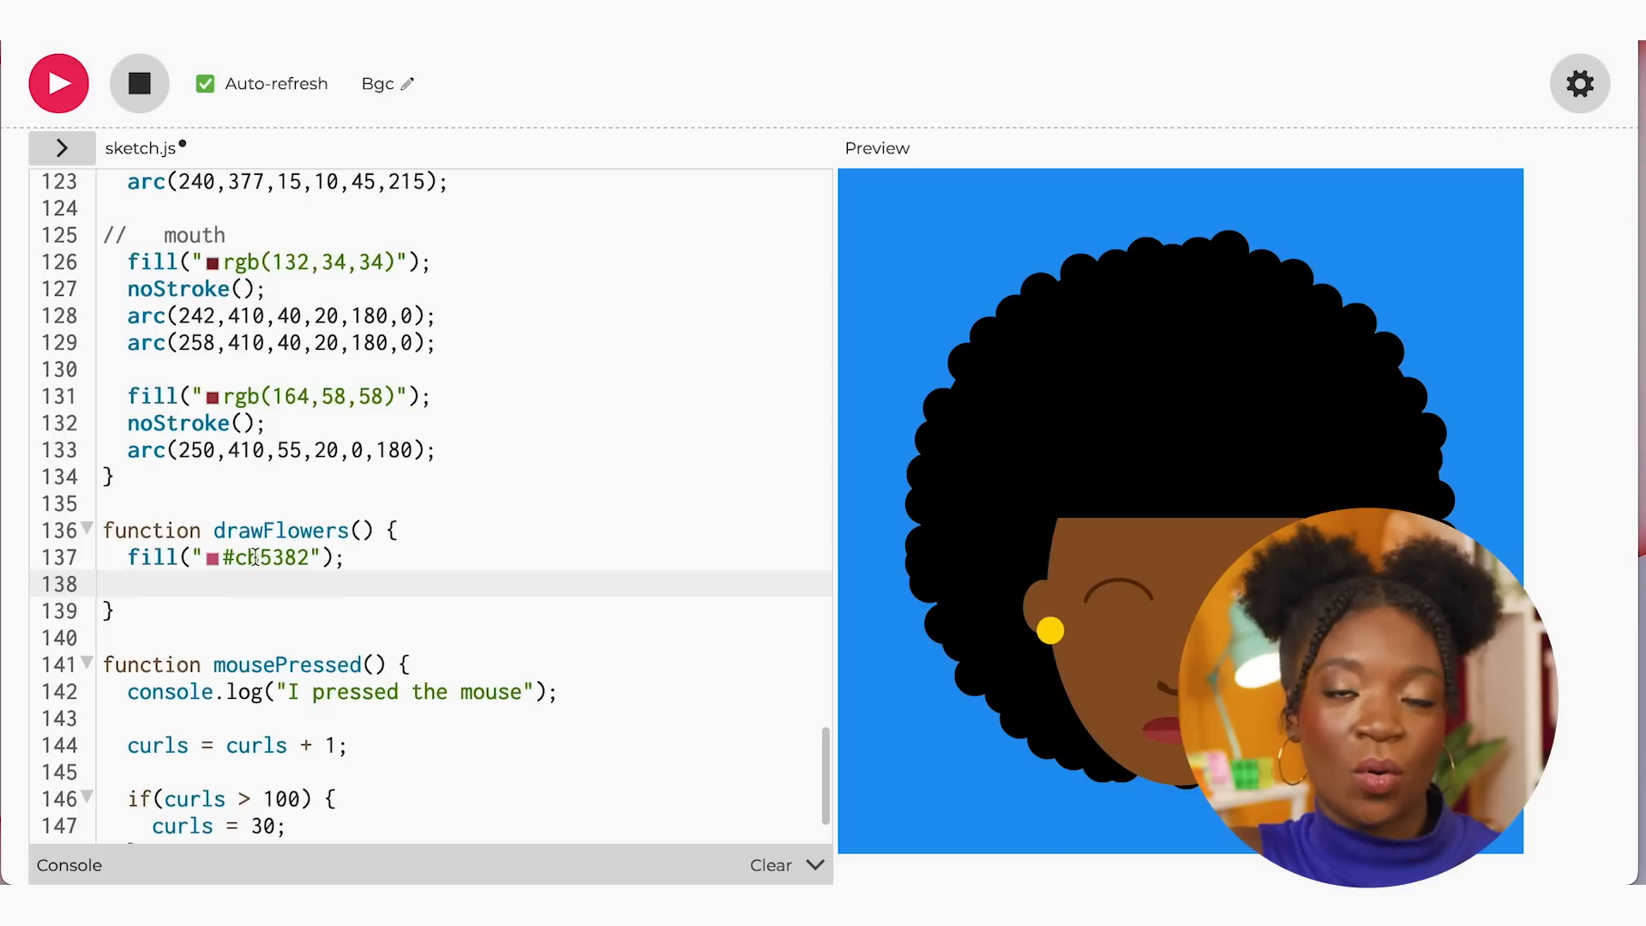
{"action": "type", "text": "circle(121,137,20);"}
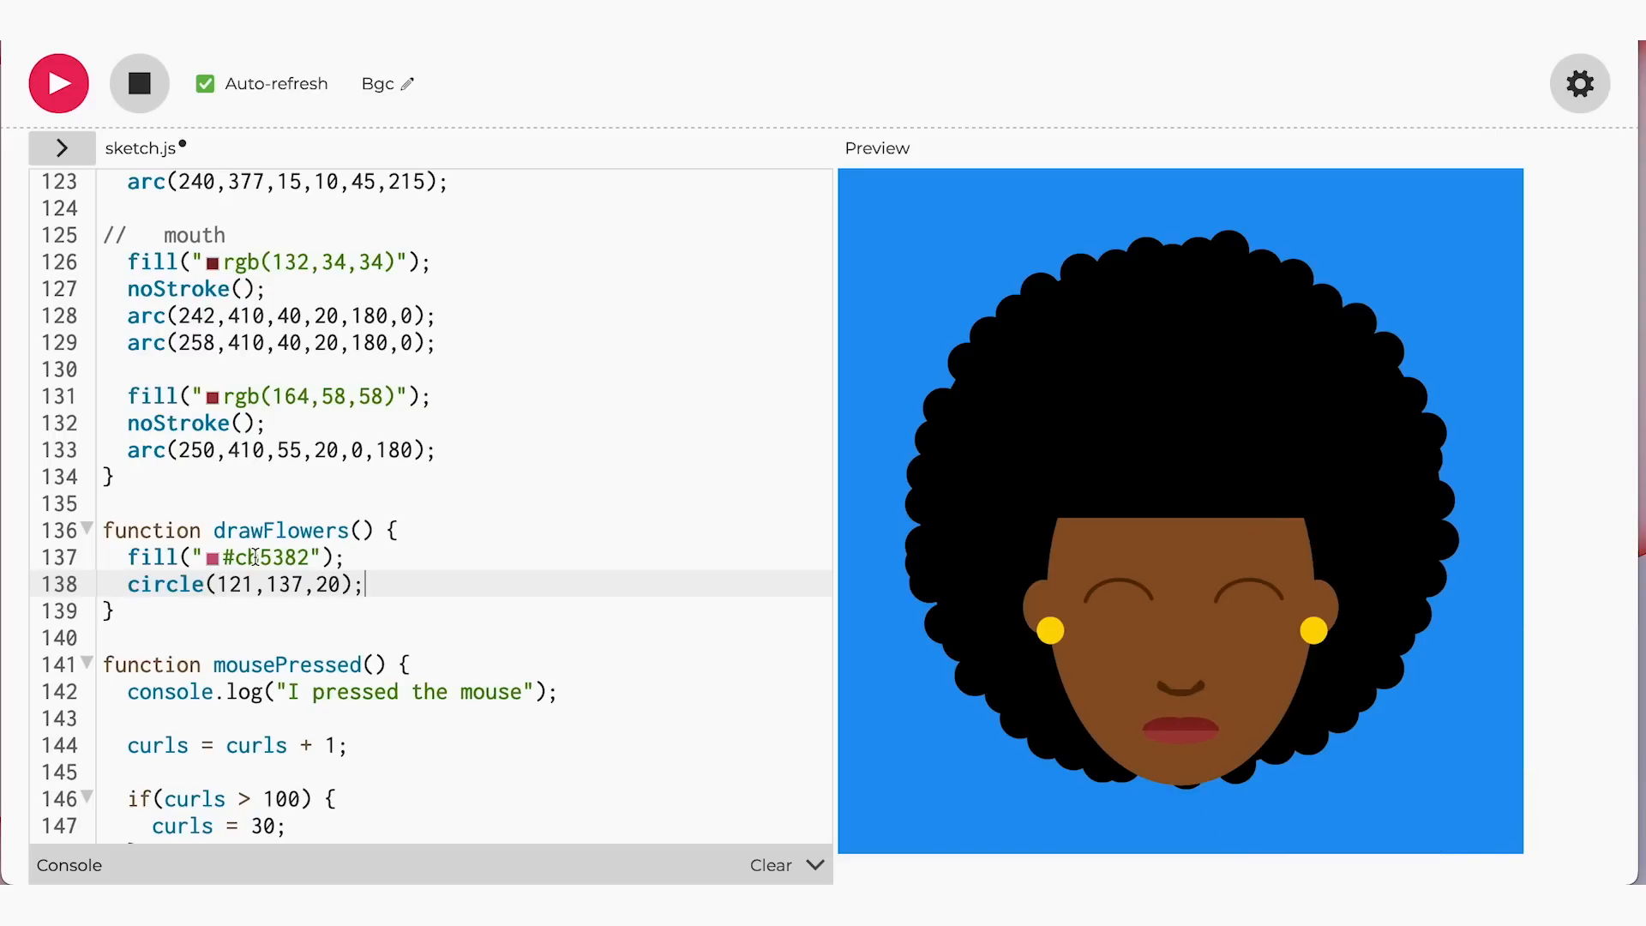
{"action": "type", "text": "circle(105,142)"}
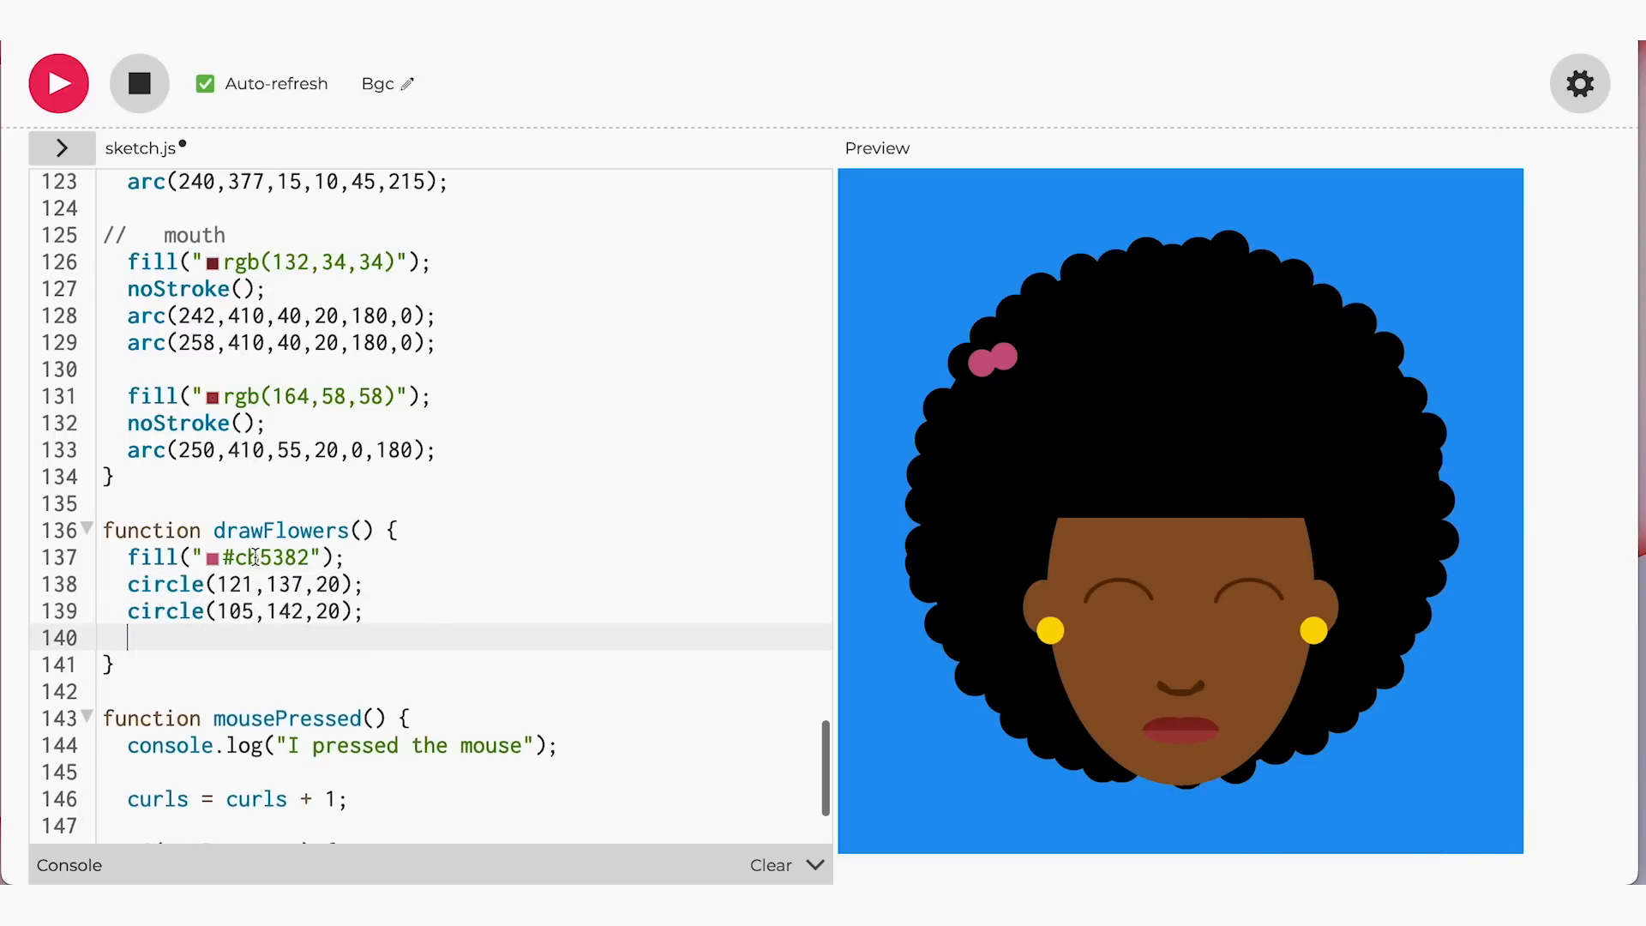
{"action": "type", "text": "circle(95,132)"}
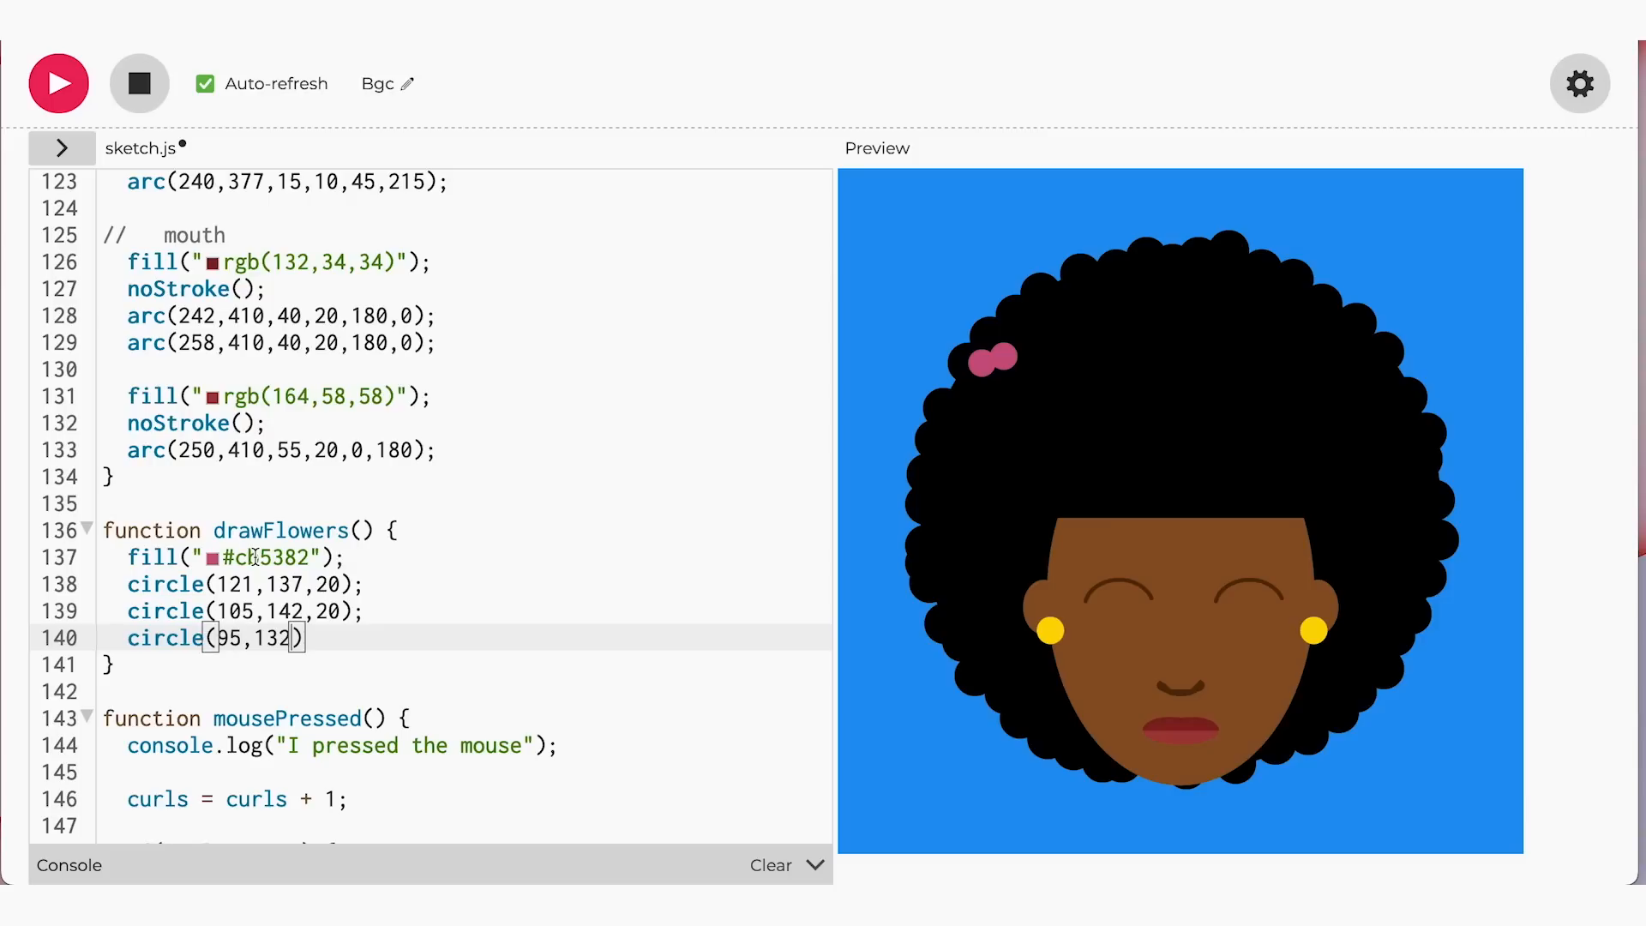
{"action": "type", "text": ",20);"}
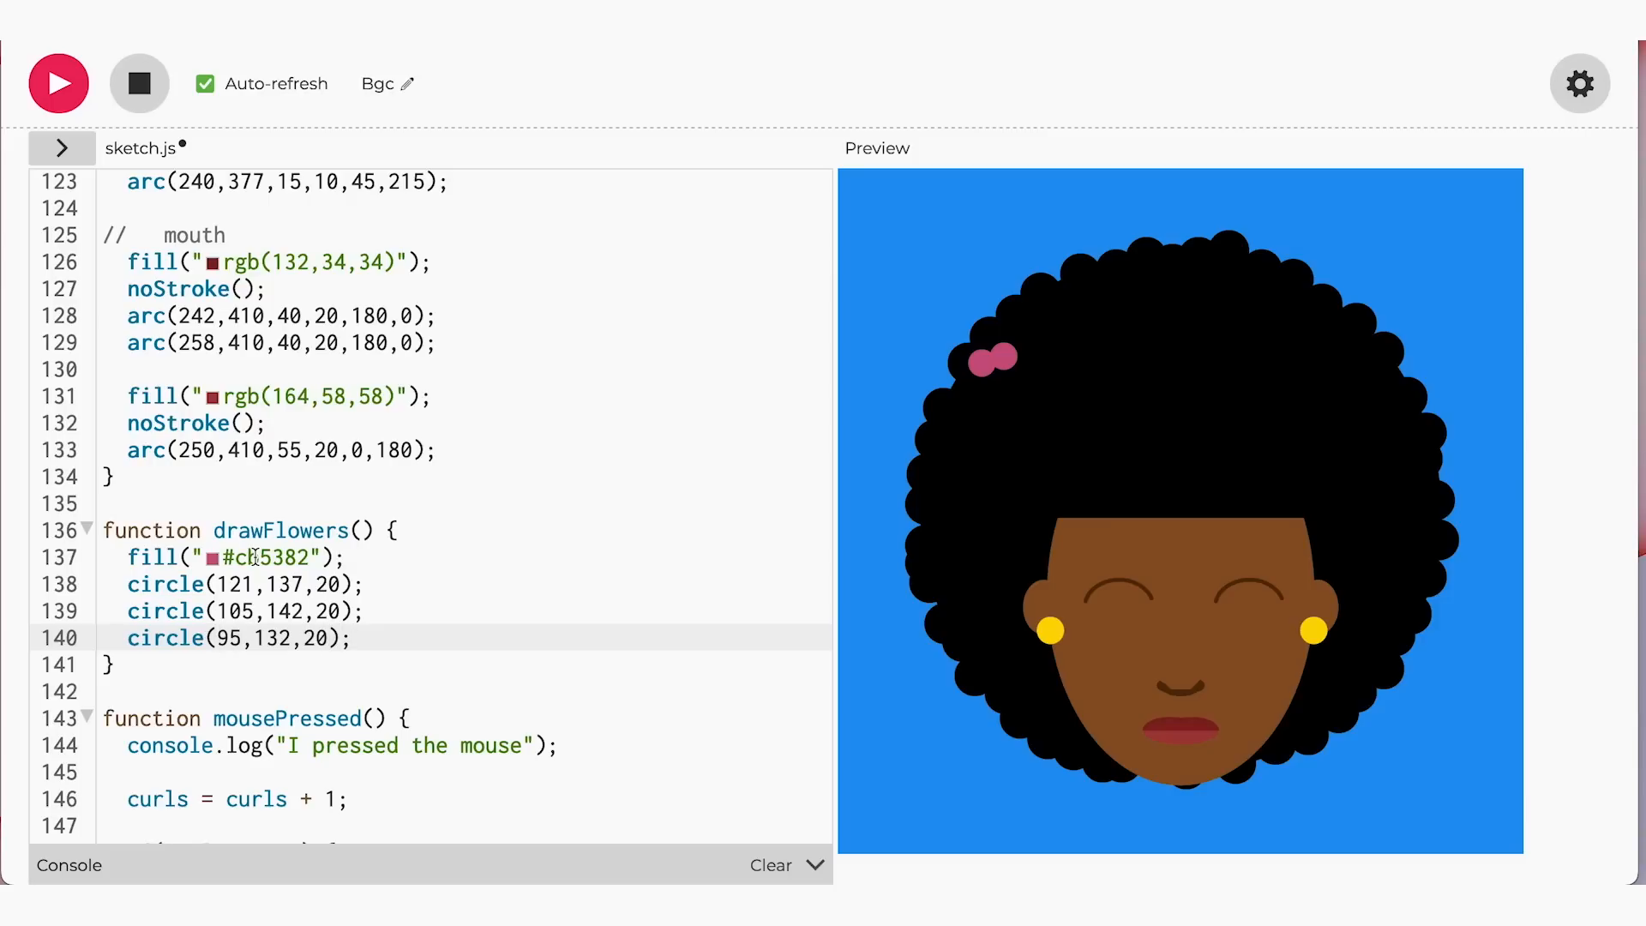
{"action": "type", "text": "circle(103,117,20)"}
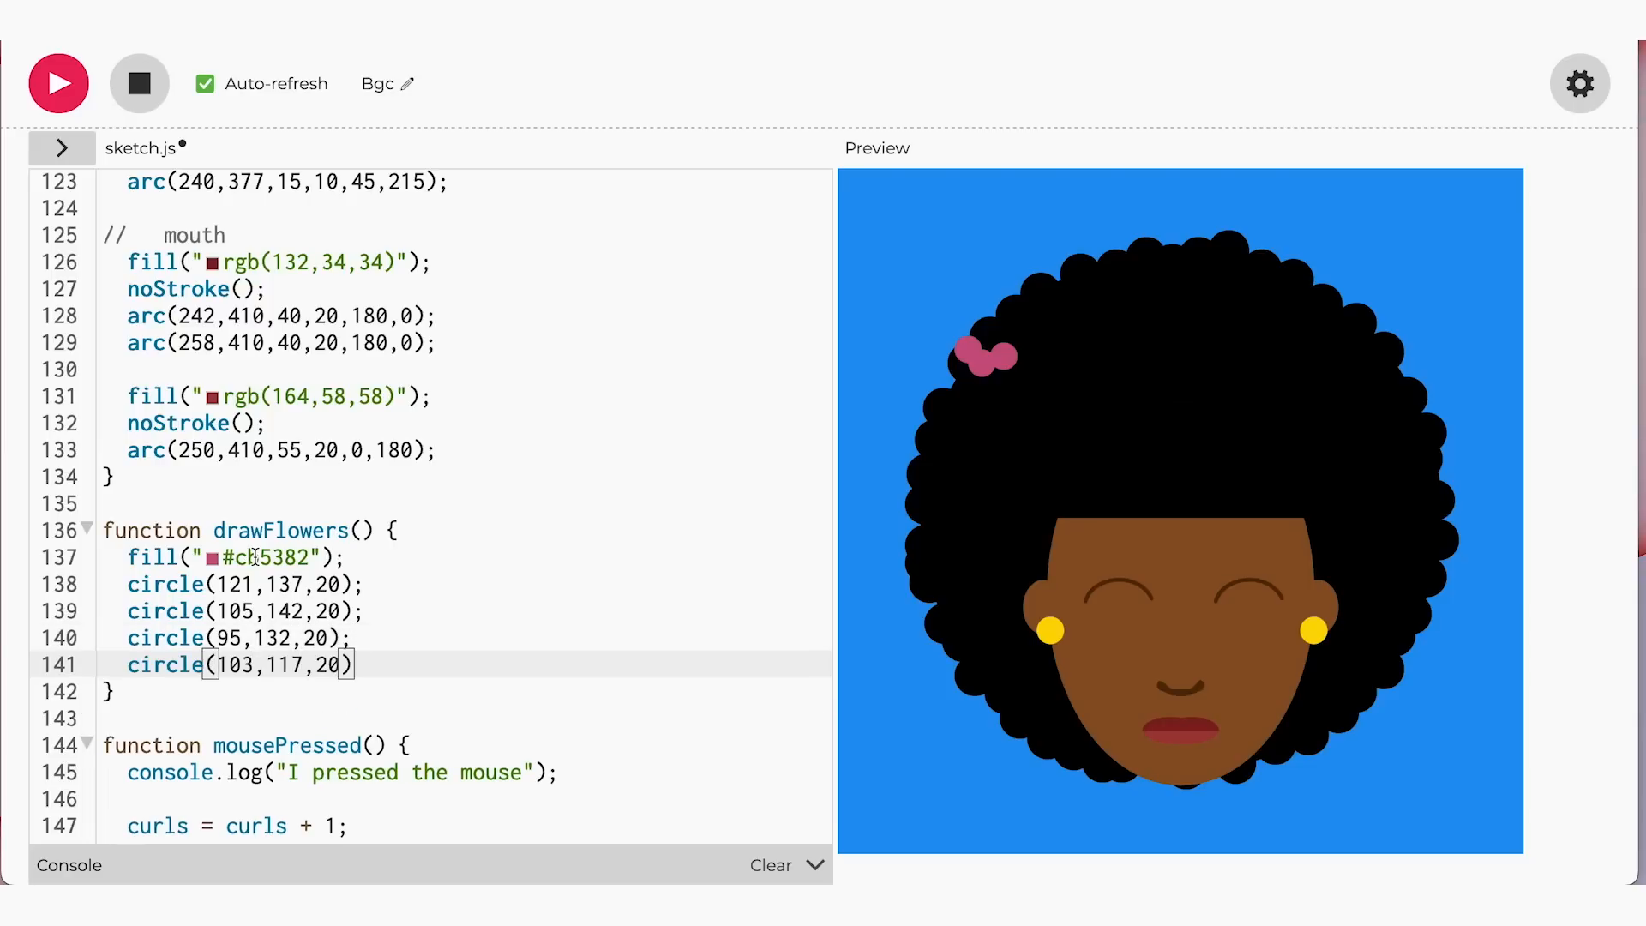
{"action": "type", "text": "circle(120,)"}
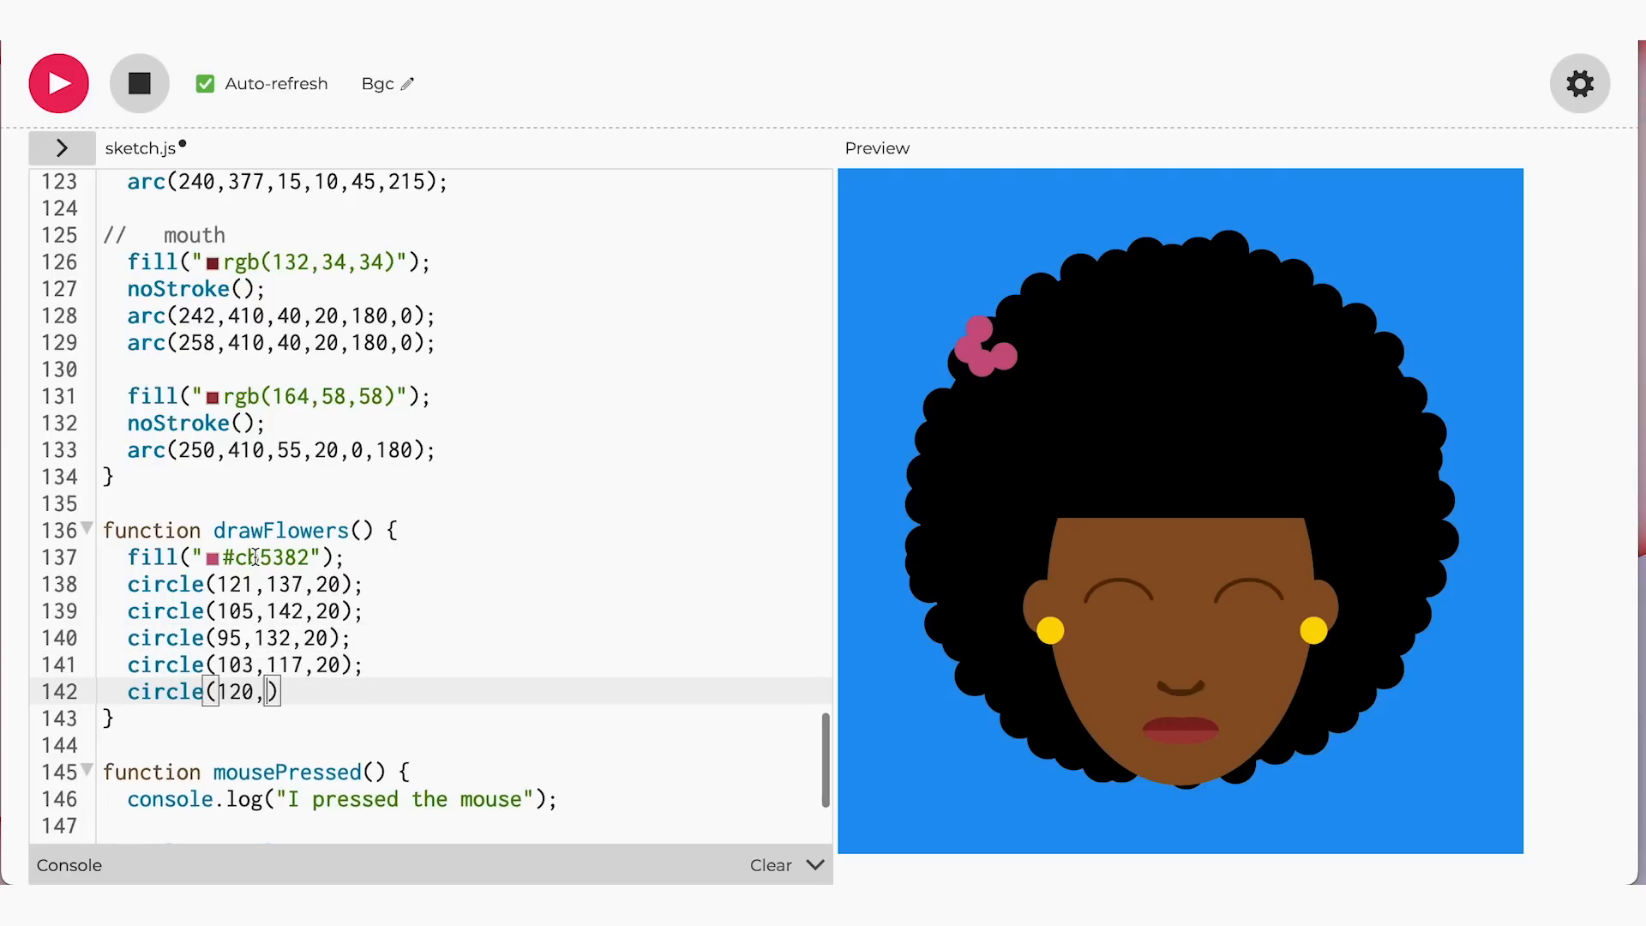
{"action": "type", "text": "122,20);"}
{"action": "type", "text": "circle("}
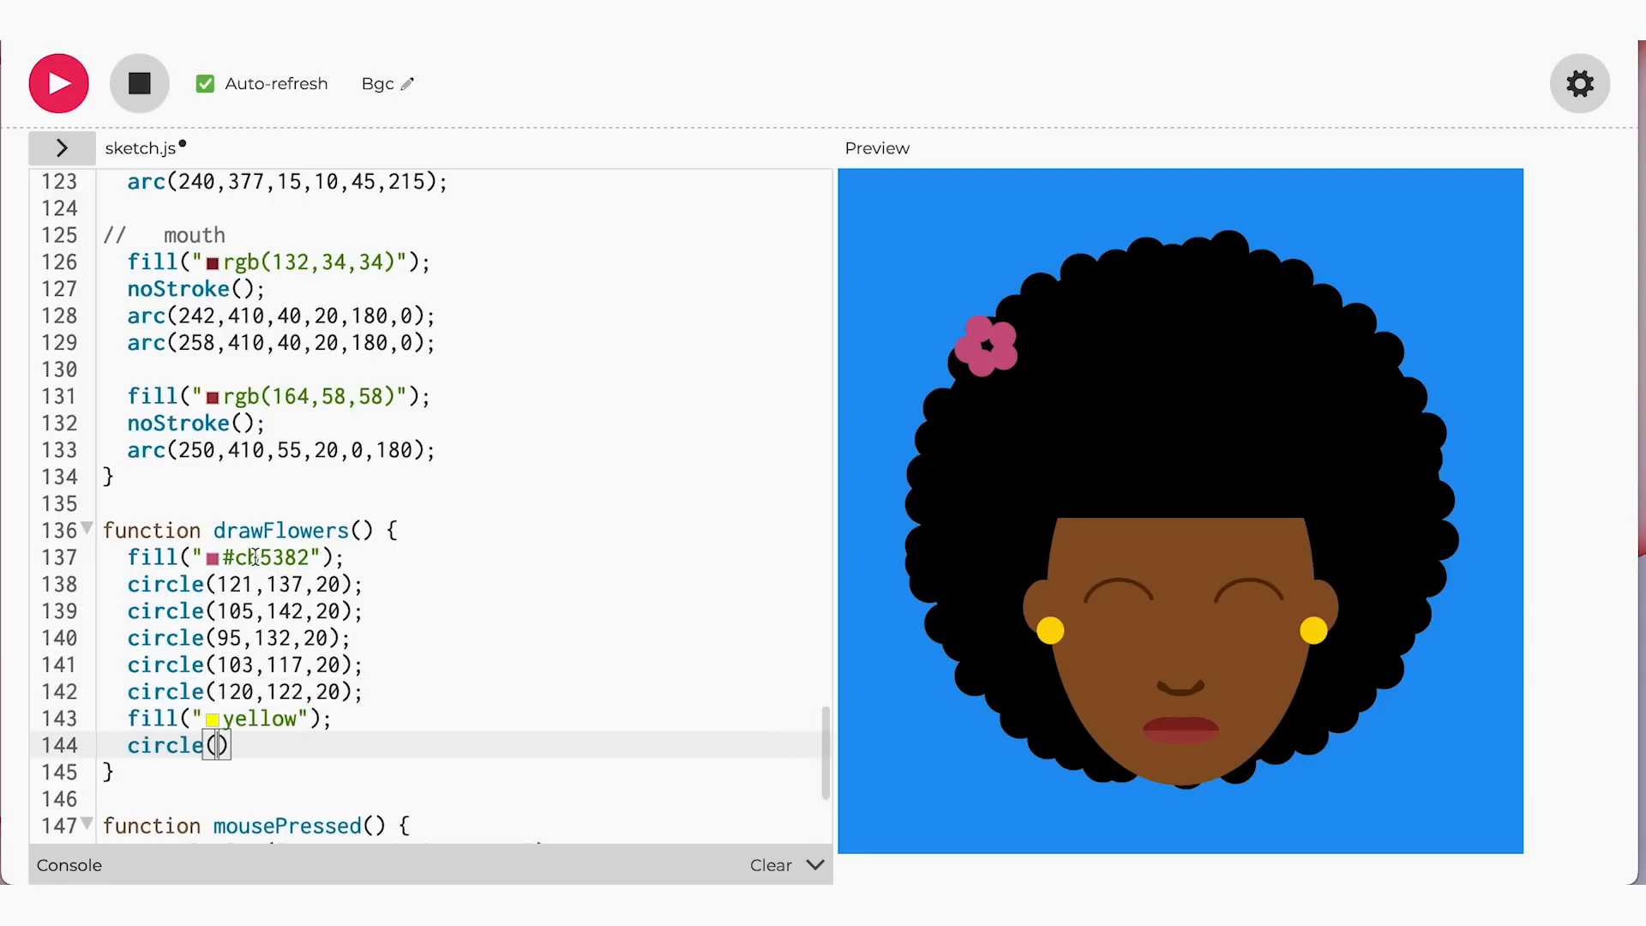
Add the yellow centre circle(110,130,20) to complete the flower
{"action": "type", "text": "110,130,20);"}
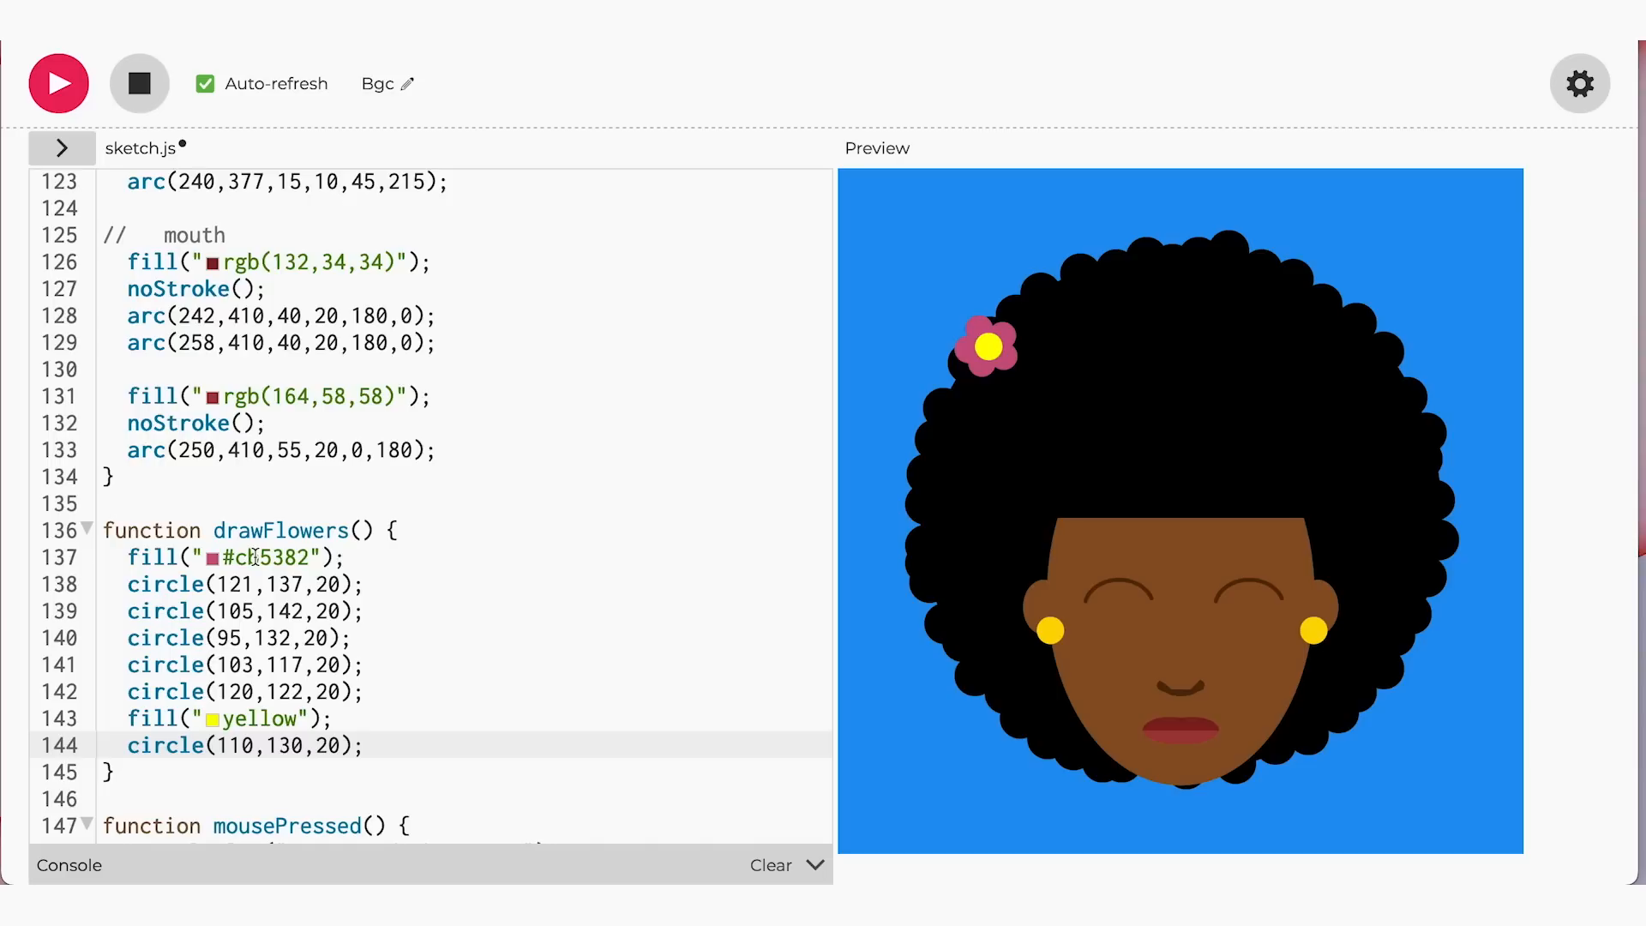
{"action": "left_click", "coordinate": [362, 745]}
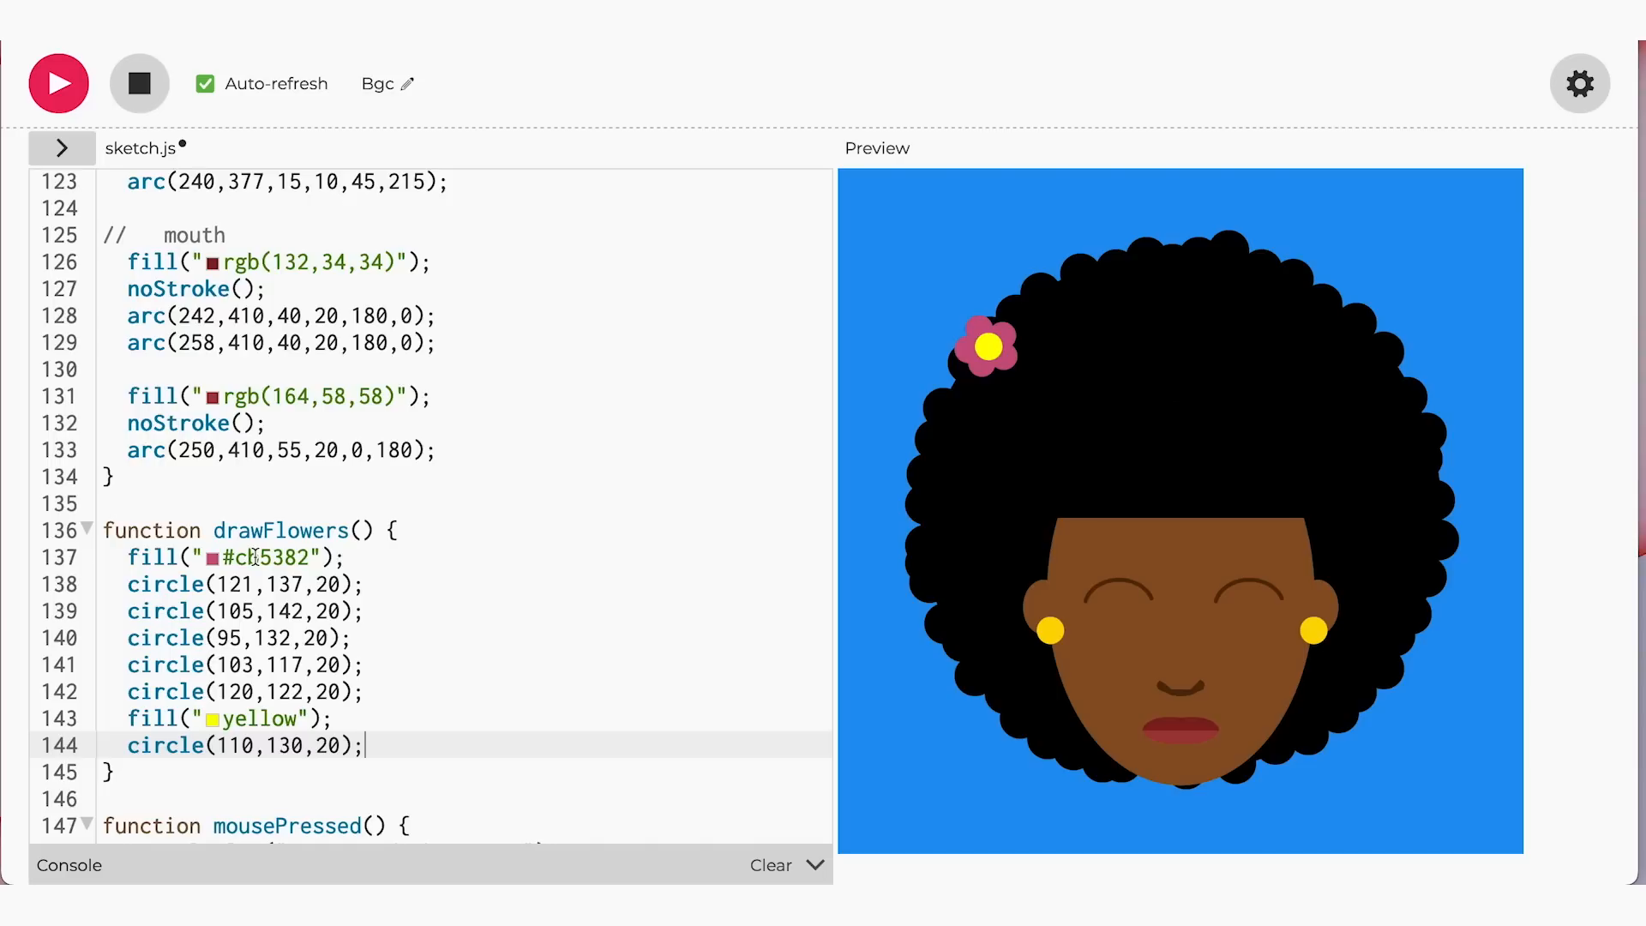
{"action": "left_click", "coordinate": [204, 84]}
{"action": "type", "text": "for(let "}
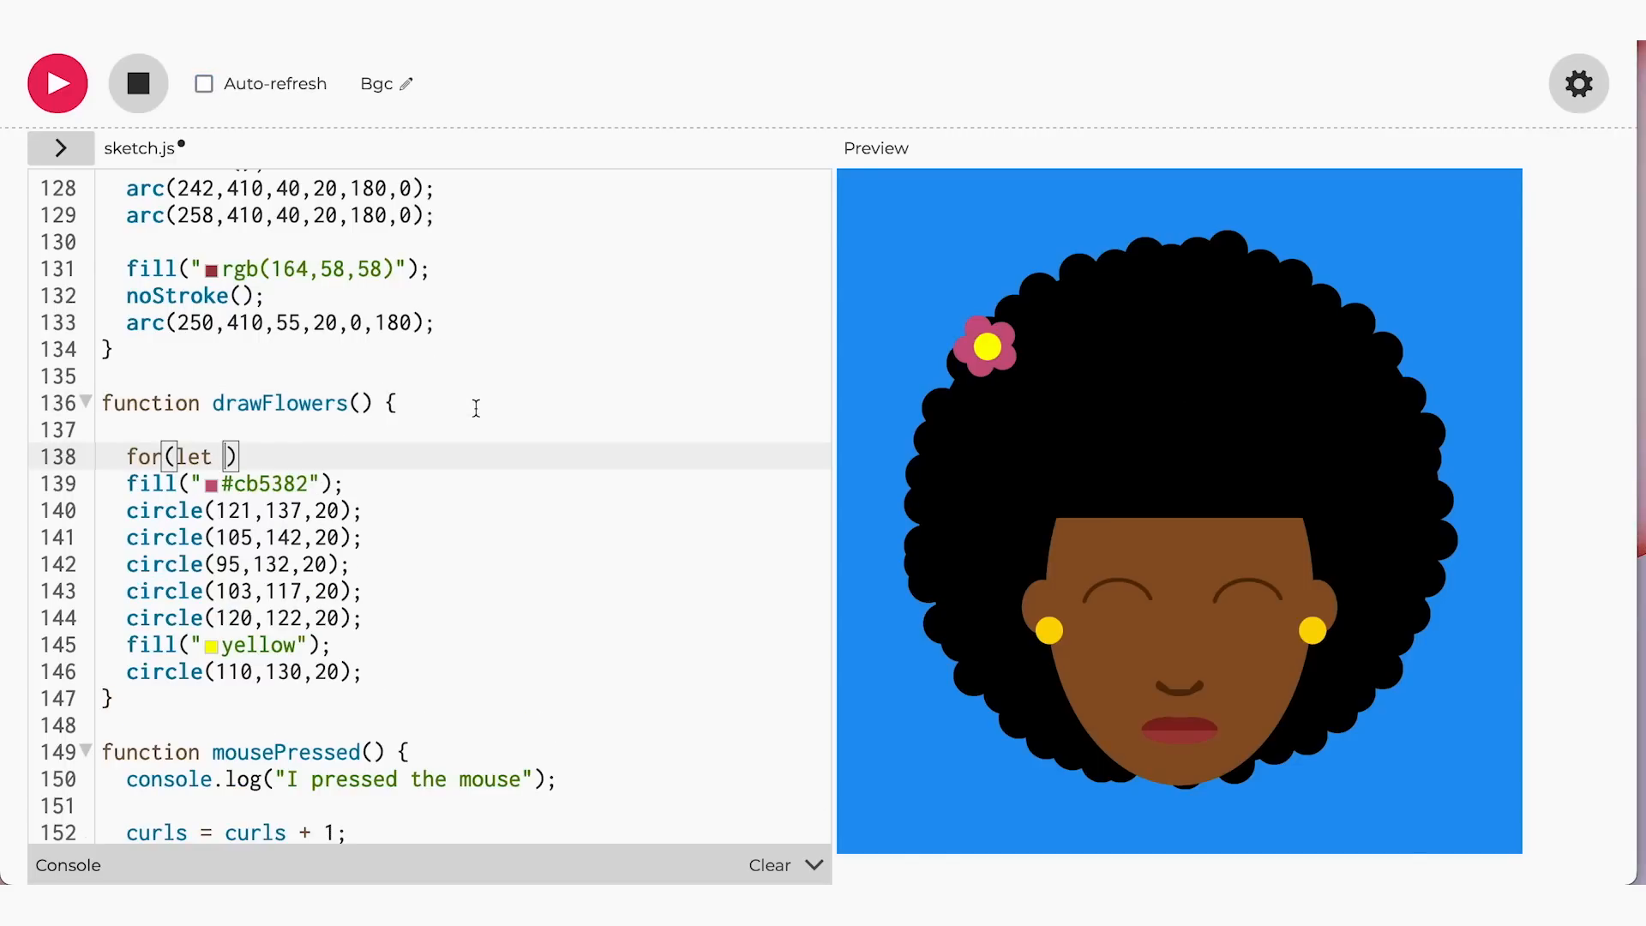
Wrap the flower in for(let x=110; x<=420; x+=140) and re-check Auto-refresh
{"action": "type", "text": "x=110; x<"}
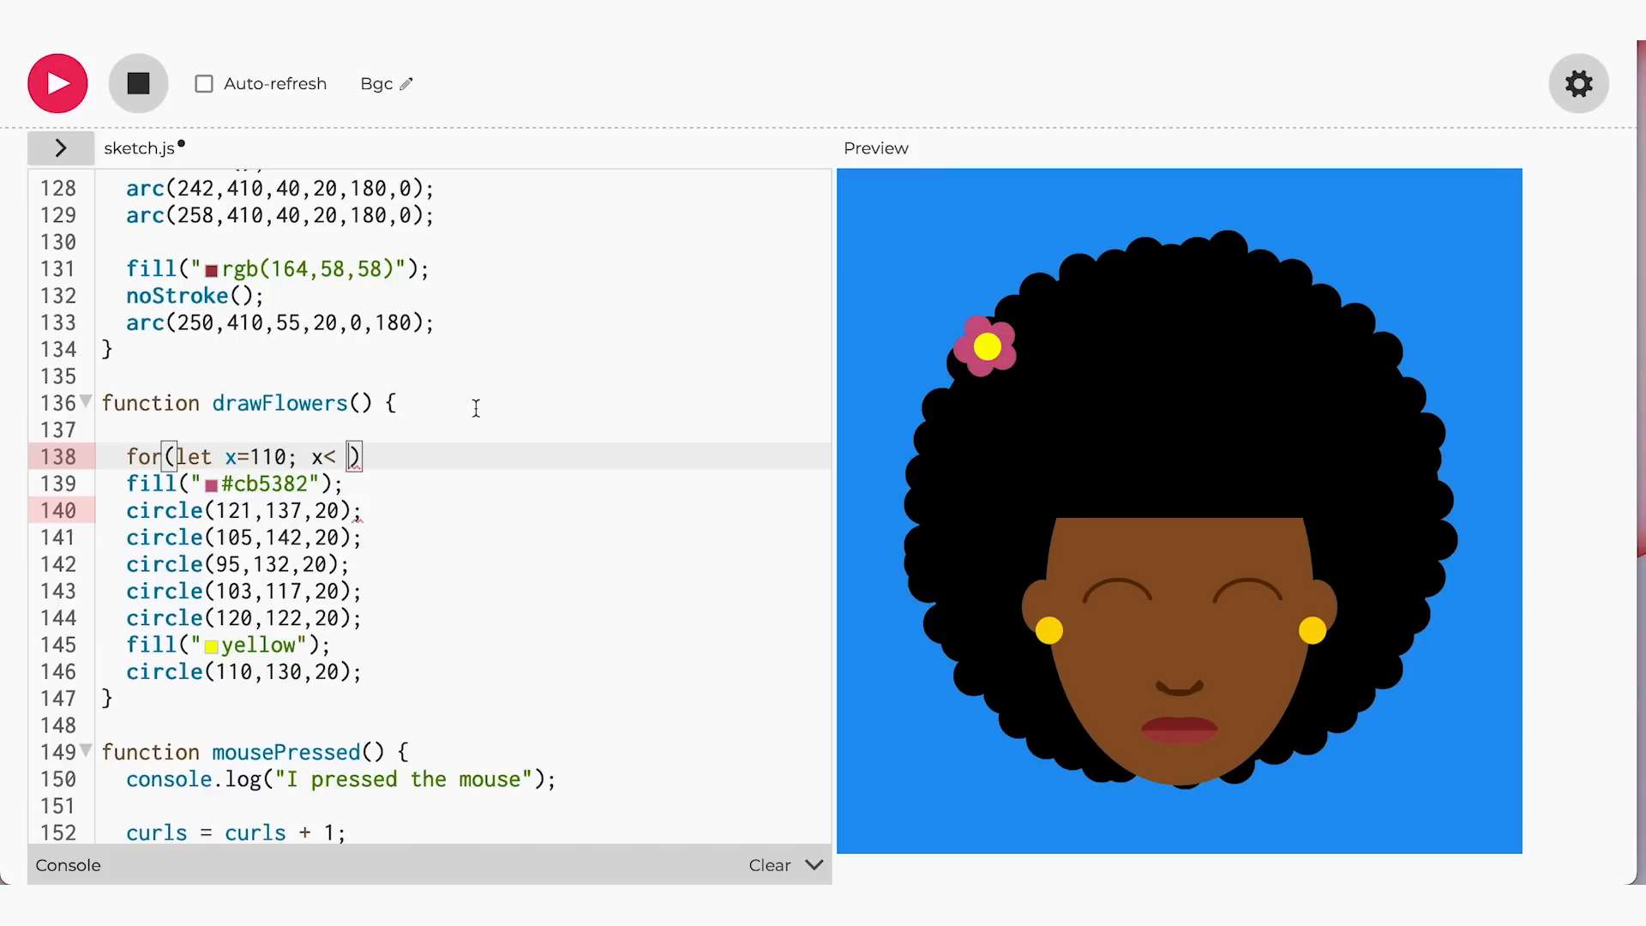
{"action": "type", "text": "=420;"}
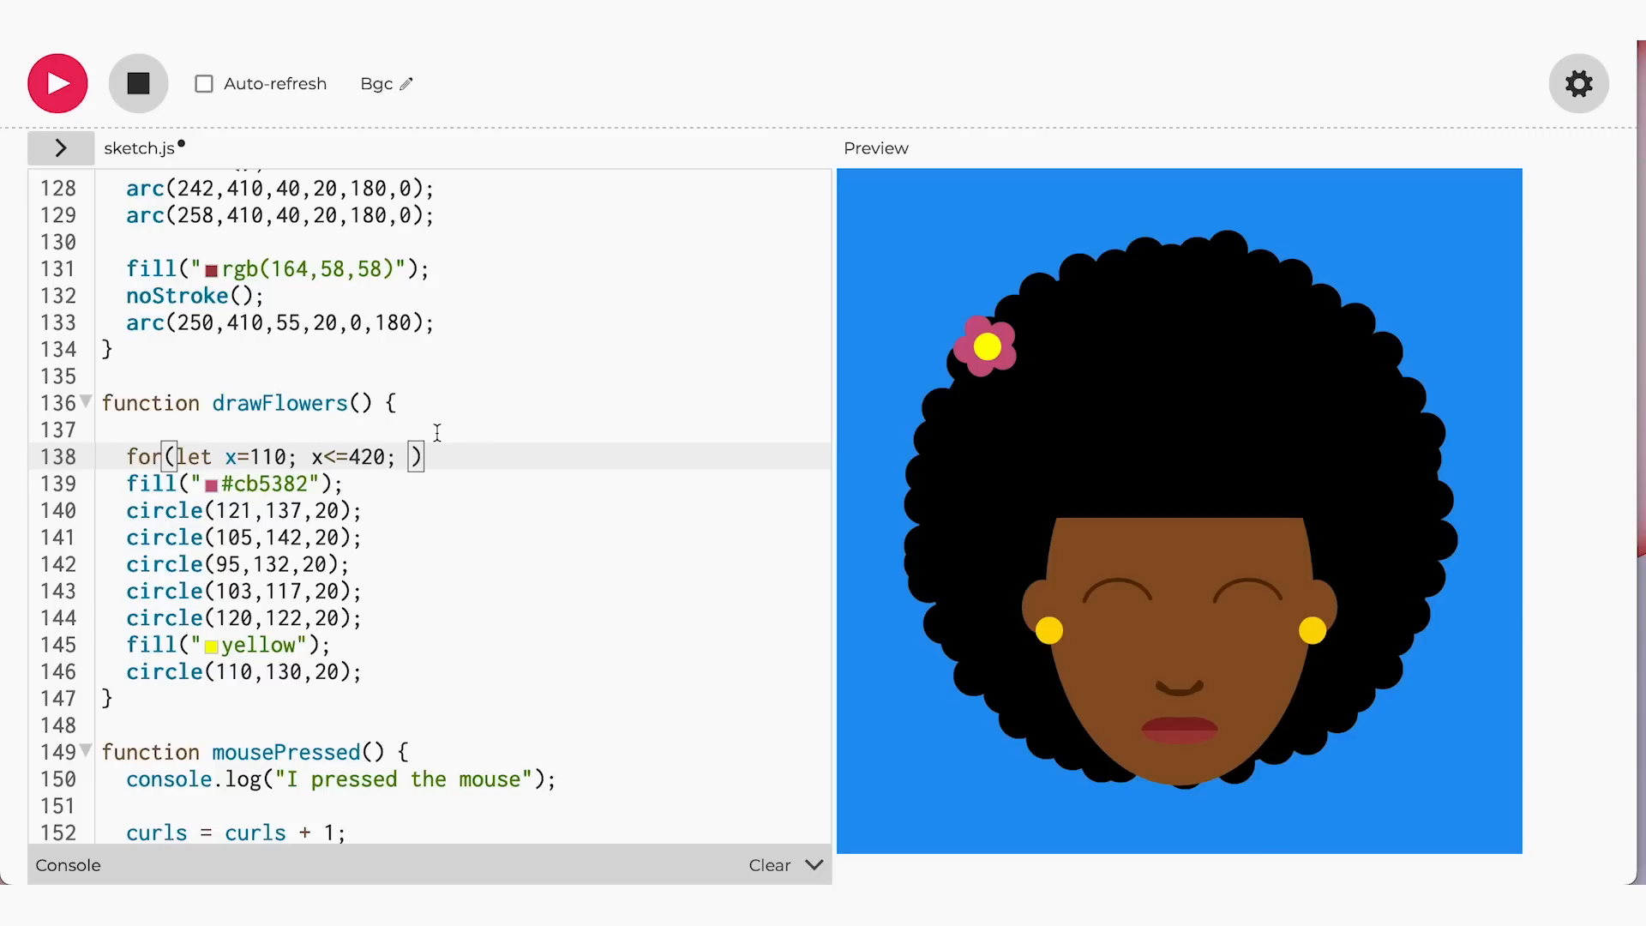
{"action": "type", "text": "x+=140"}
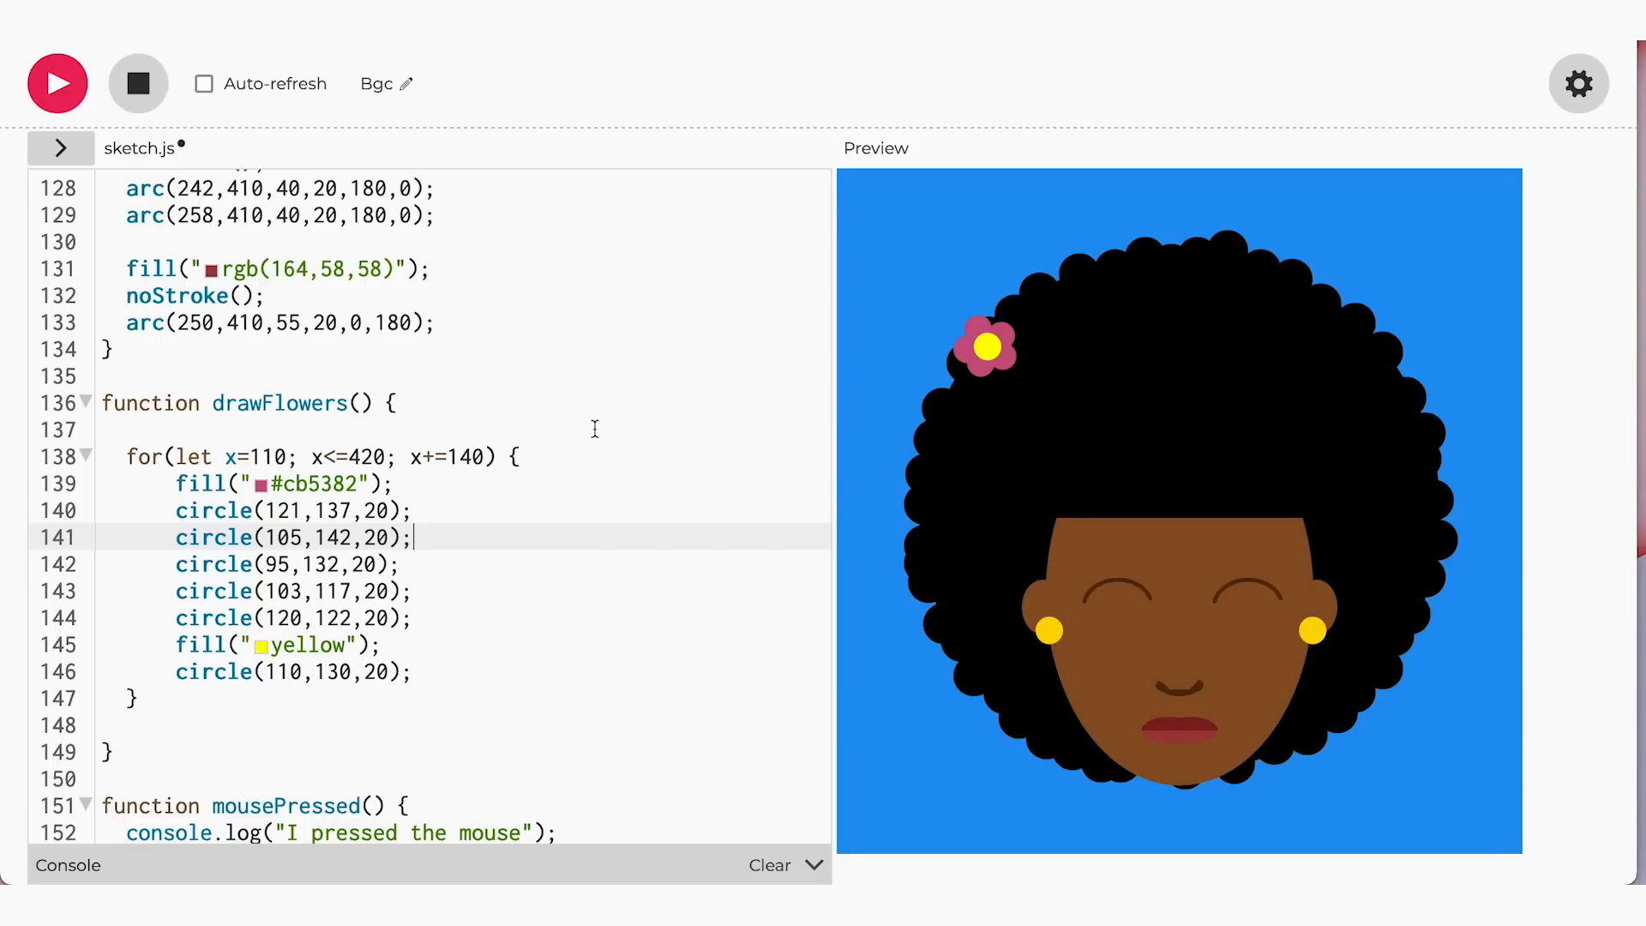
{"action": "left_click", "coordinate": [204, 84]}
{"action": "type", "text": "//      x = 110"}
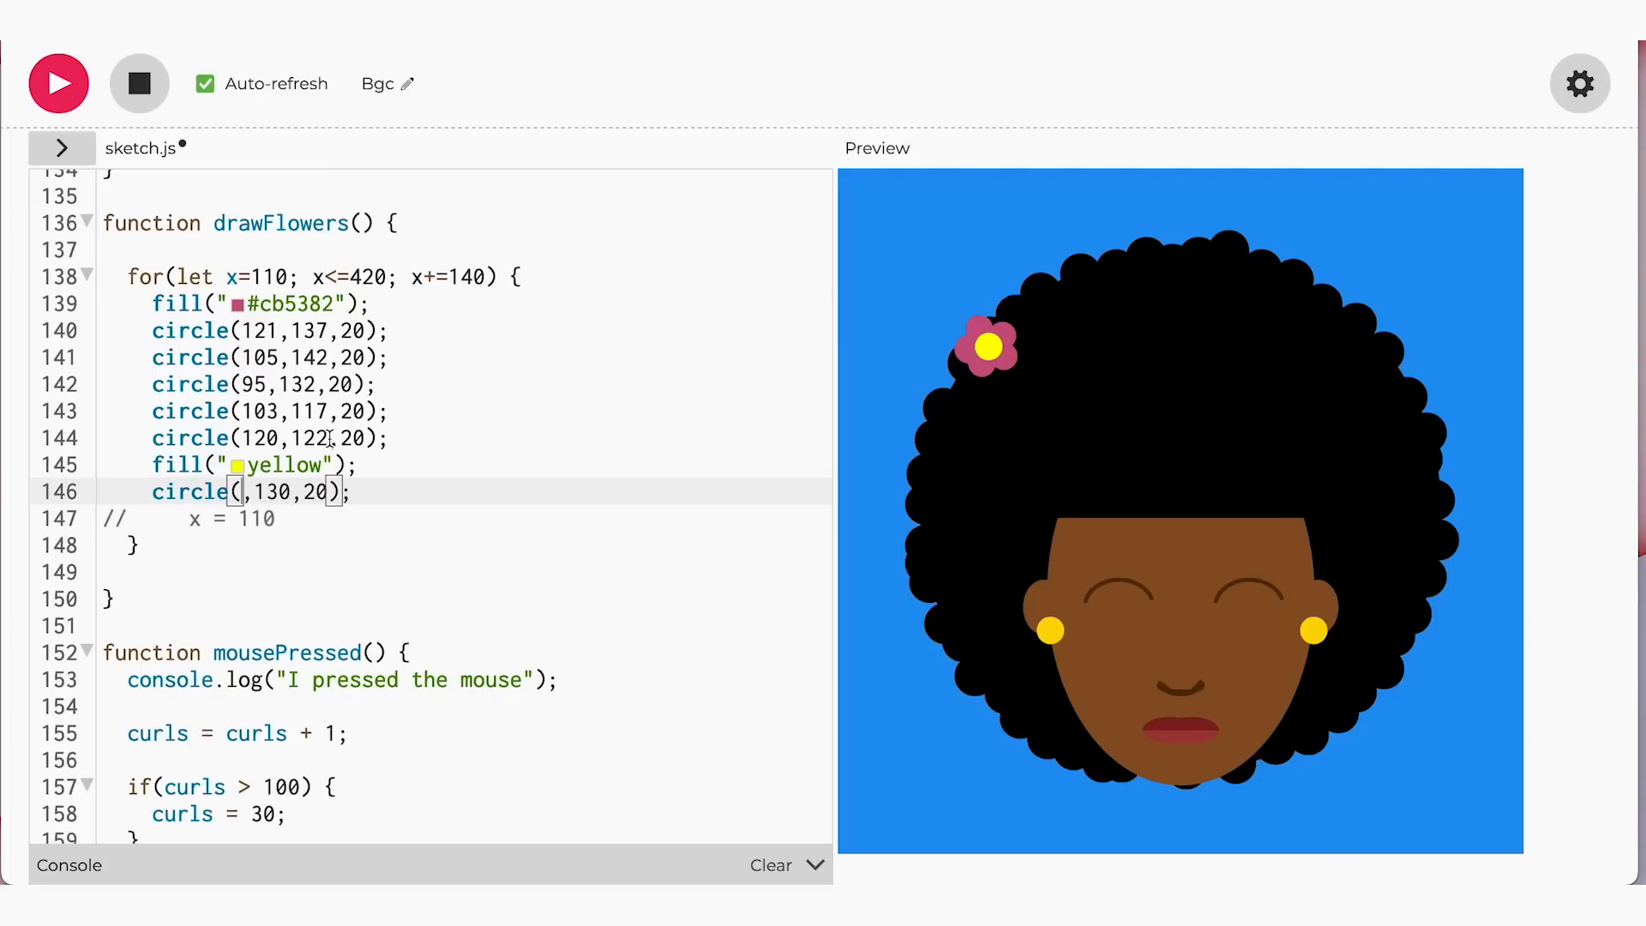
Make the yellow centre use x and start a note line below the first petal
{"action": "type", "text": "x"}
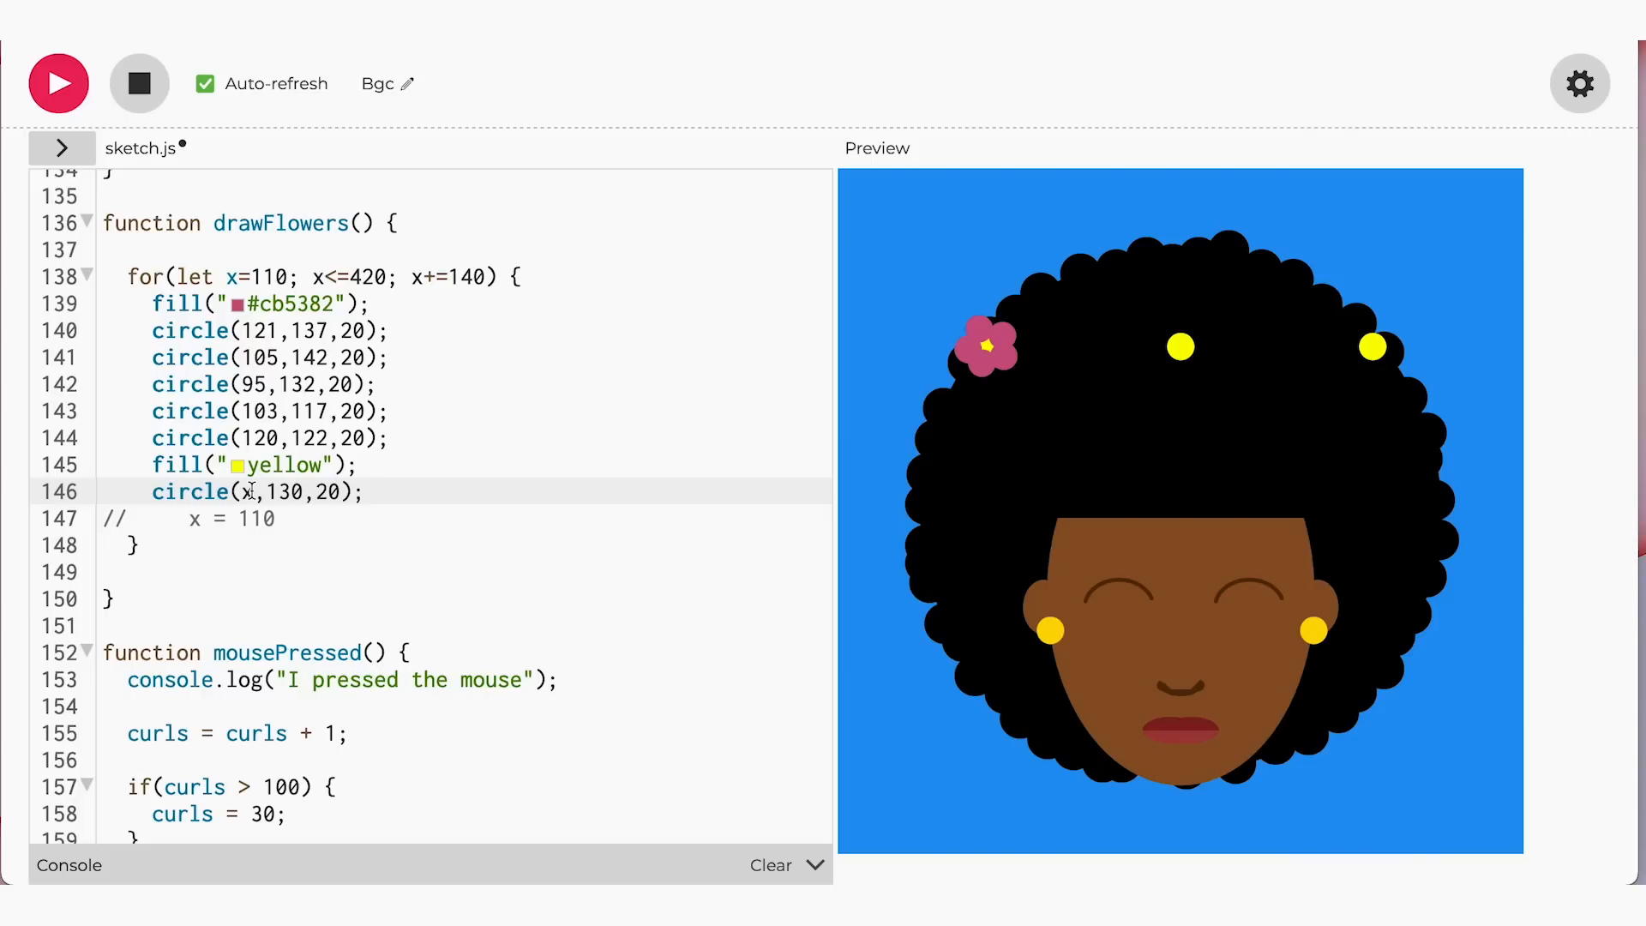
{"action": "mouse_move", "coordinate": [1138, 357]}
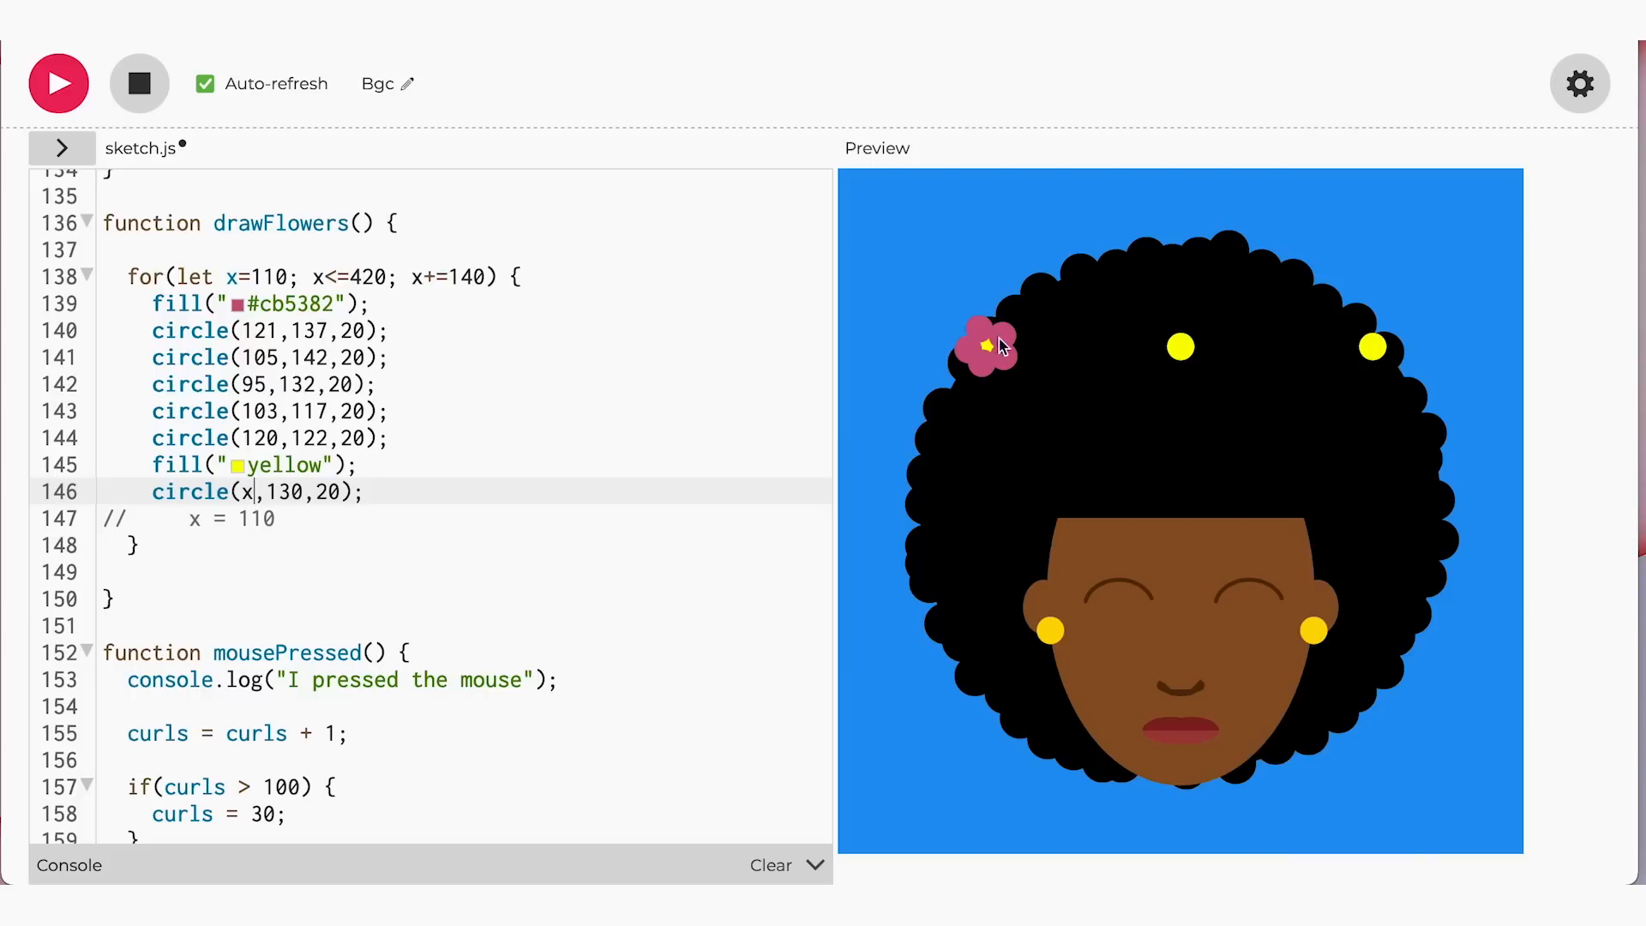
{"action": "mouse_move", "coordinate": [923, 362]}
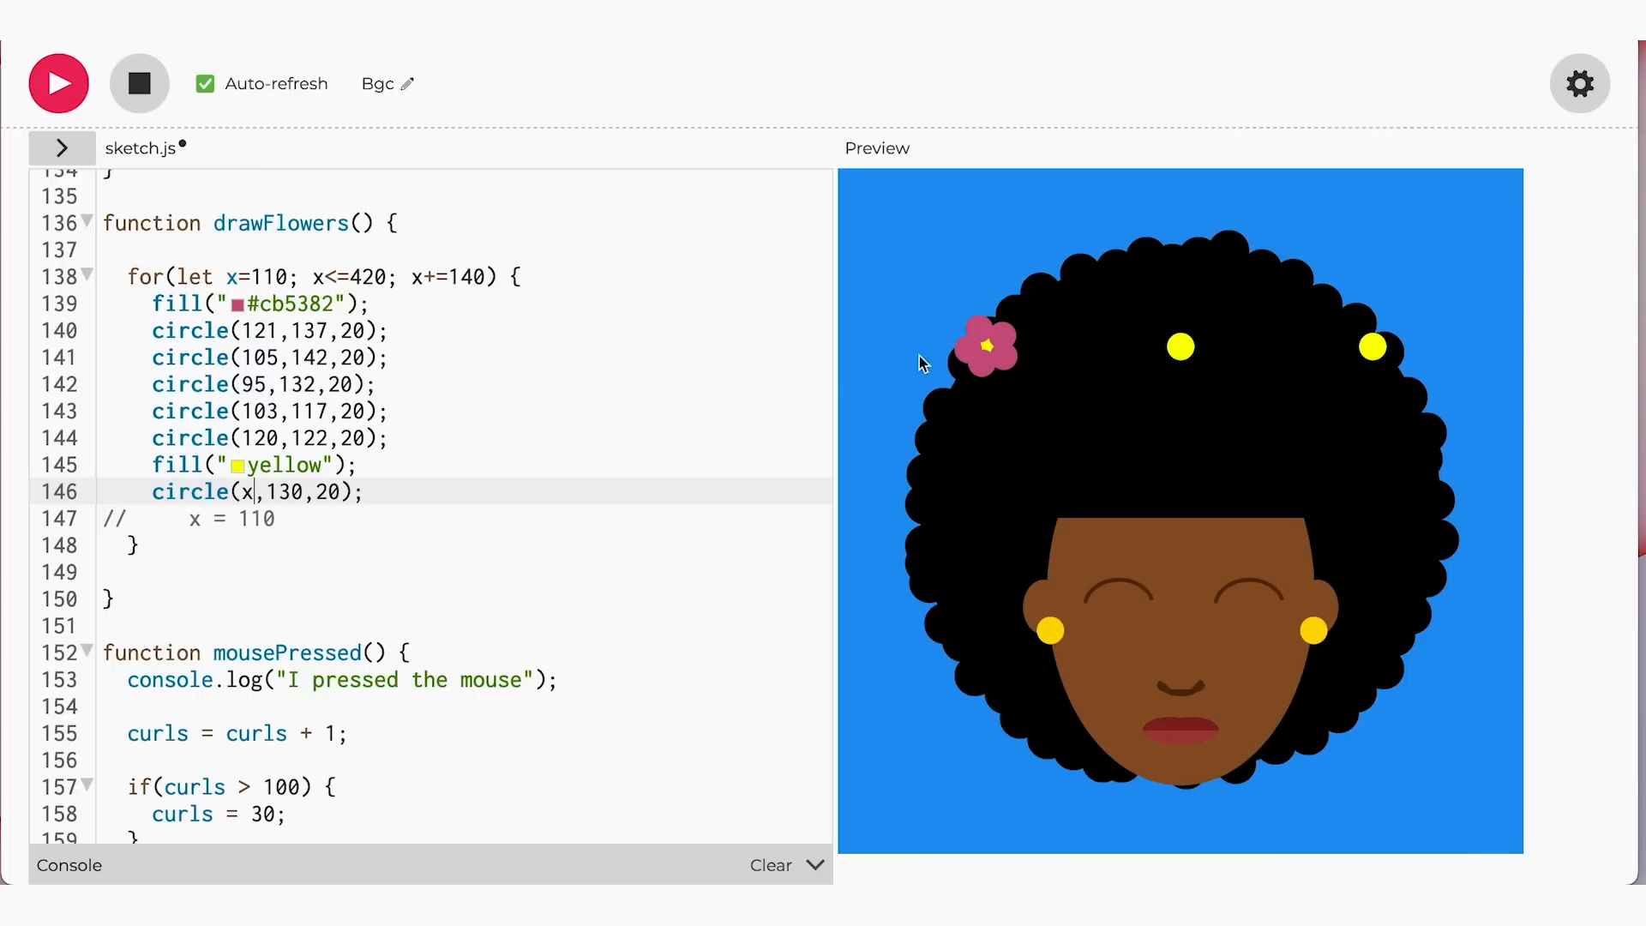
{"action": "left_click", "coordinate": [386, 437]}
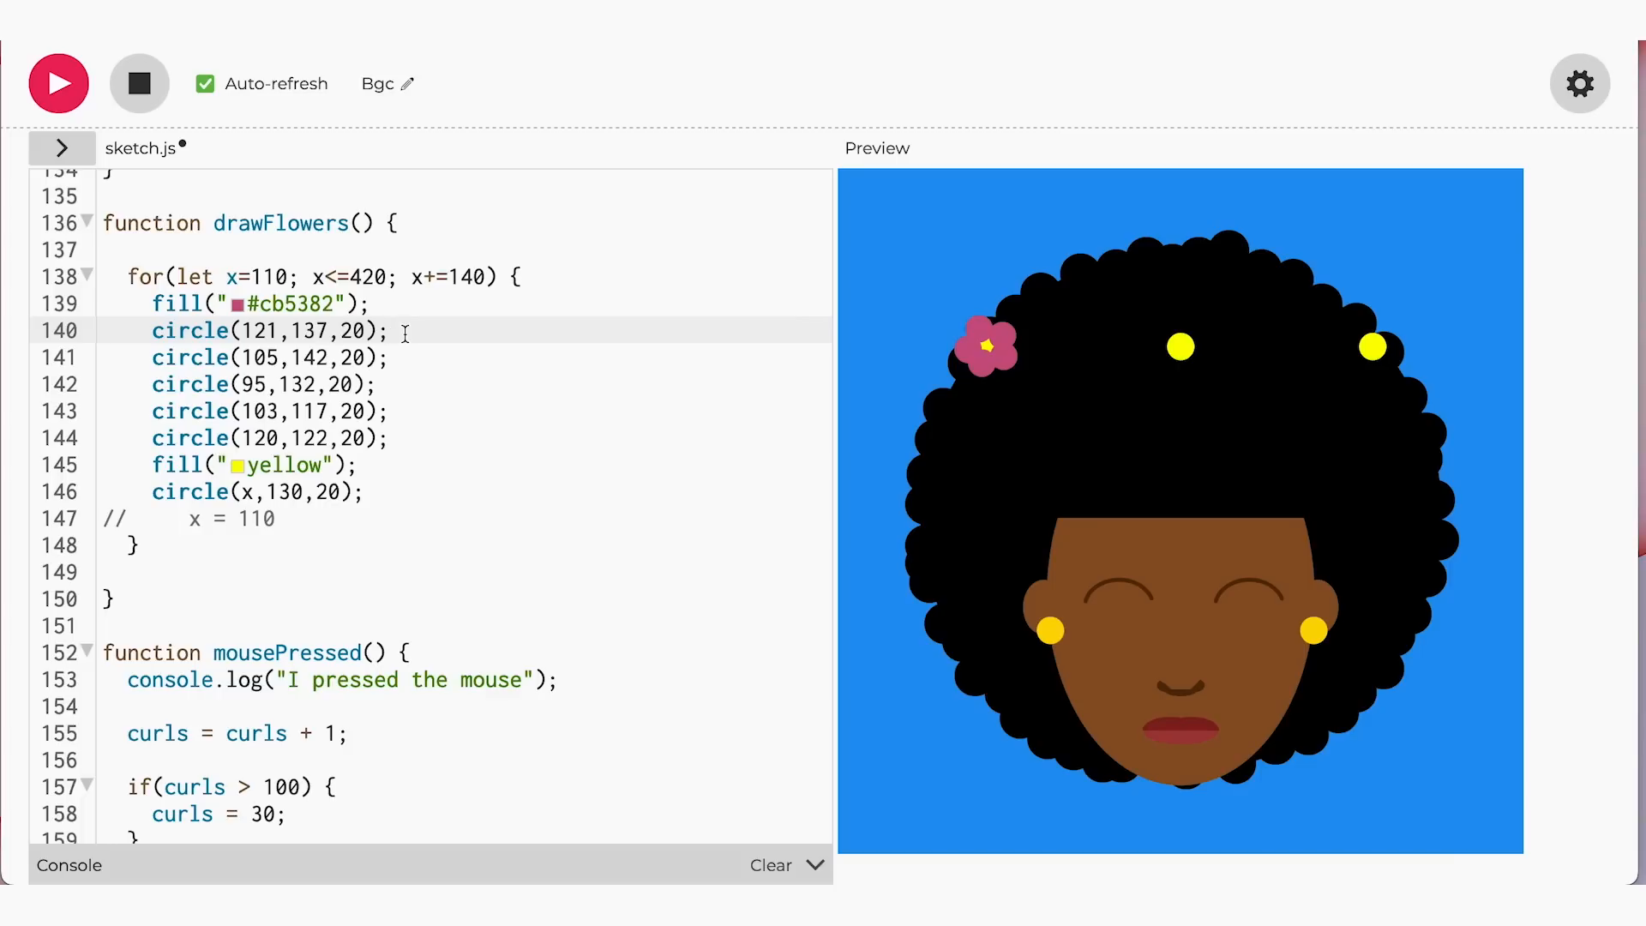
{"action": "mouse_move", "coordinate": [245, 331]}
{"action": "type", "text": "//"}
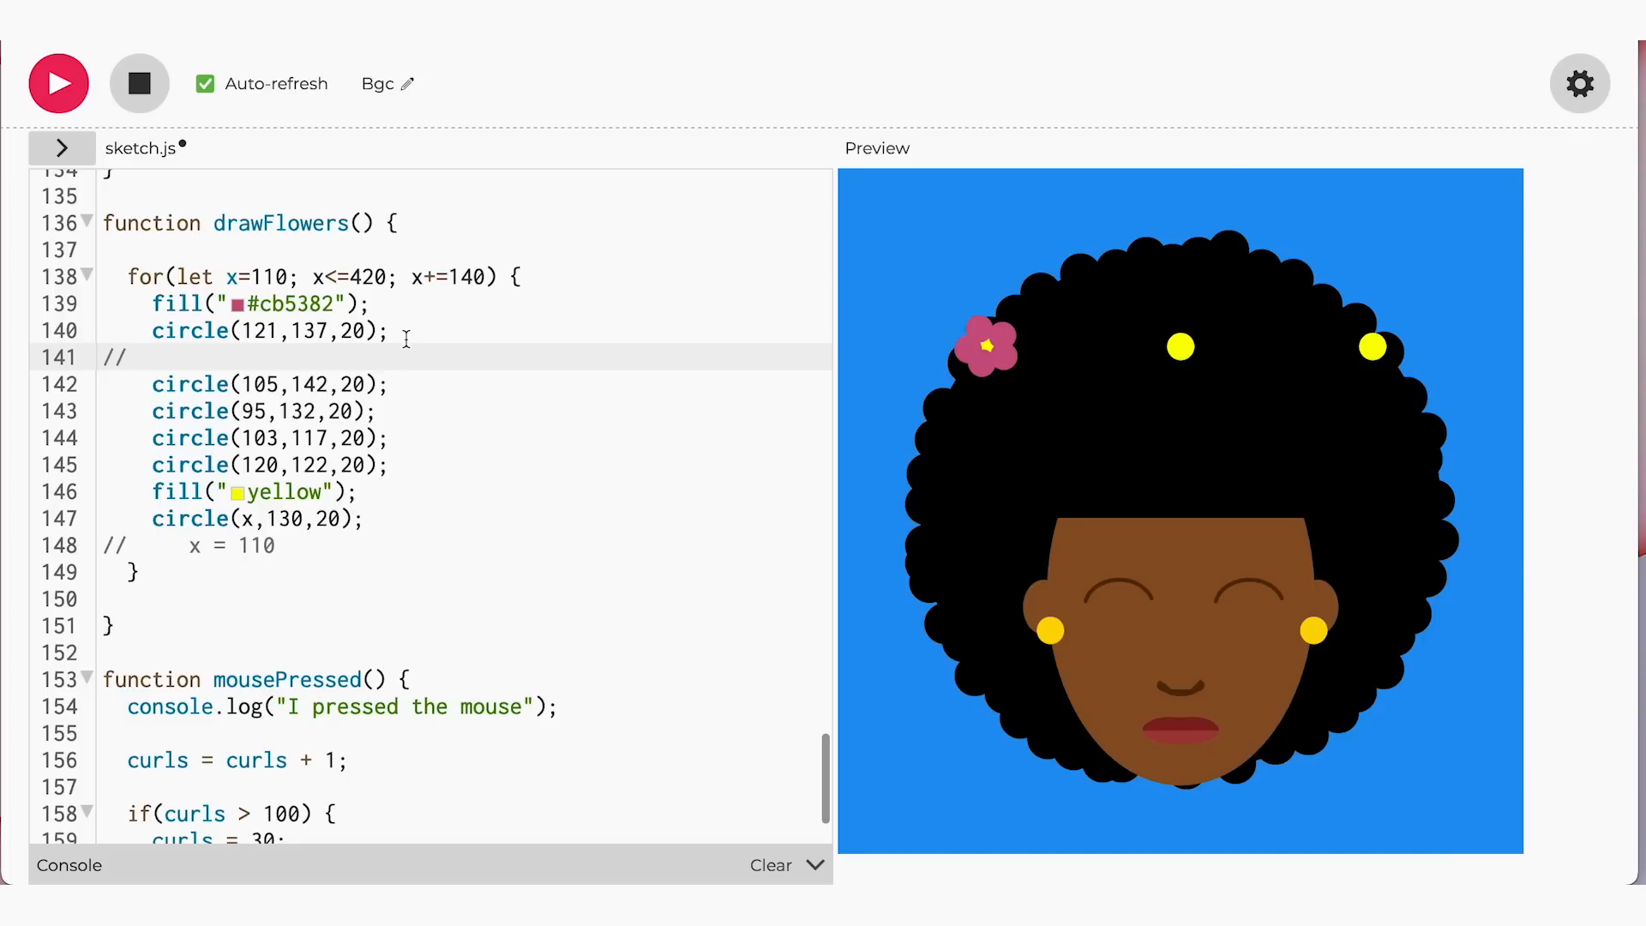
Note the offset 120 - 110 = 11 and change the first petal's x to x+11
{"action": "type", "text": "120 - 110 = 11"}
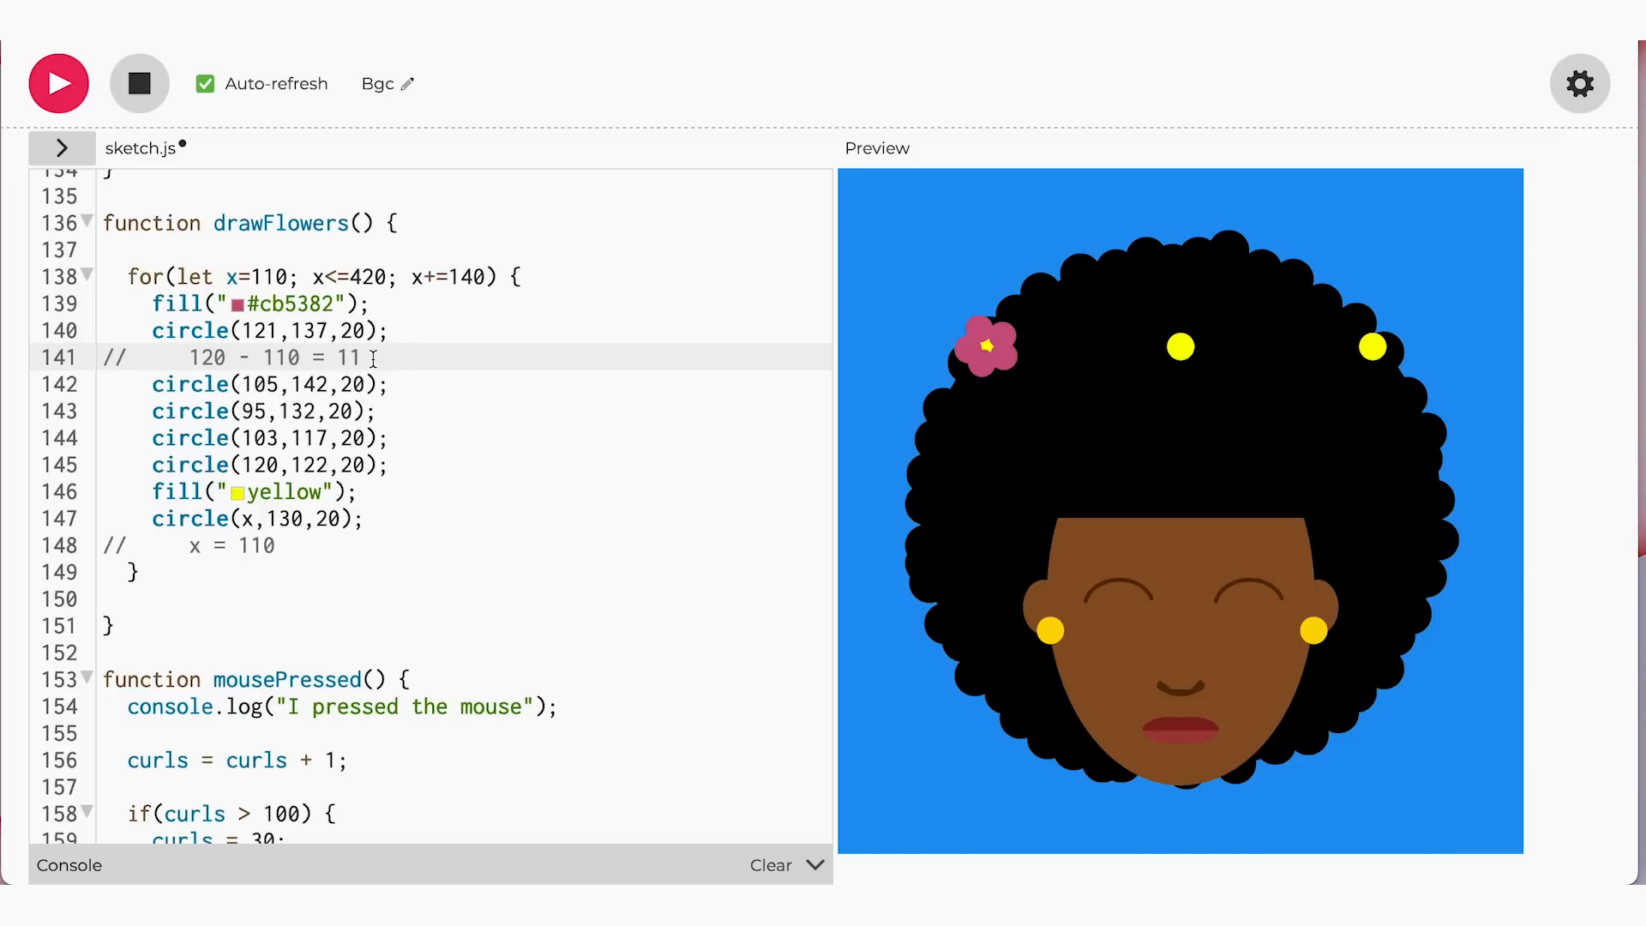
{"action": "left_click", "coordinate": [273, 331]}
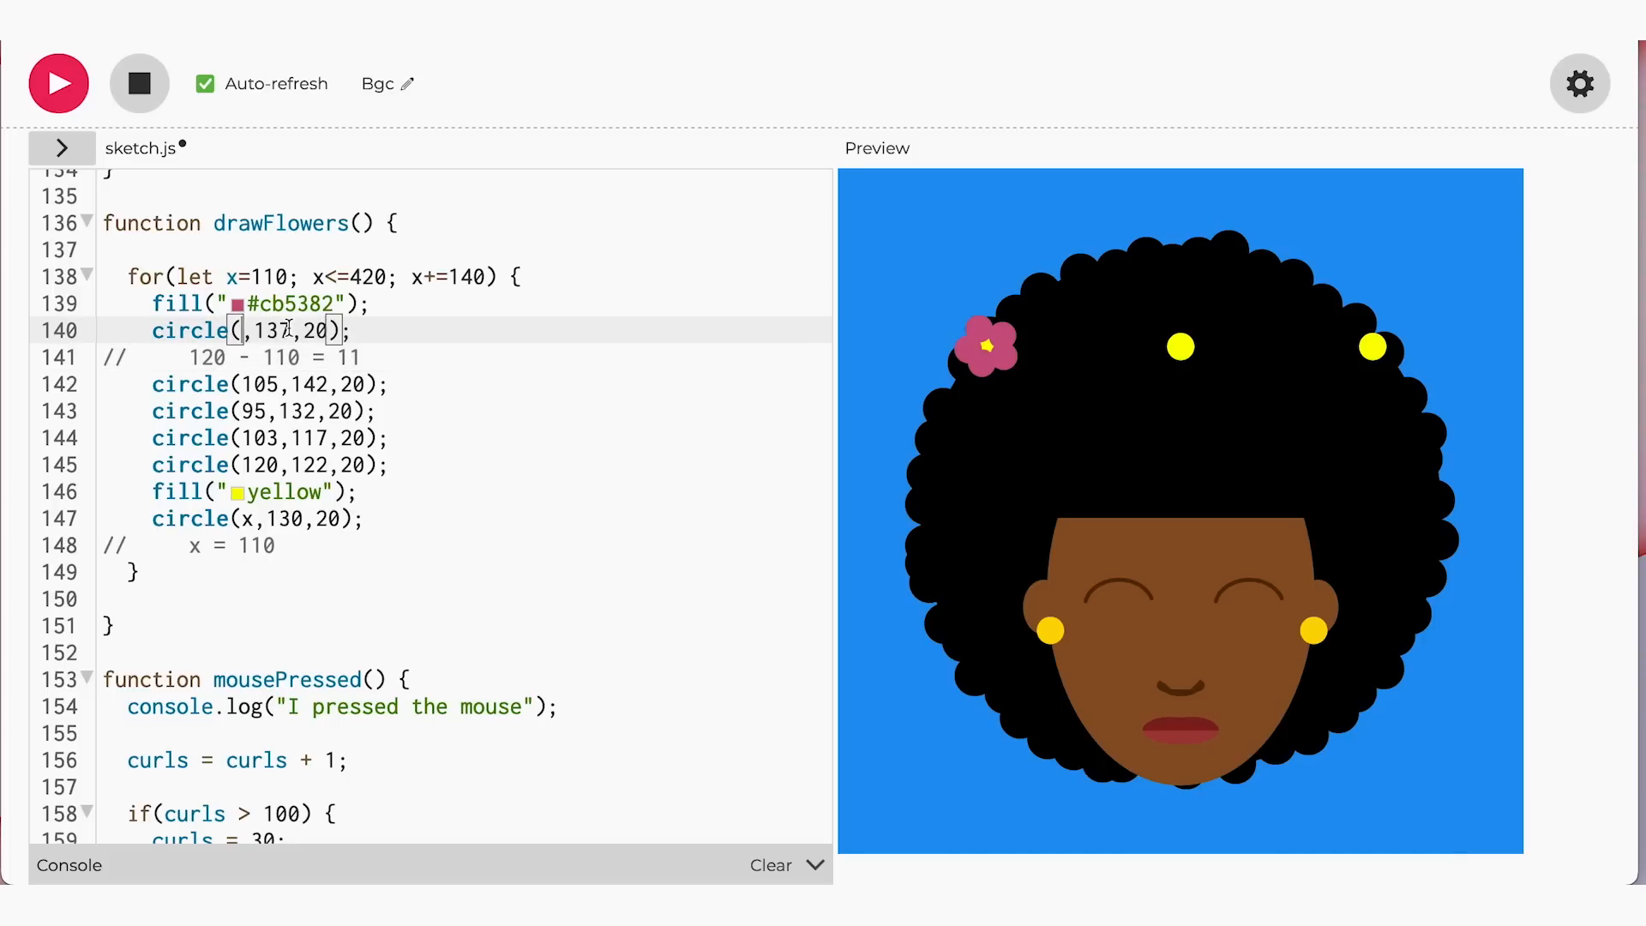
{"action": "type", "text": "x+11"}
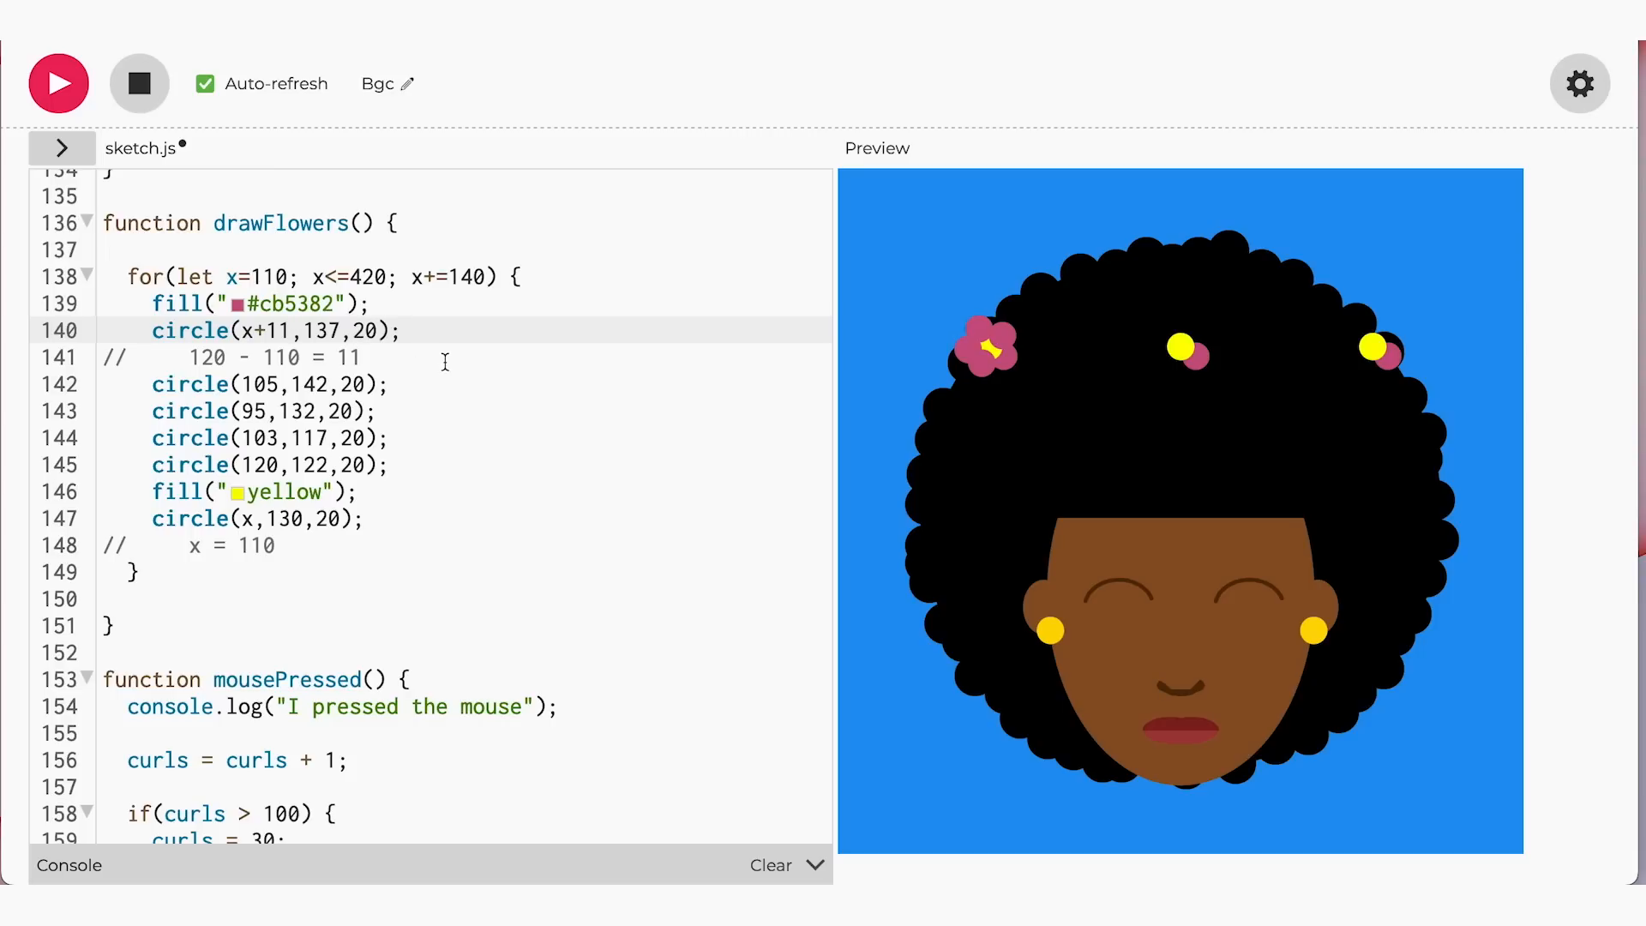
{"action": "left_click", "coordinate": [291, 329]}
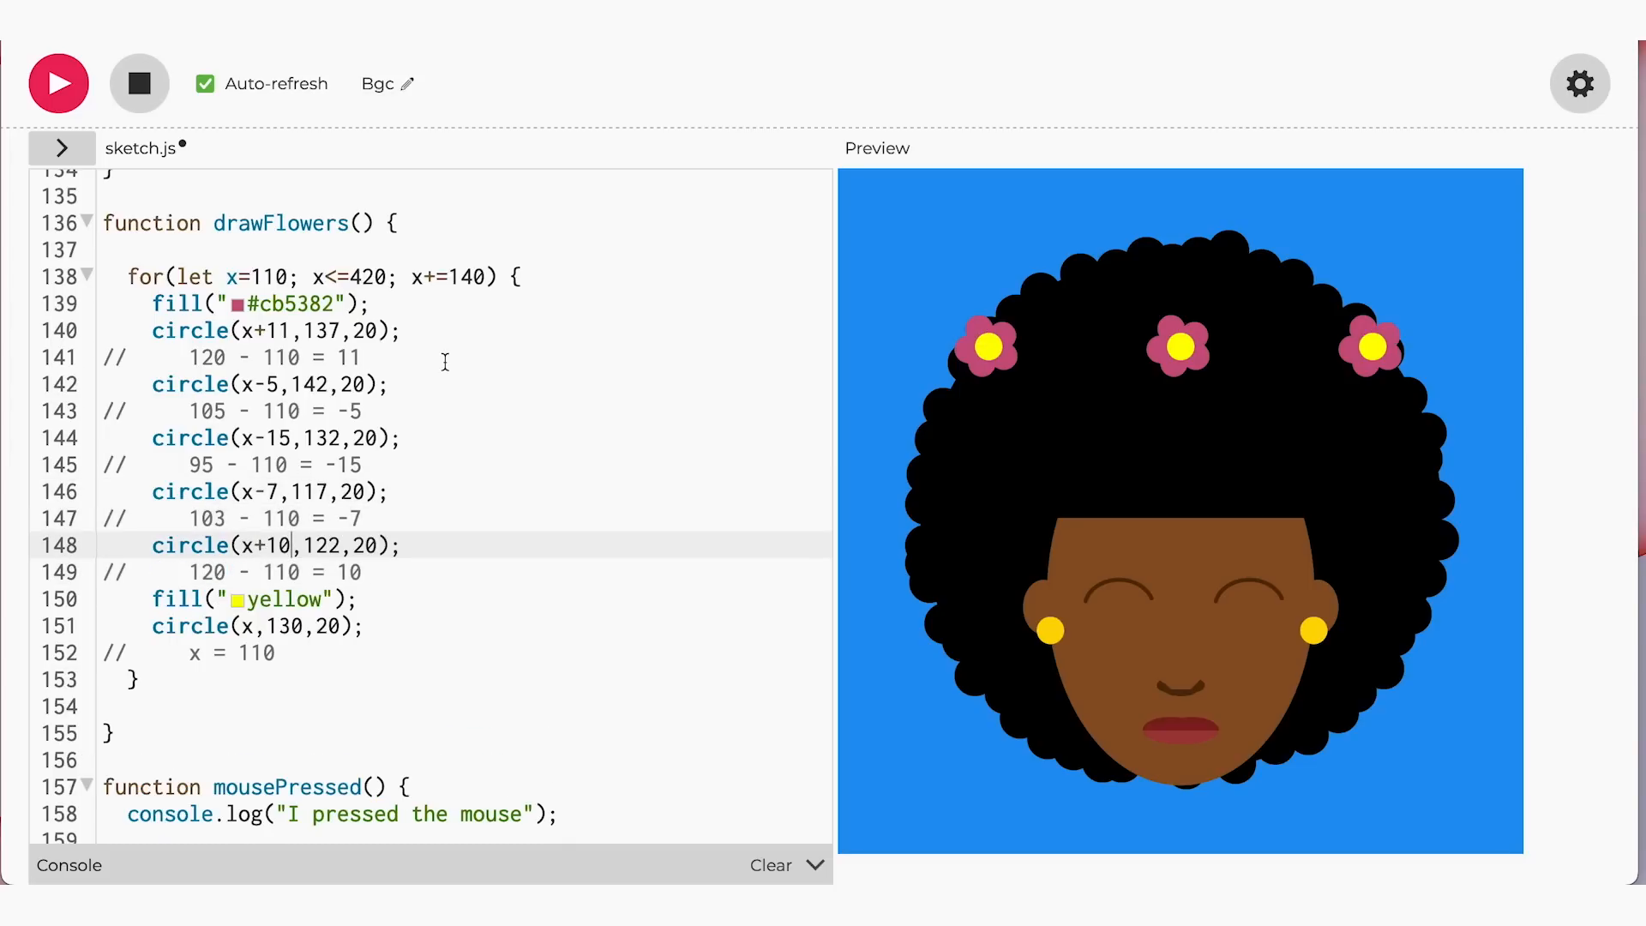
{"action": "mouse_move", "coordinate": [933, 245]}
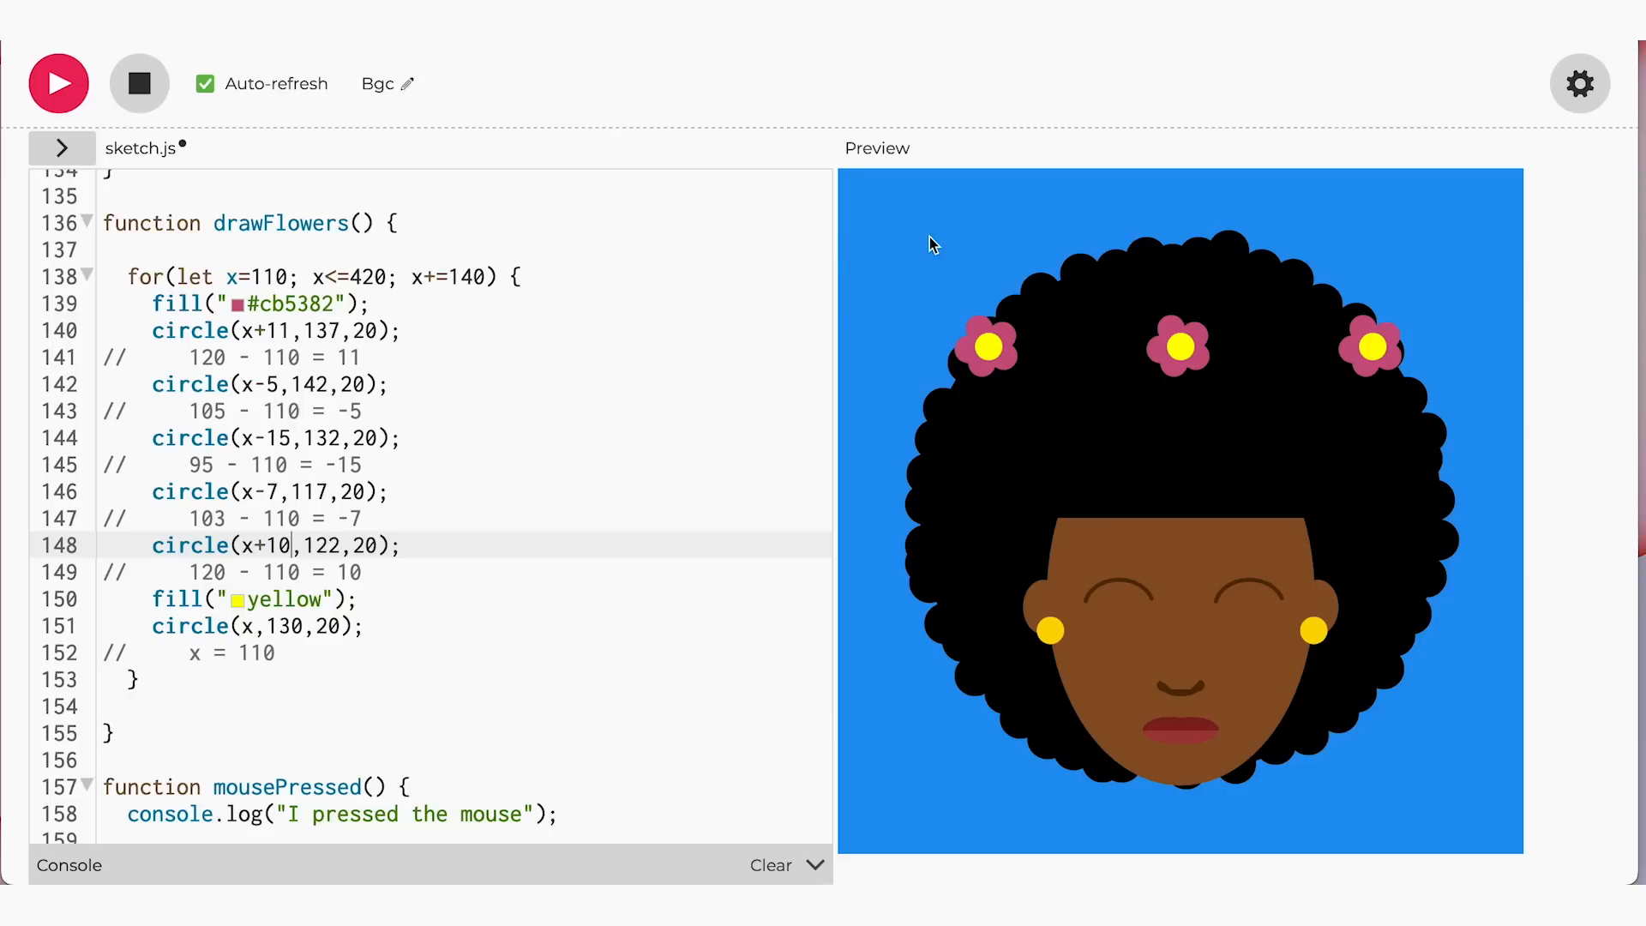
{"action": "mouse_move", "coordinate": [910, 379]}
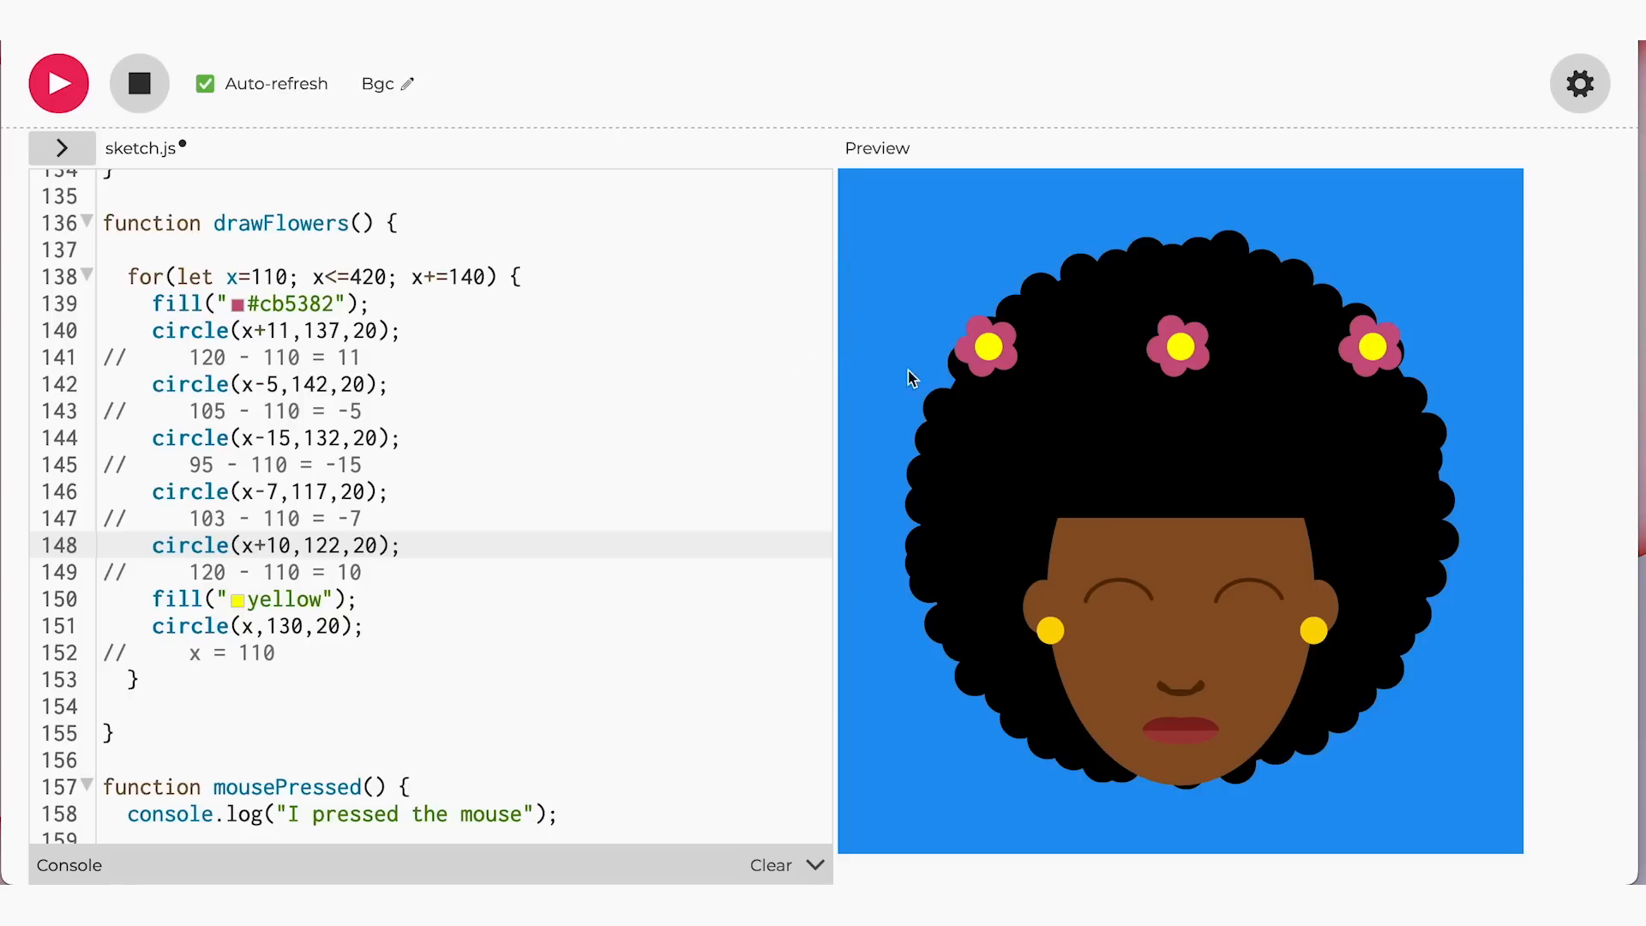
{"action": "mouse_move", "coordinate": [1287, 358]}
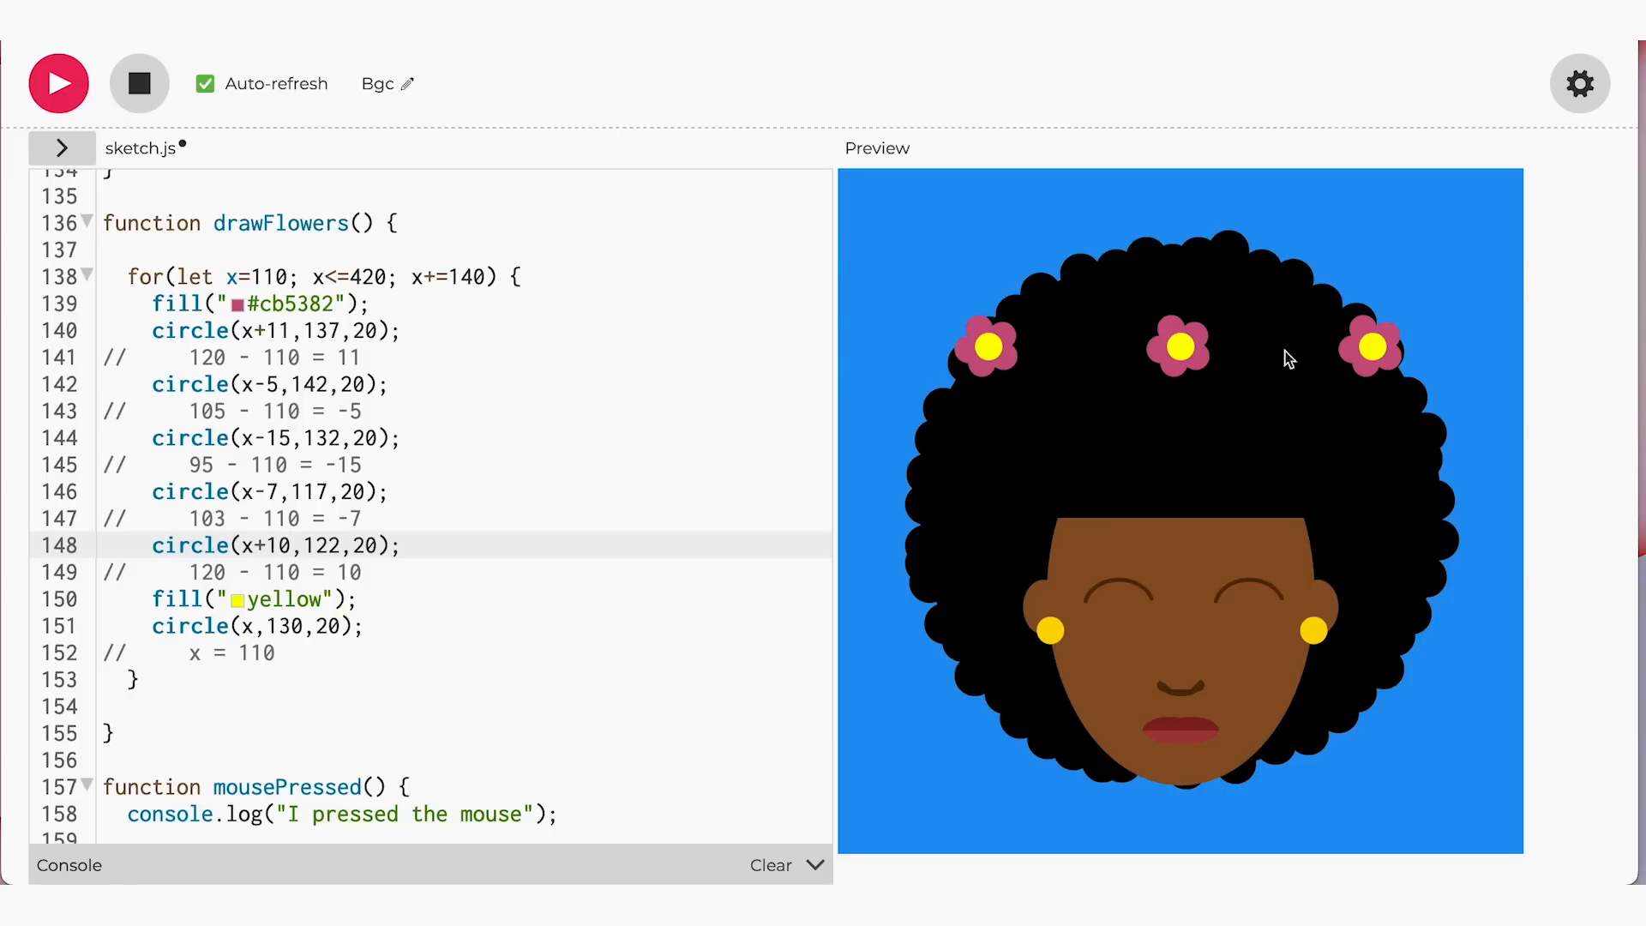
{"action": "mouse_move", "coordinate": [1368, 355]}
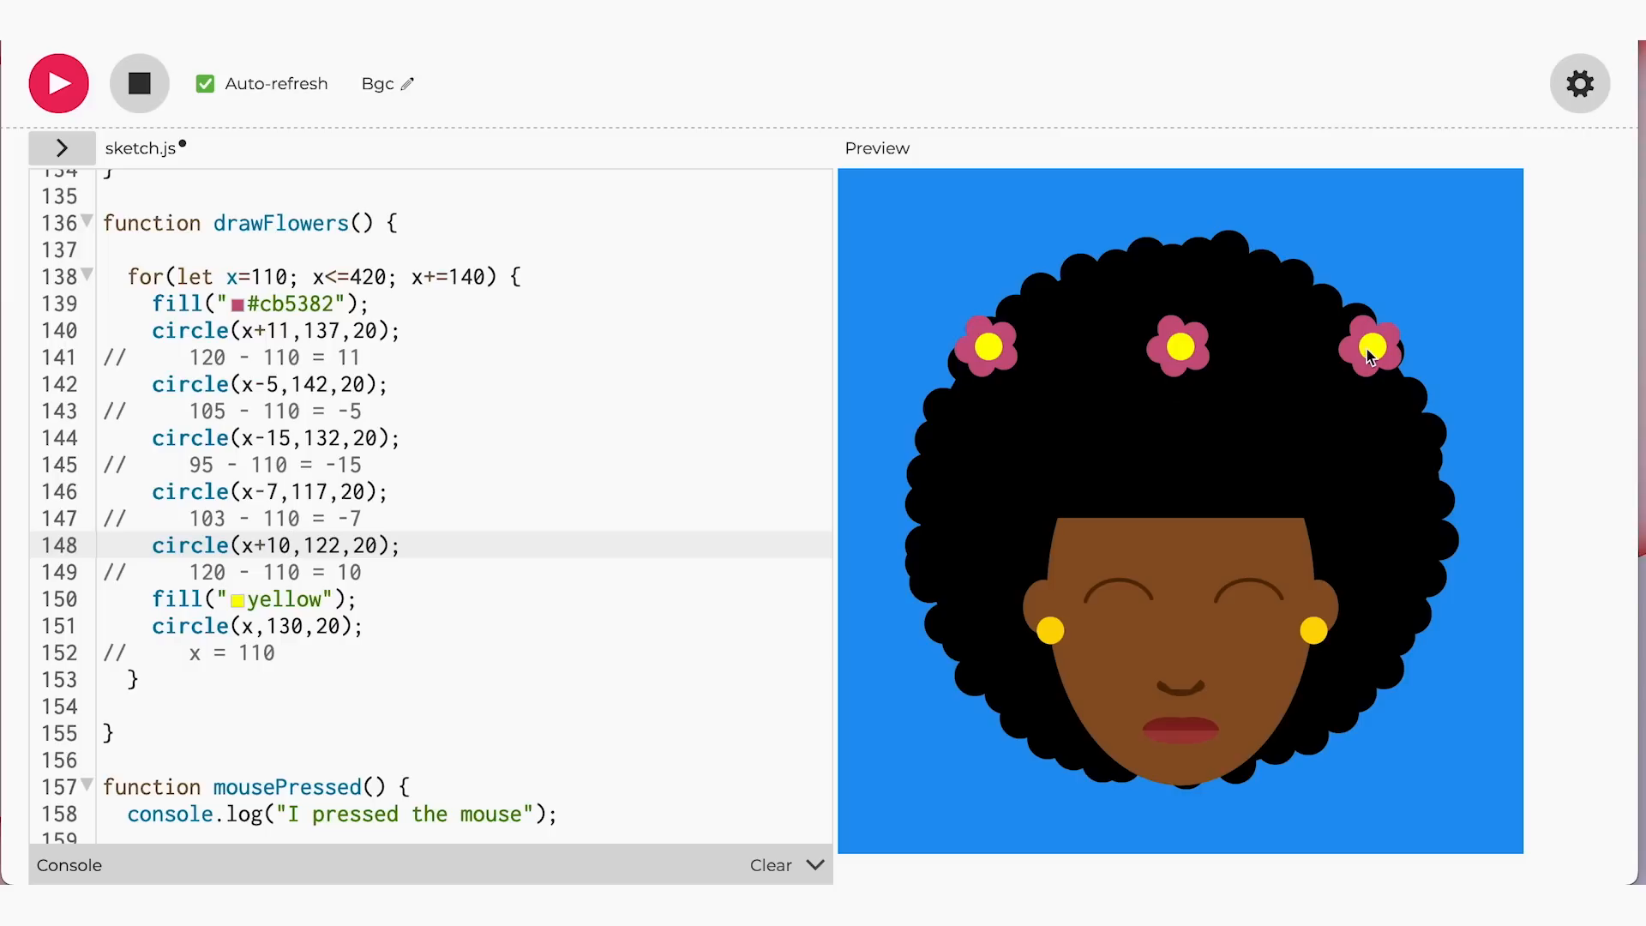
{"action": "mouse_move", "coordinate": [1003, 375]}
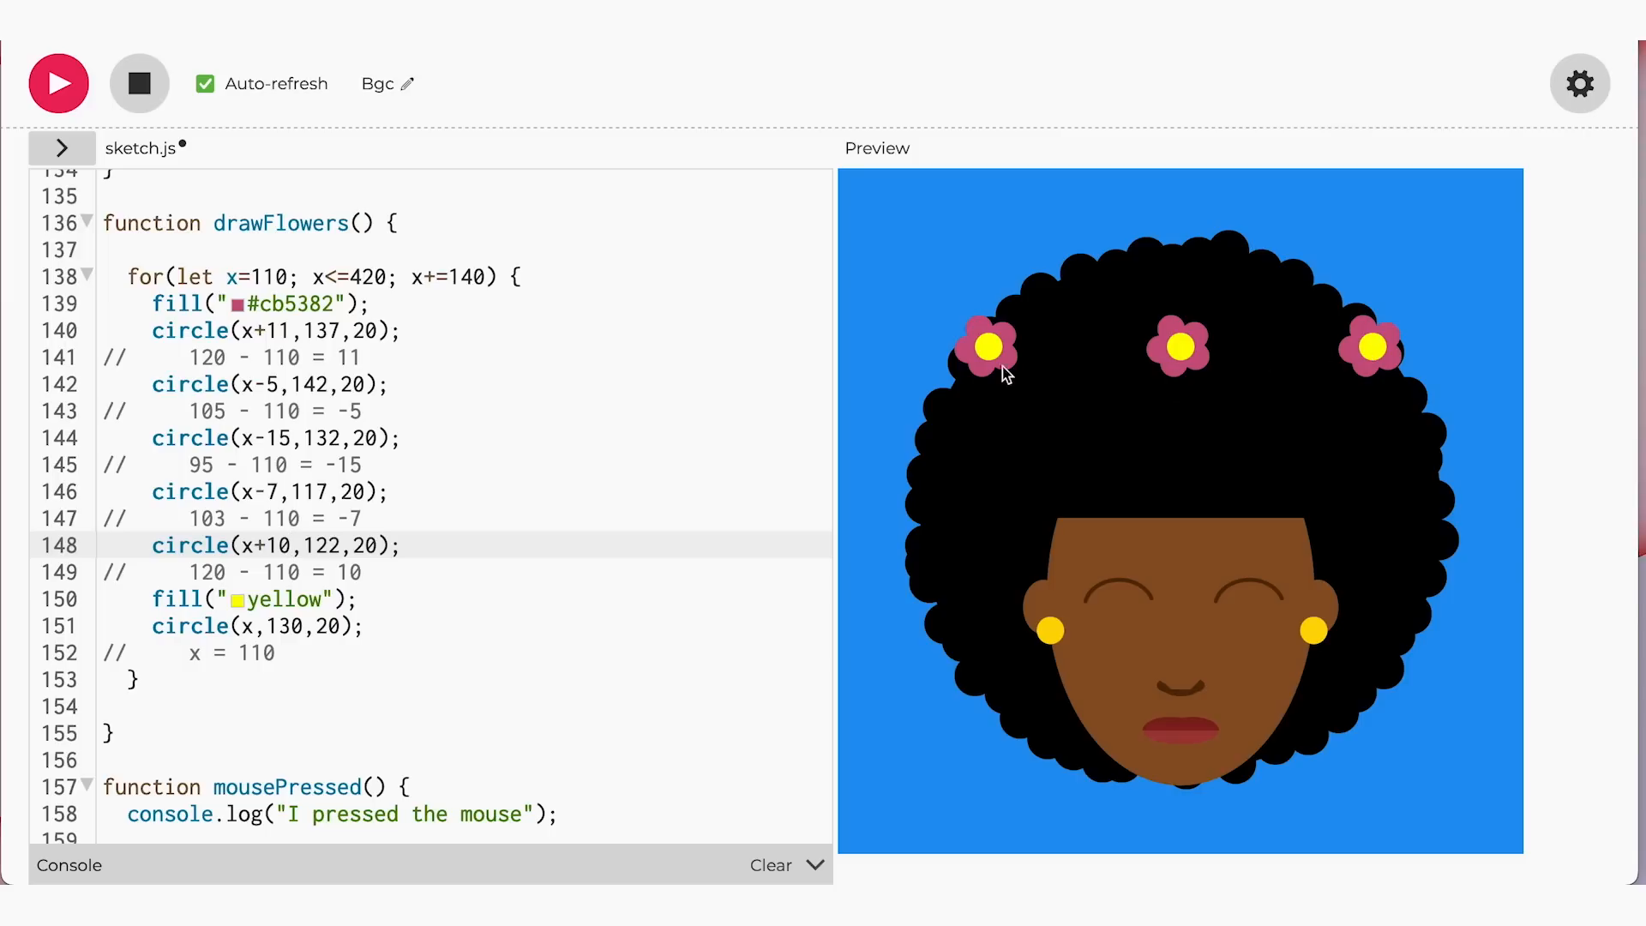
{"action": "mouse_move", "coordinate": [1375, 362]}
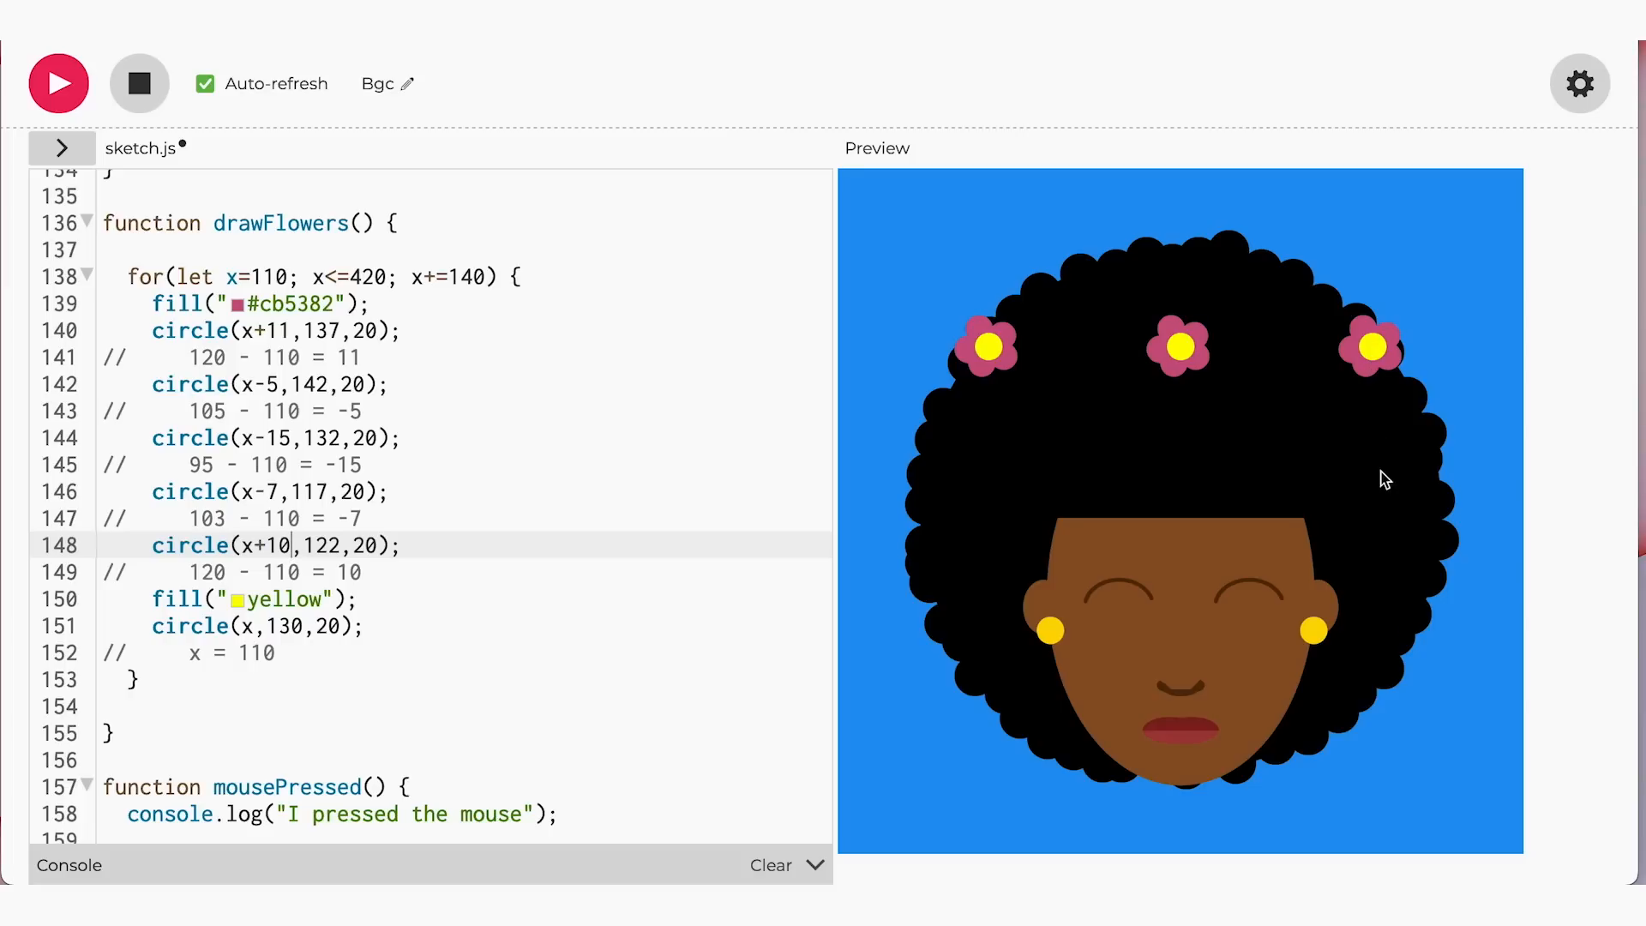
{"action": "mouse_move", "coordinate": [1389, 629]}
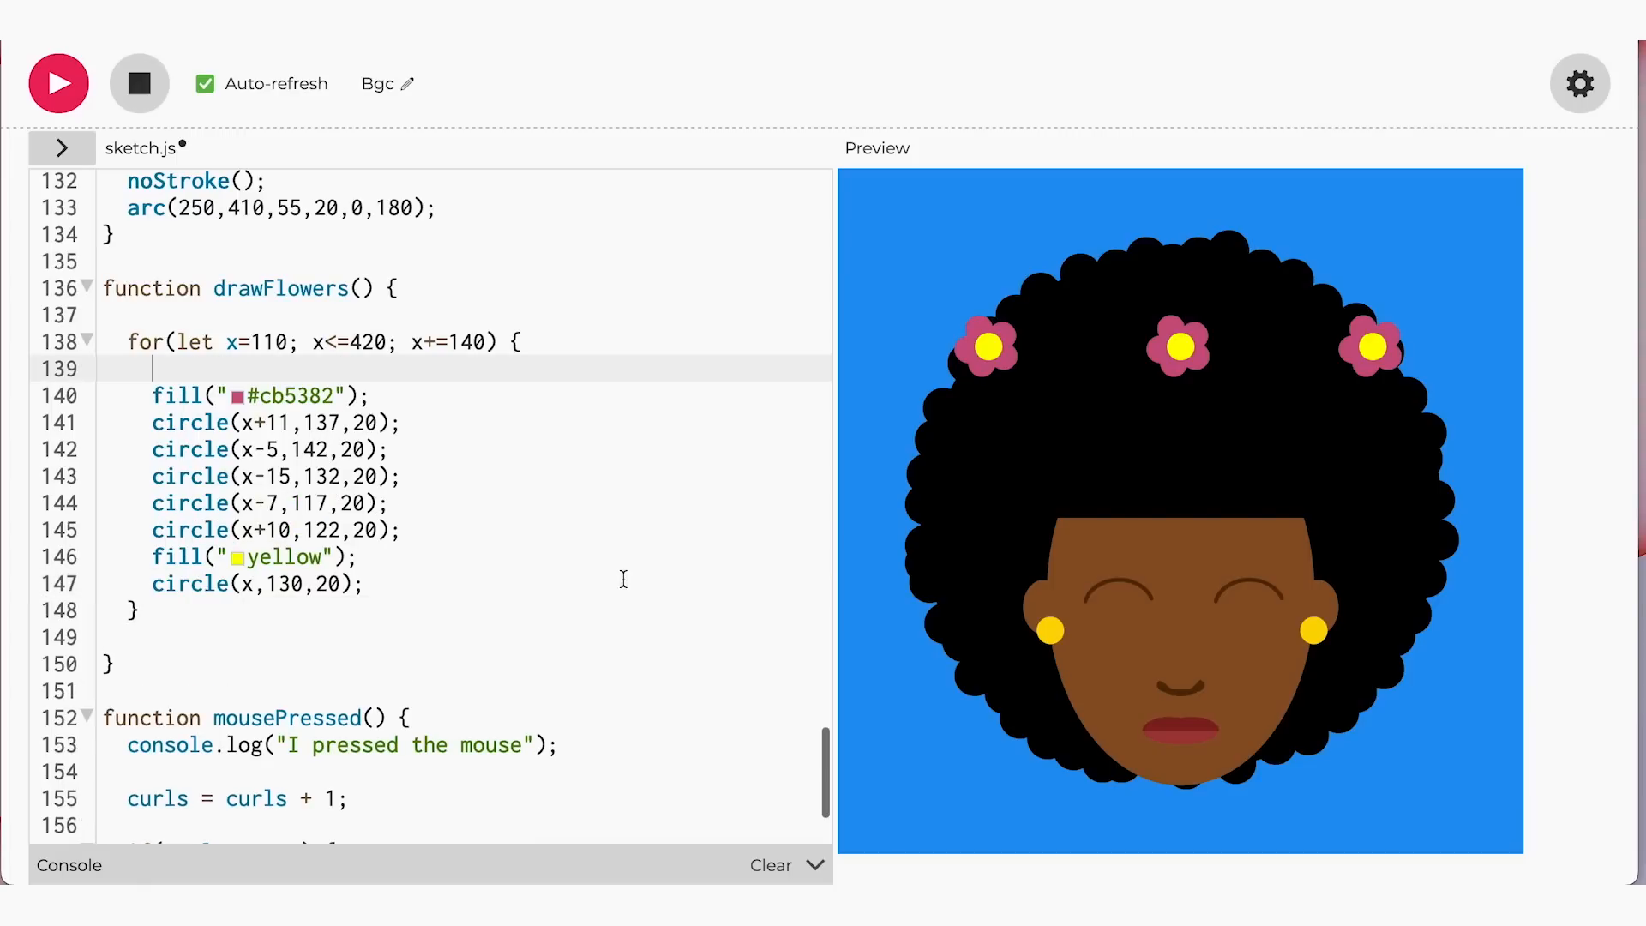
Nest a for(let y=130; y<=450; y+=130) loop around the flower code
{"action": "type", "text": "for(let y)"}
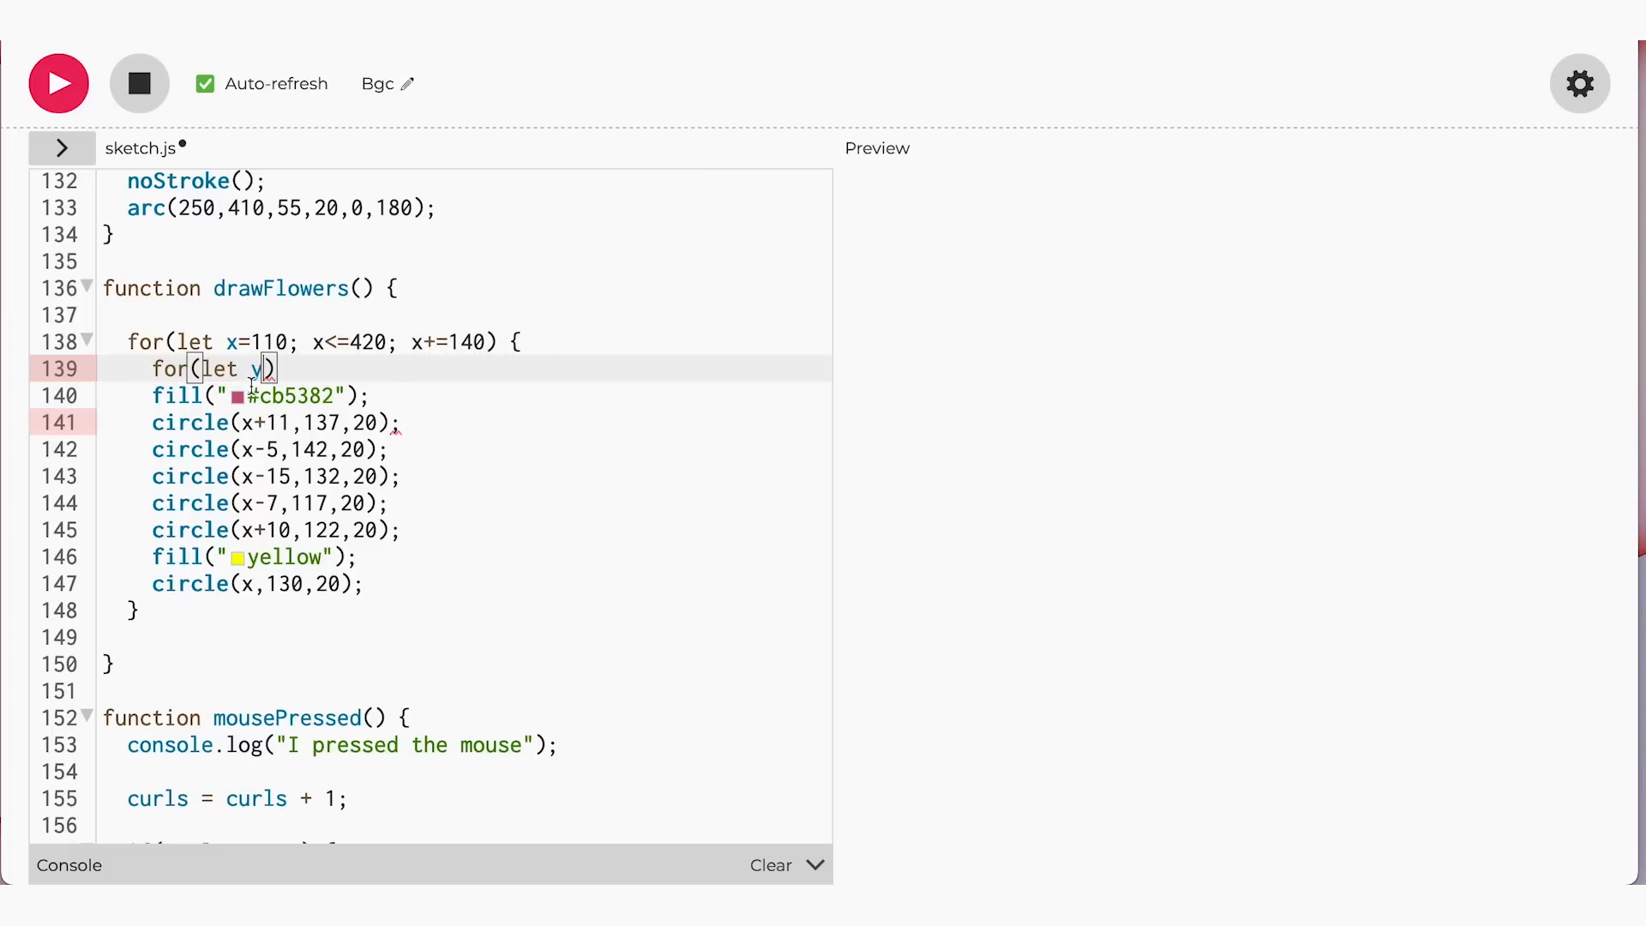
{"action": "mouse_move", "coordinate": [263, 583]}
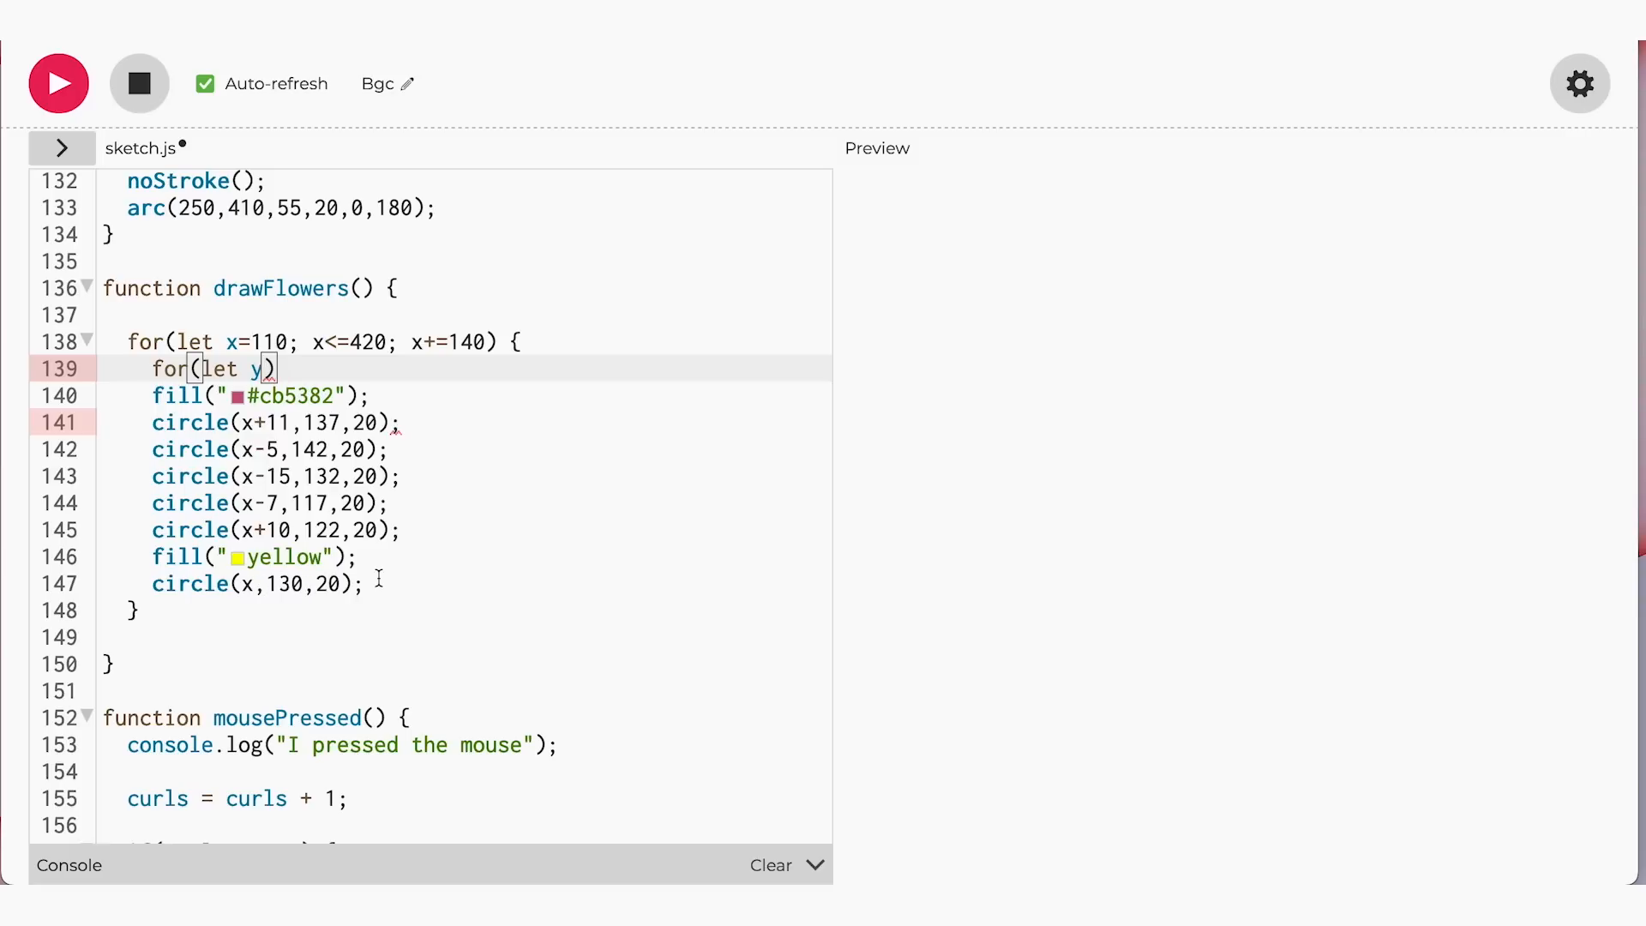
{"action": "type", "text": "=130"}
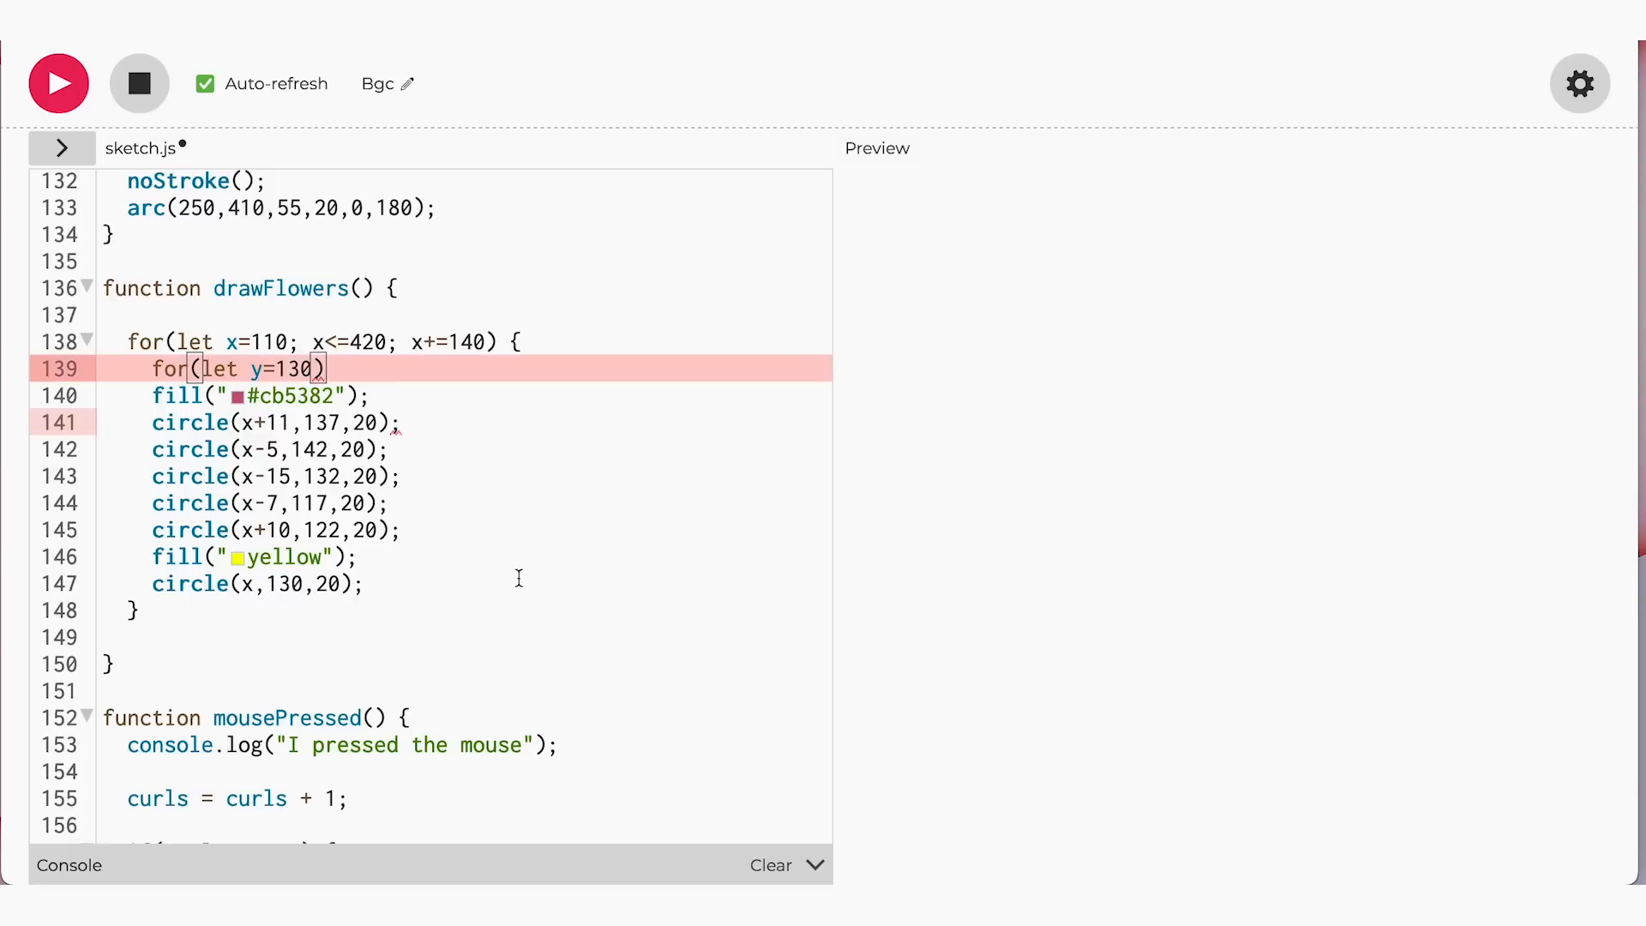
{"action": "type", "text": "; y<=450"}
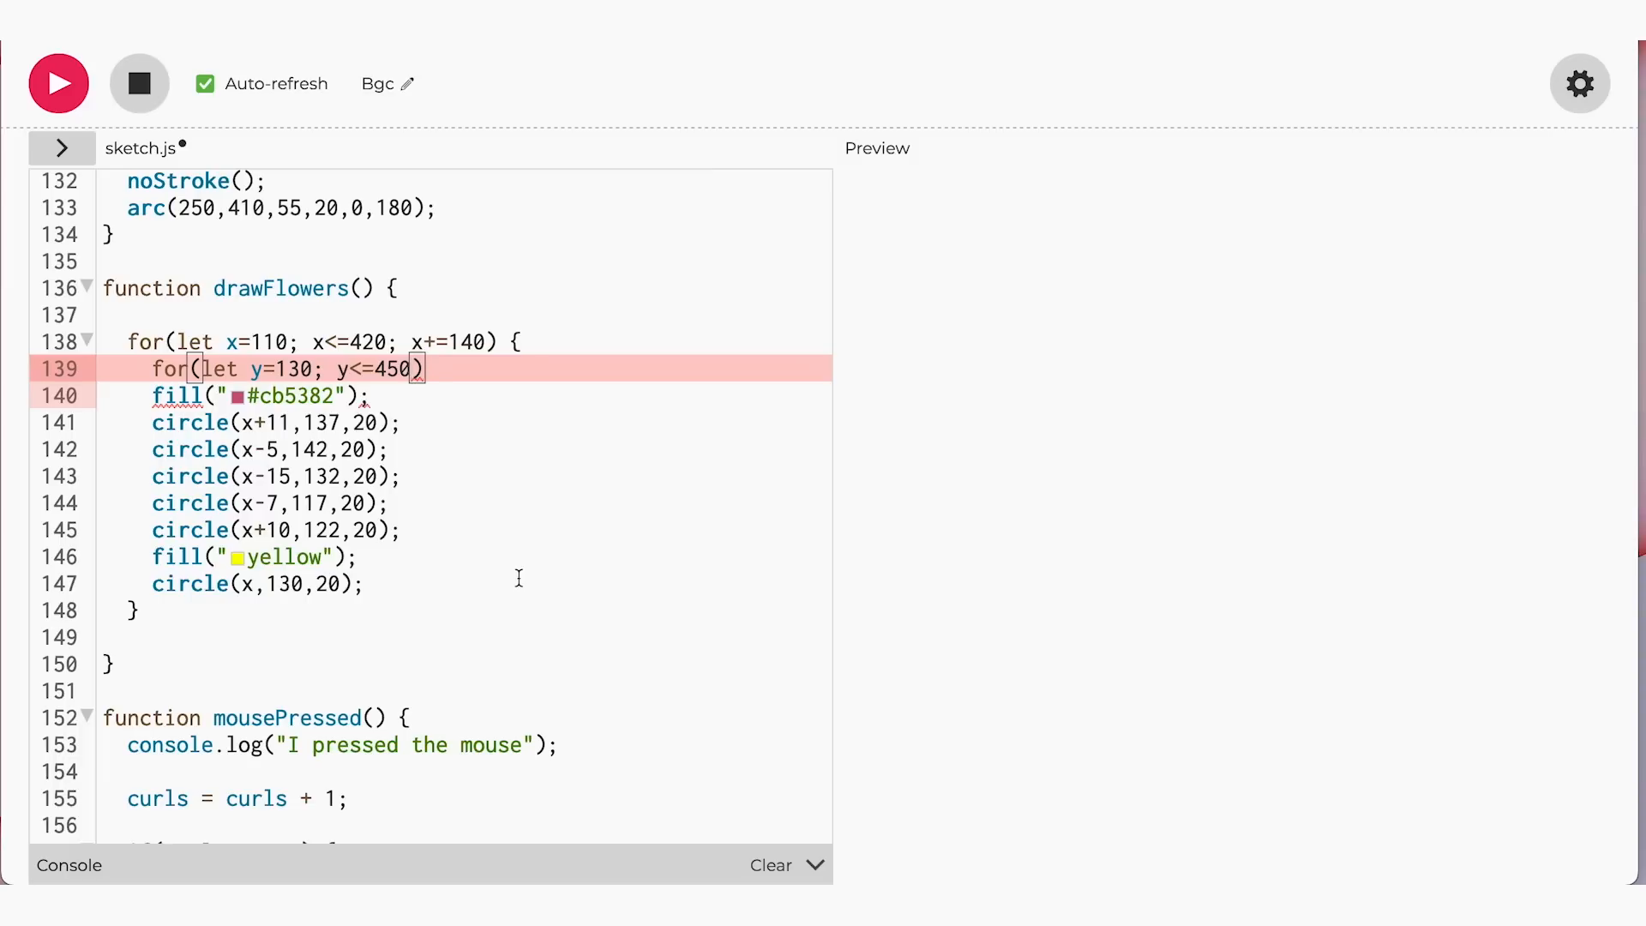
{"action": "type", "text": "; y+=130"}
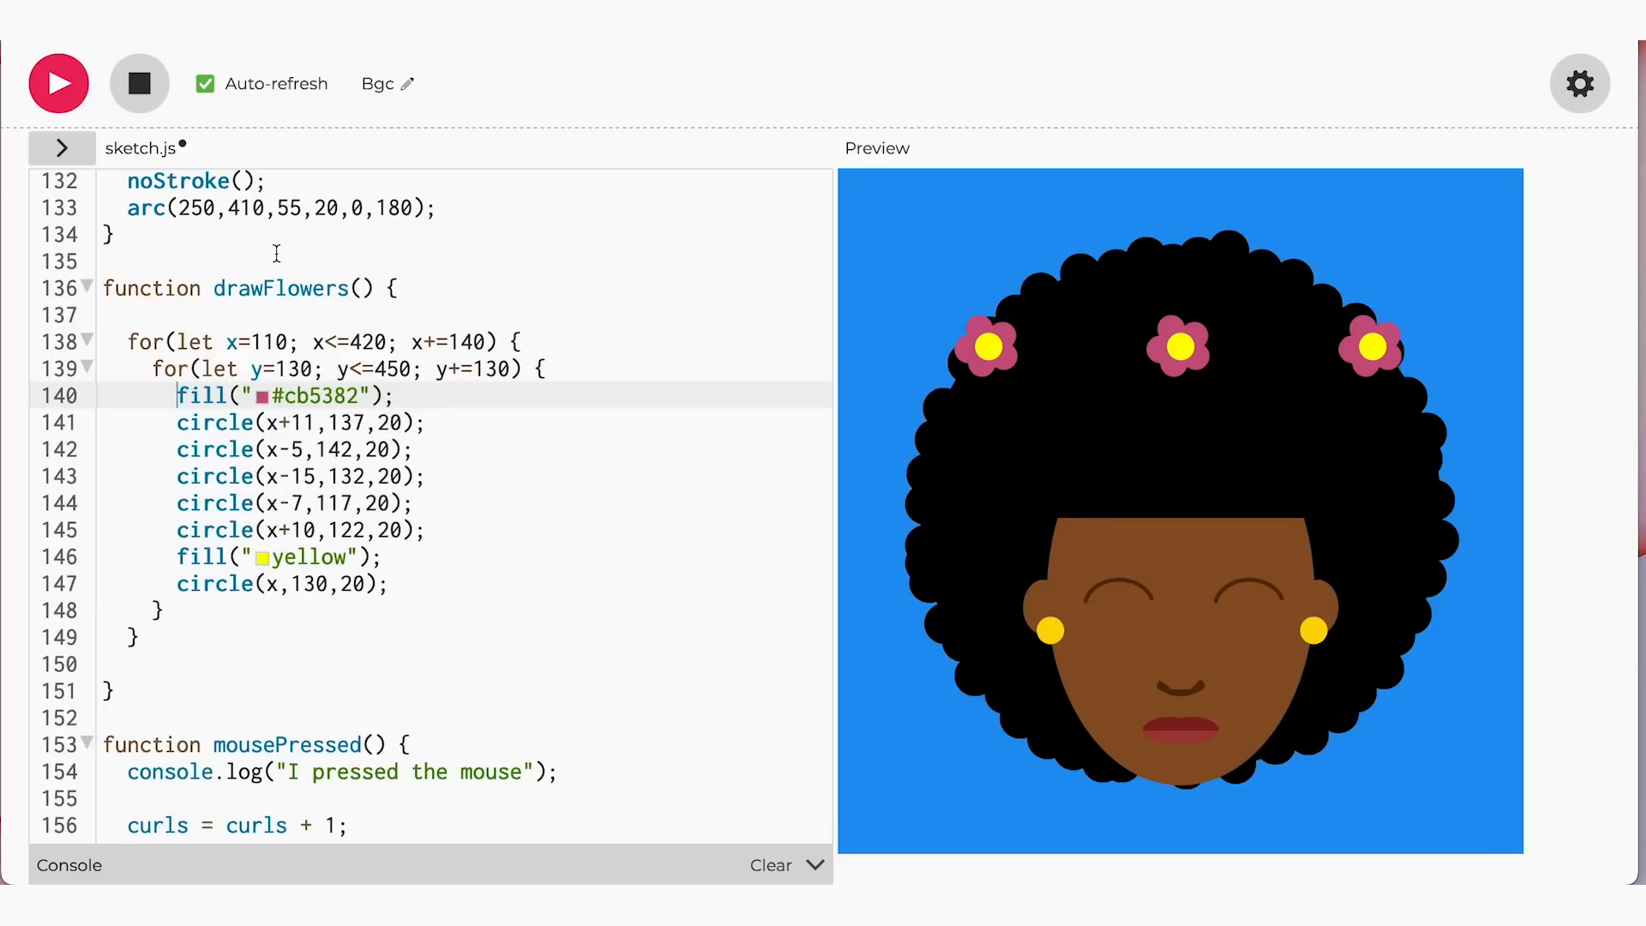
{"action": "mouse_move", "coordinate": [449, 242]}
{"action": "type", "text": "//       117 - 130"}
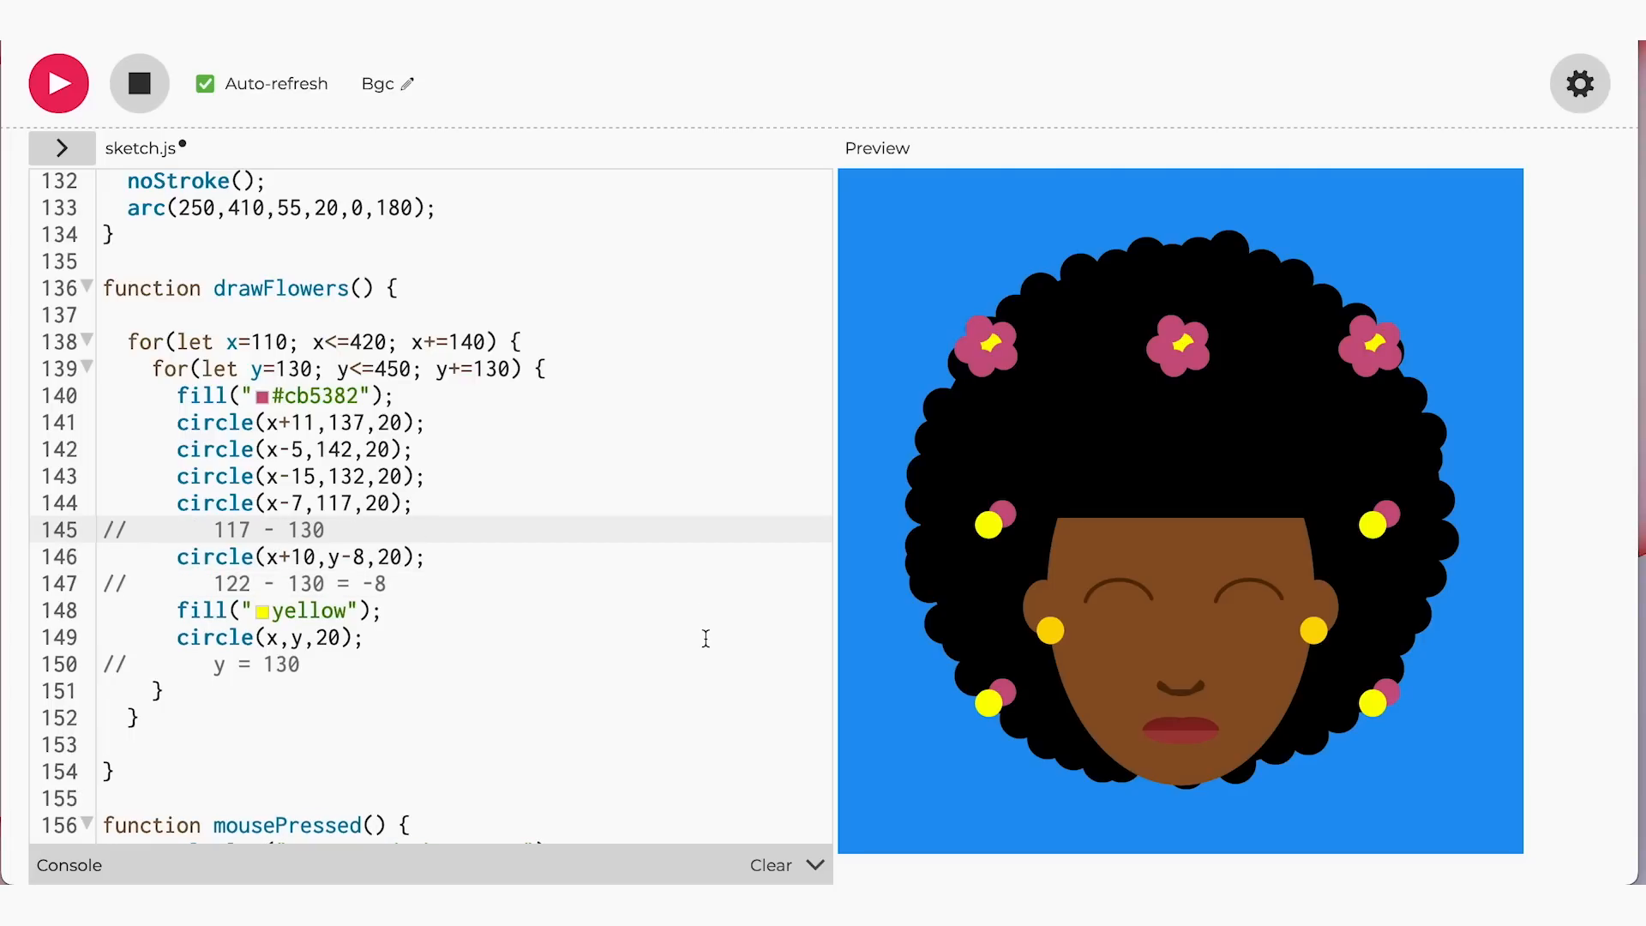
Note offsets -13 and 137 - 130 = 7, and set a petal's y to y+7
{"action": "type", "text": "= -13"}
{"action": "type", "text": "//"}
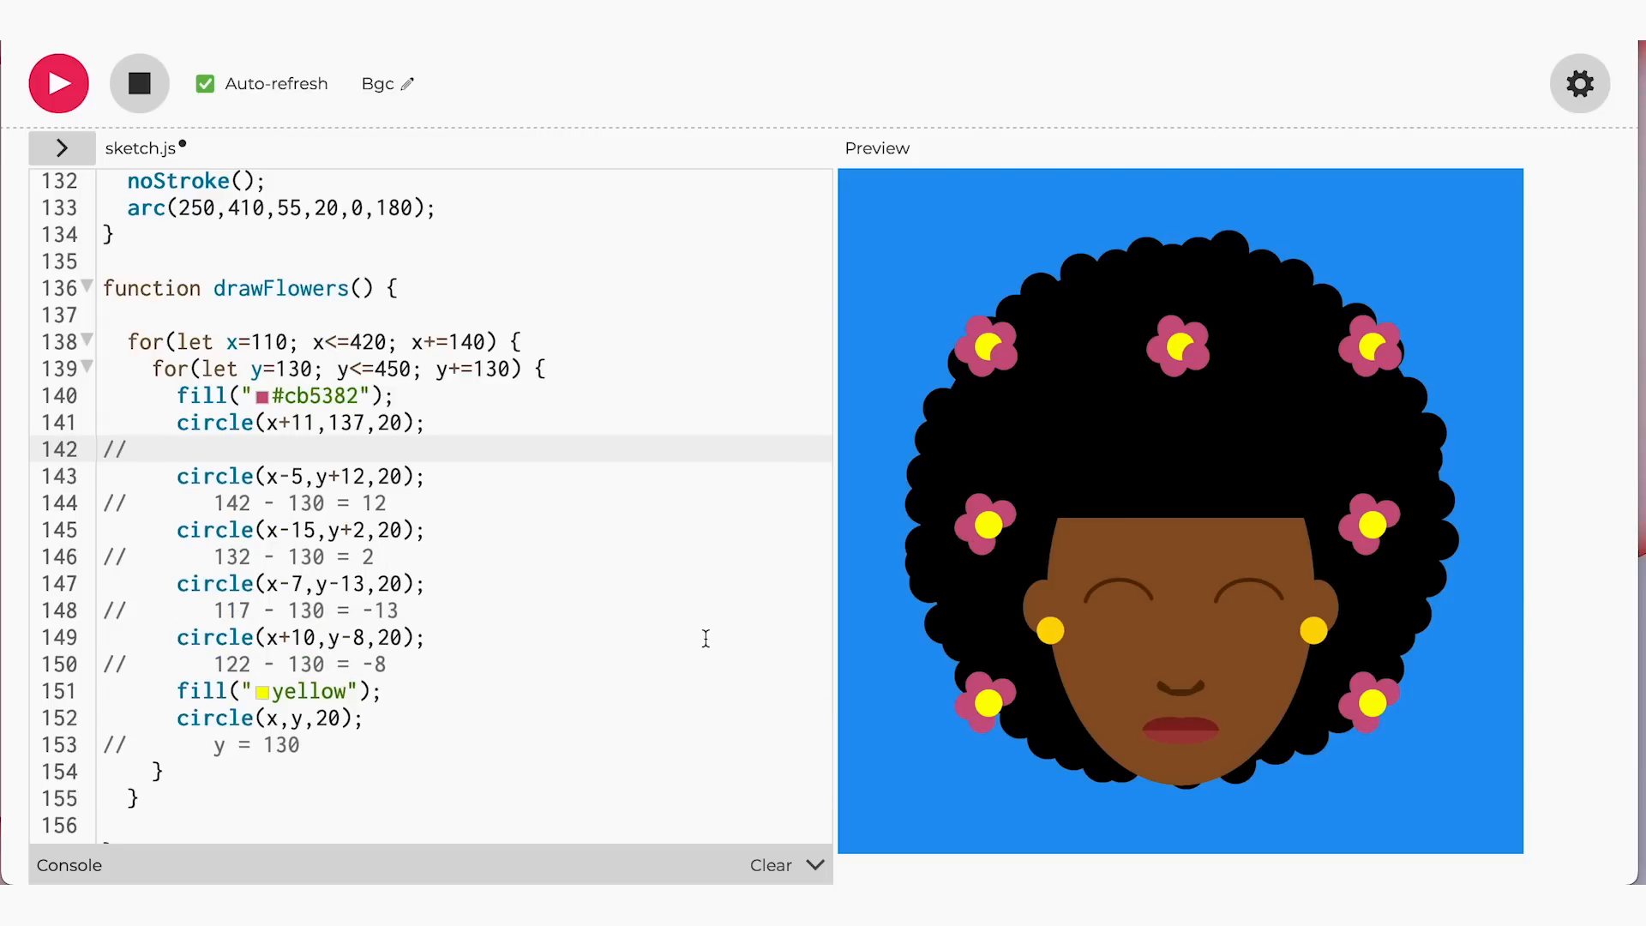
{"action": "type", "text": "137 - 130 = 7"}
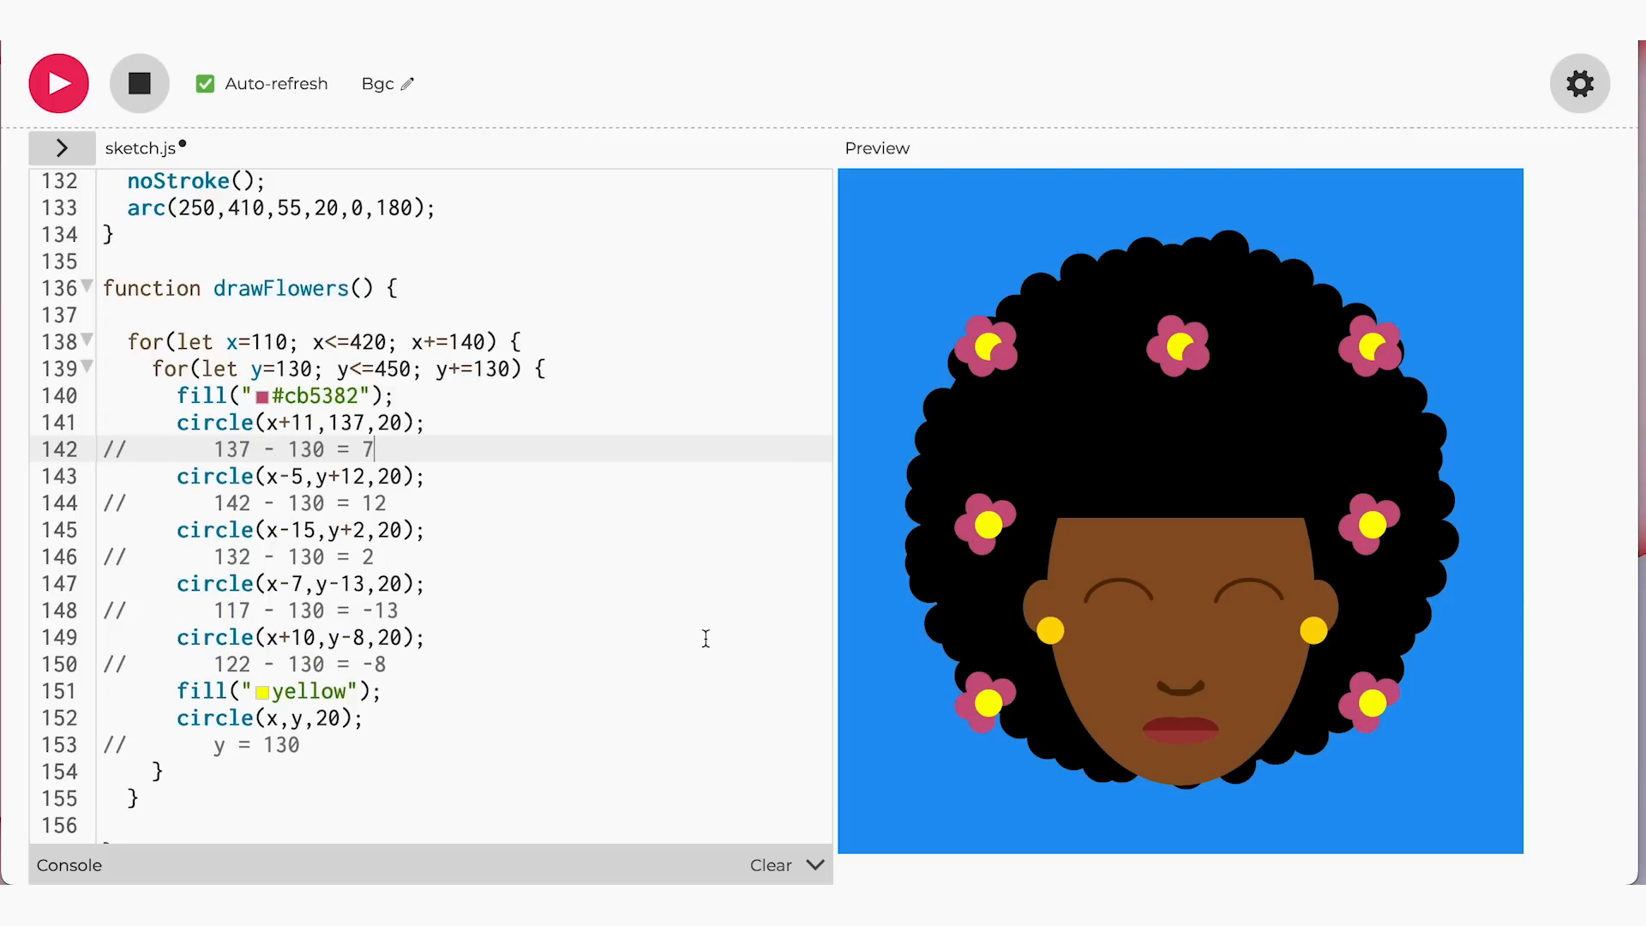
{"action": "type", "text": "y+7"}
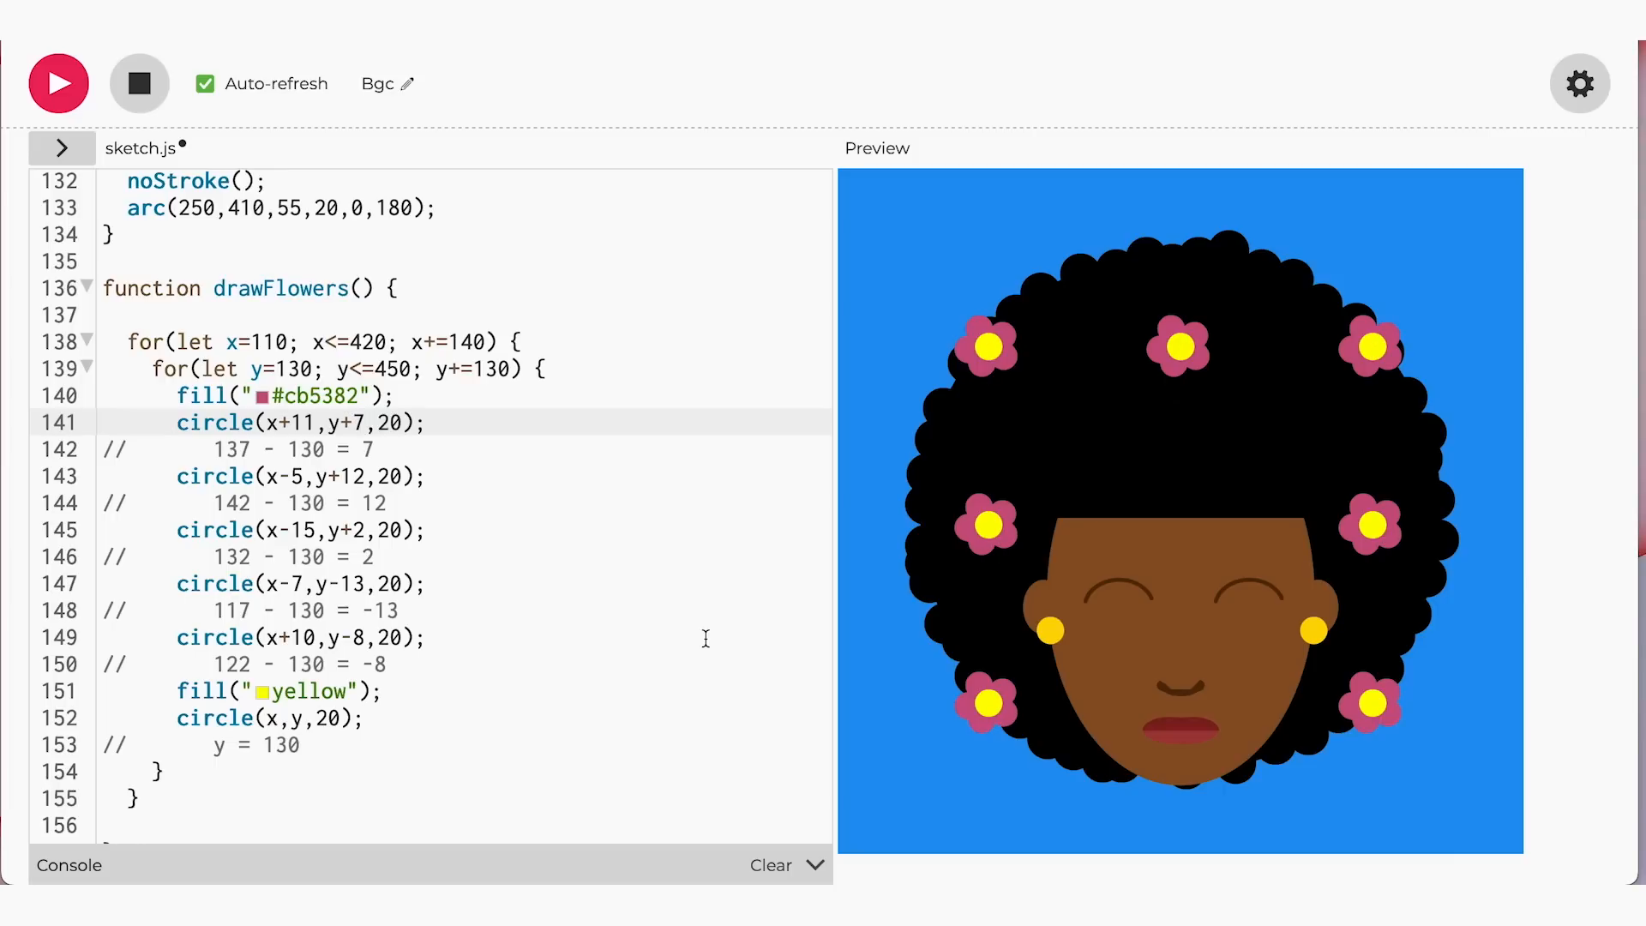
{"action": "mouse_move", "coordinate": [491, 170]}
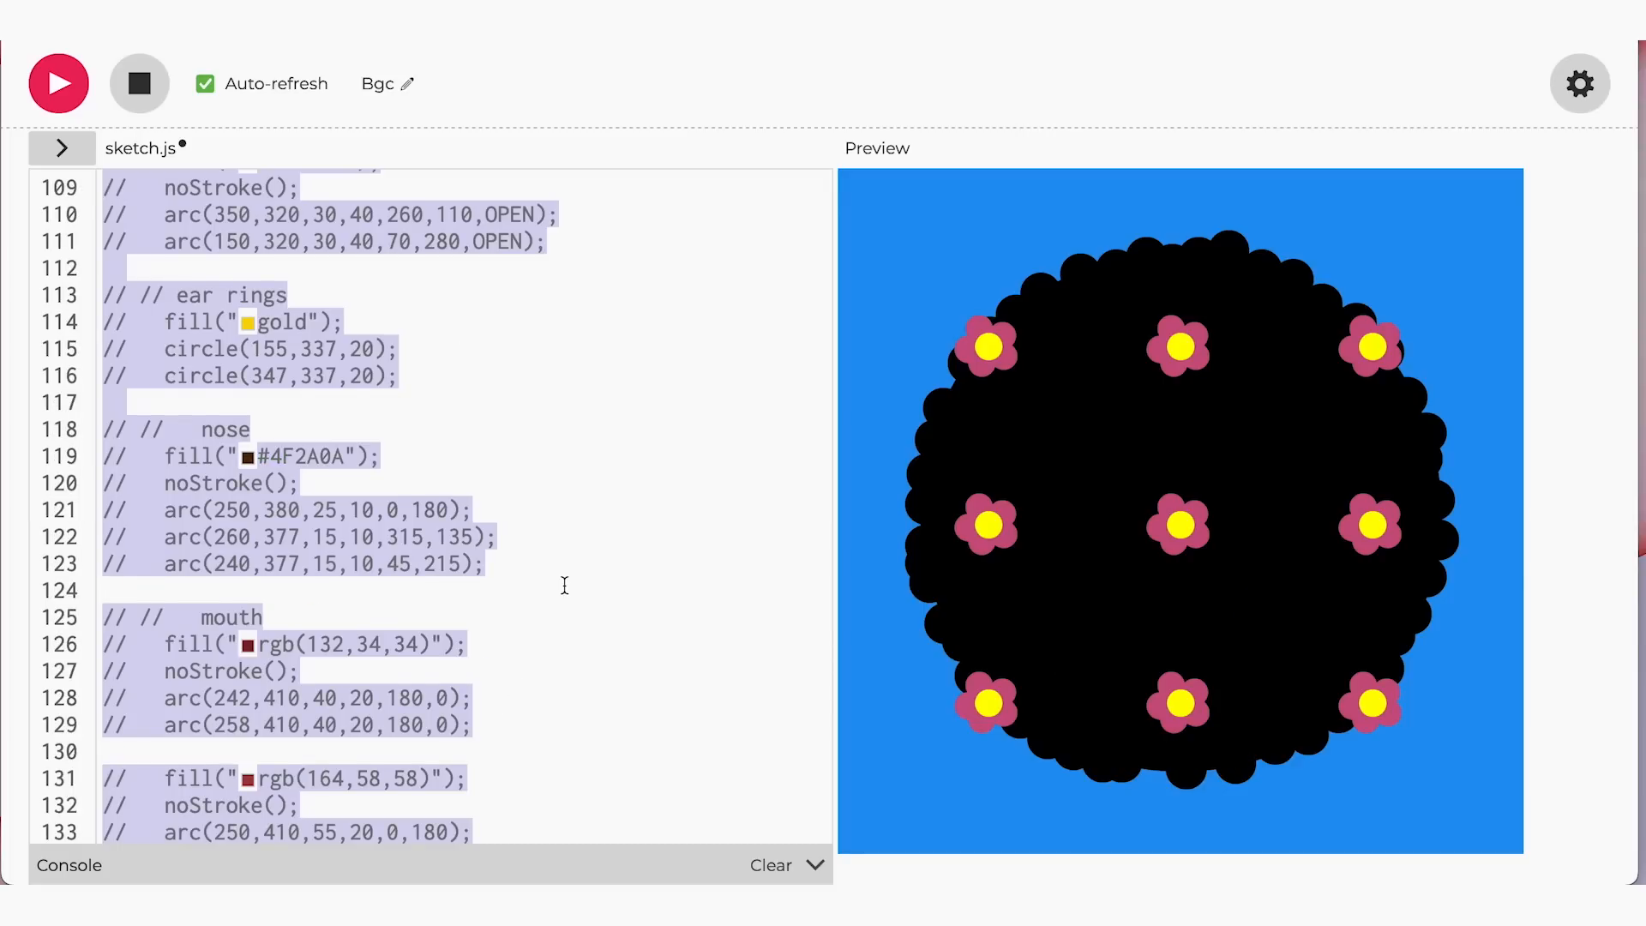
{"action": "scroll", "scroll_direction": "up", "scroll_amount": 3}
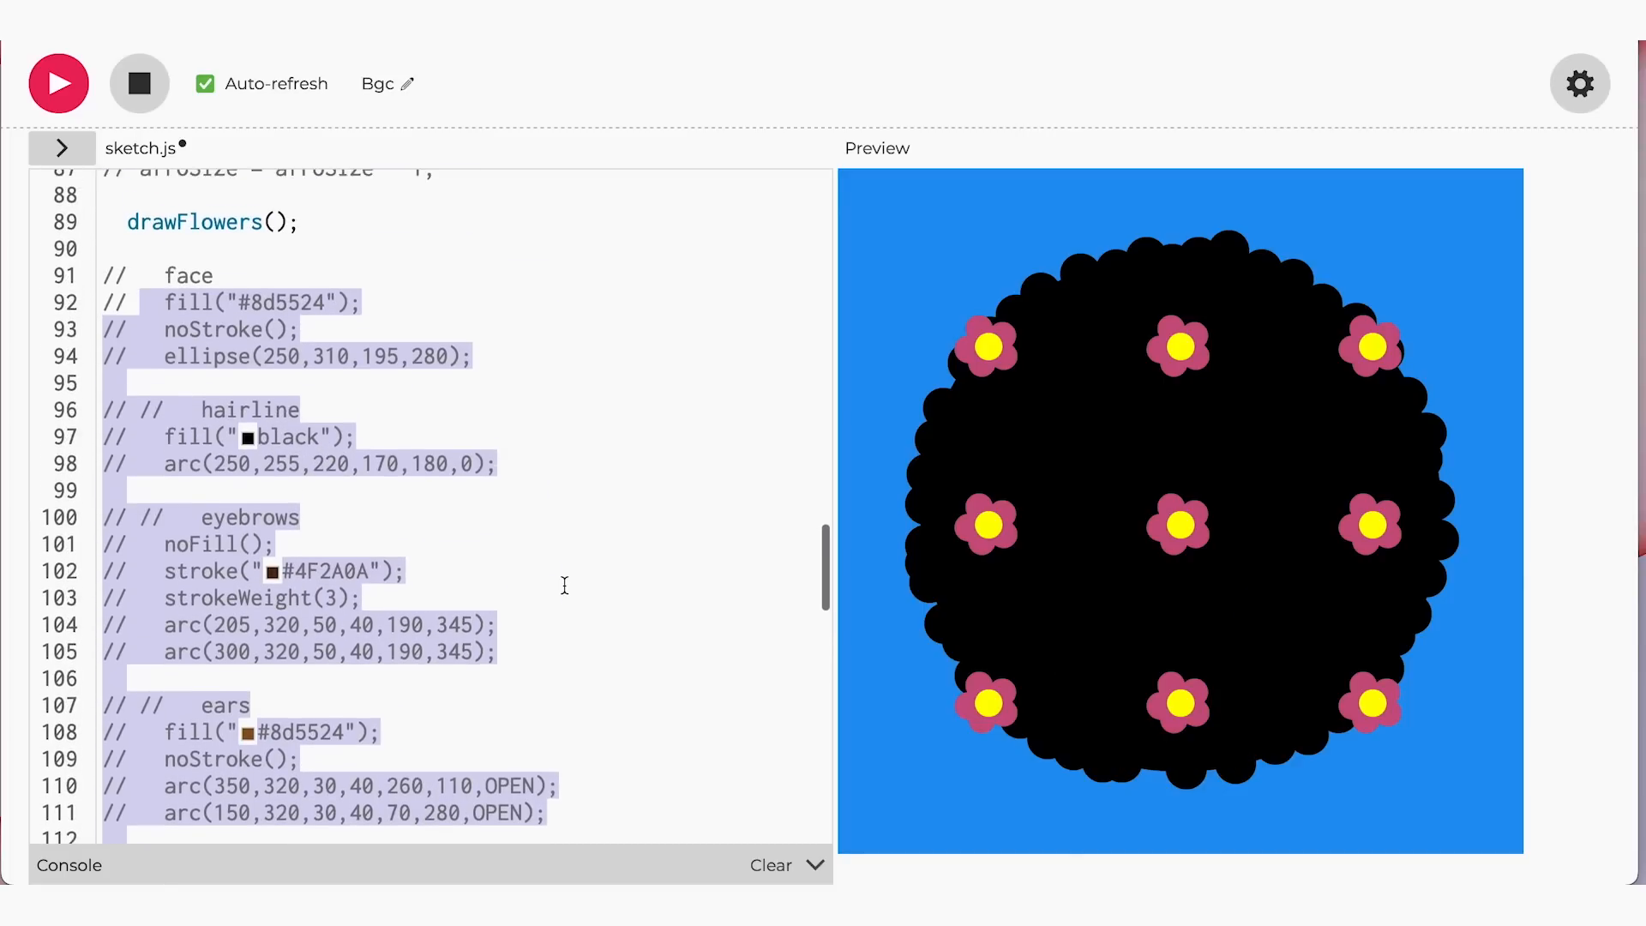
{"action": "scroll", "scroll_direction": "down", "scroll_amount": 3}
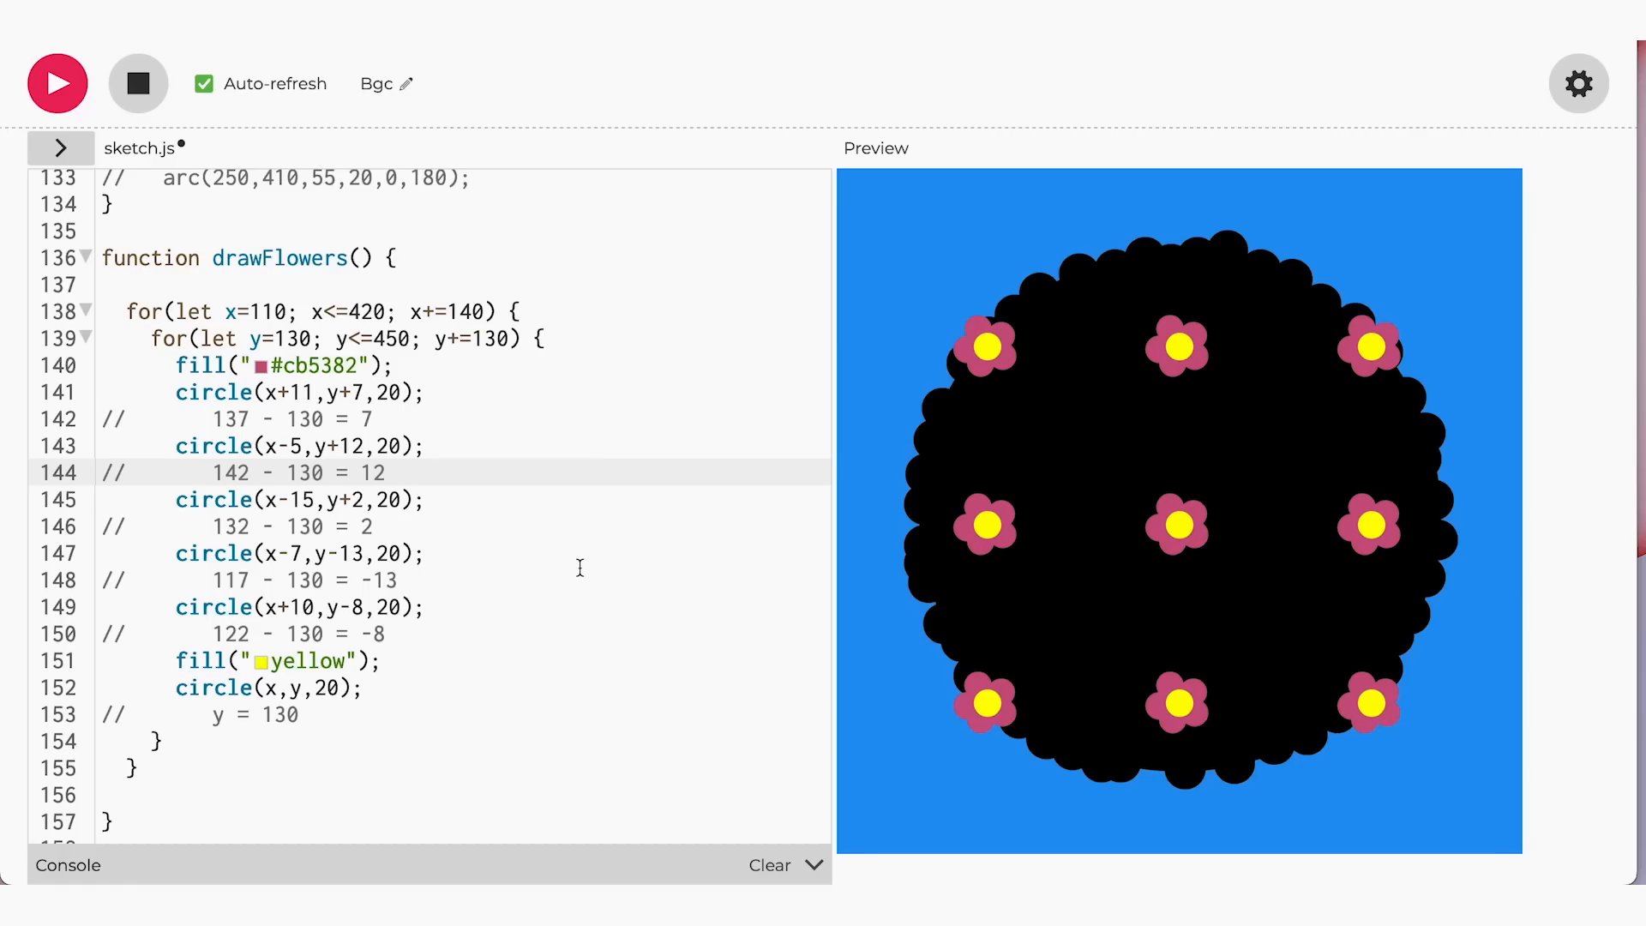
Declare let waveSpeed = 0; and let maxDiameter = 40; above drawFlowers
{"action": "type", "text": "let waveSpeed"}
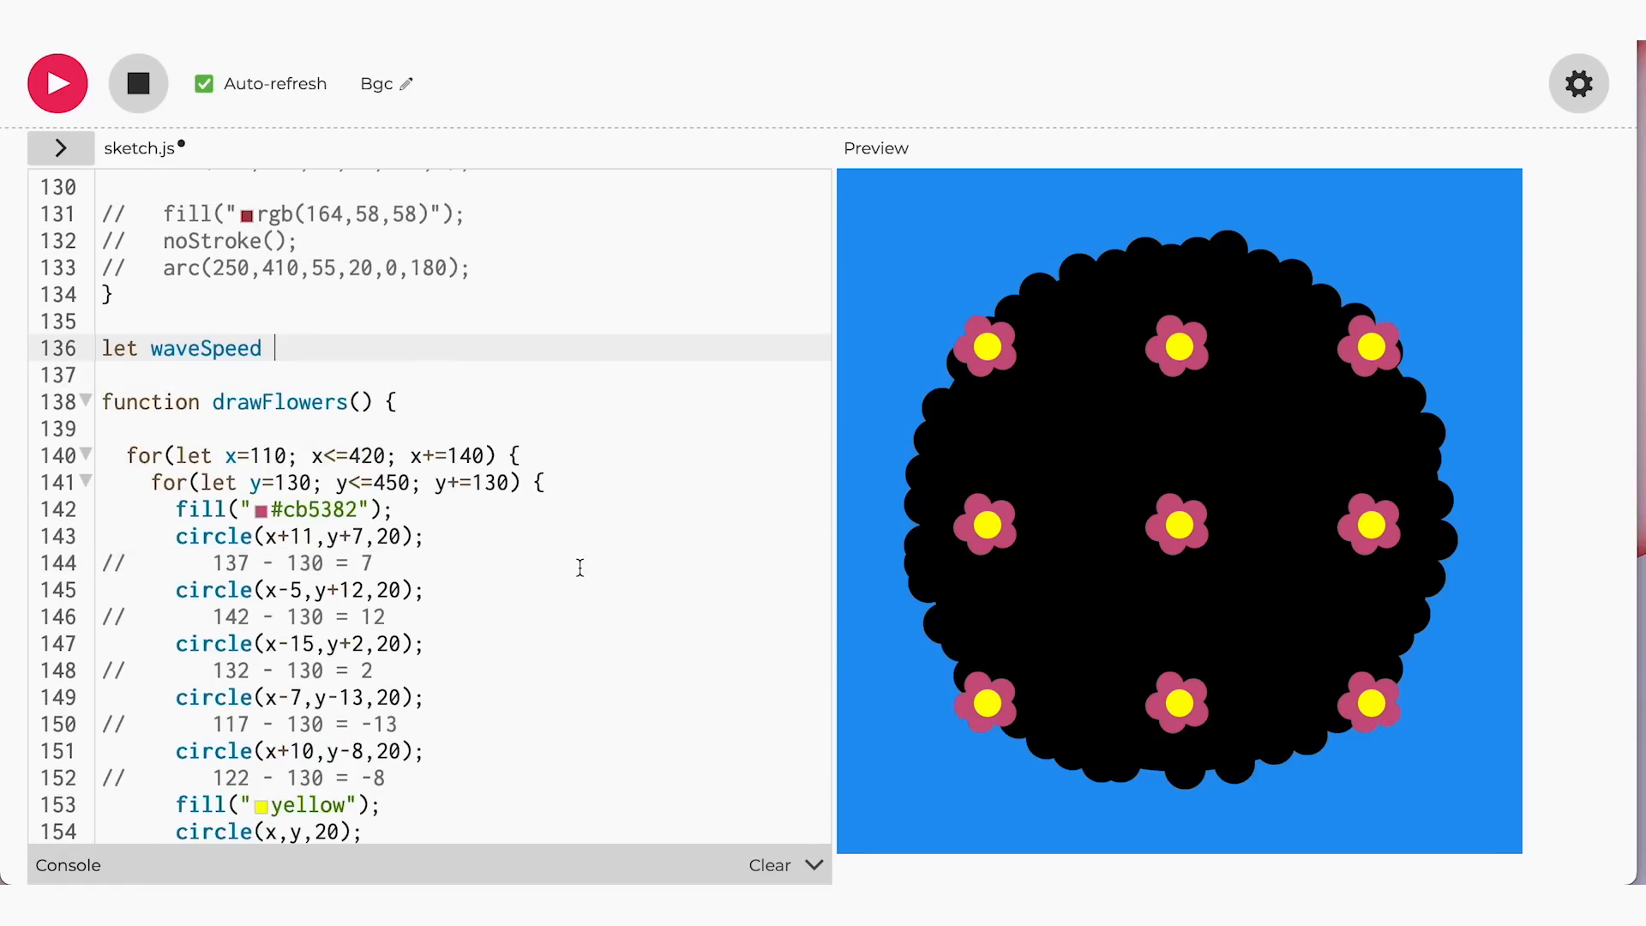
{"action": "type", "text": "= 0;"}
{"action": "type", "text": "let maxDiameter = 40"}
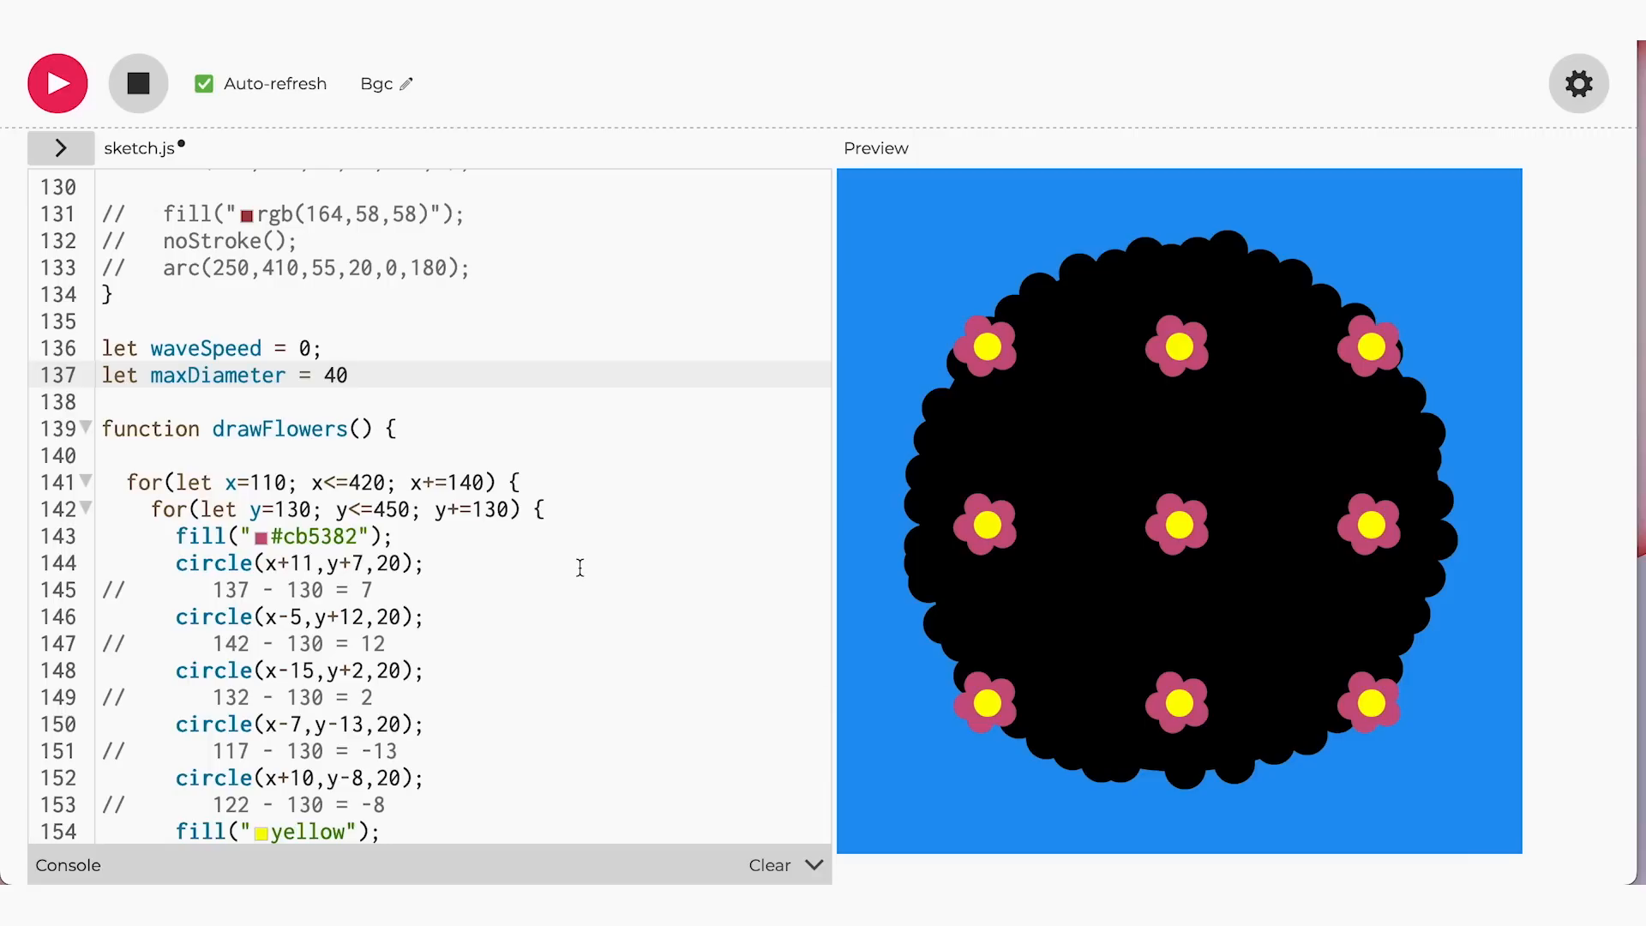
{"action": "type", "text": ";"}
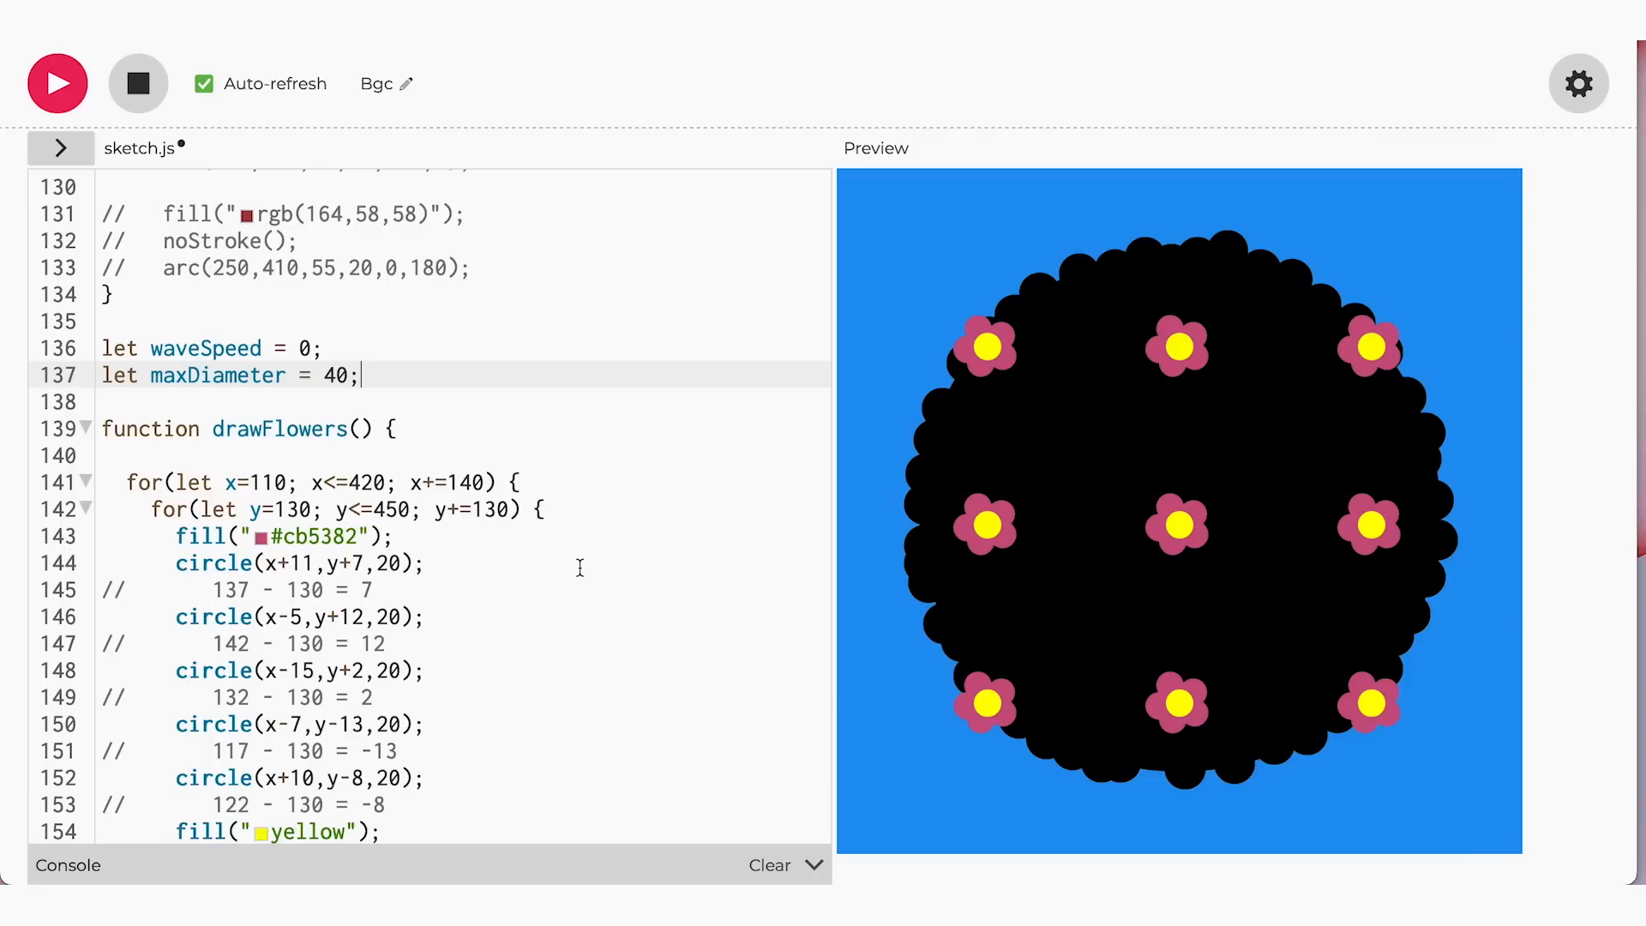
{"action": "scroll", "scroll_direction": "down", "scroll_amount": 3}
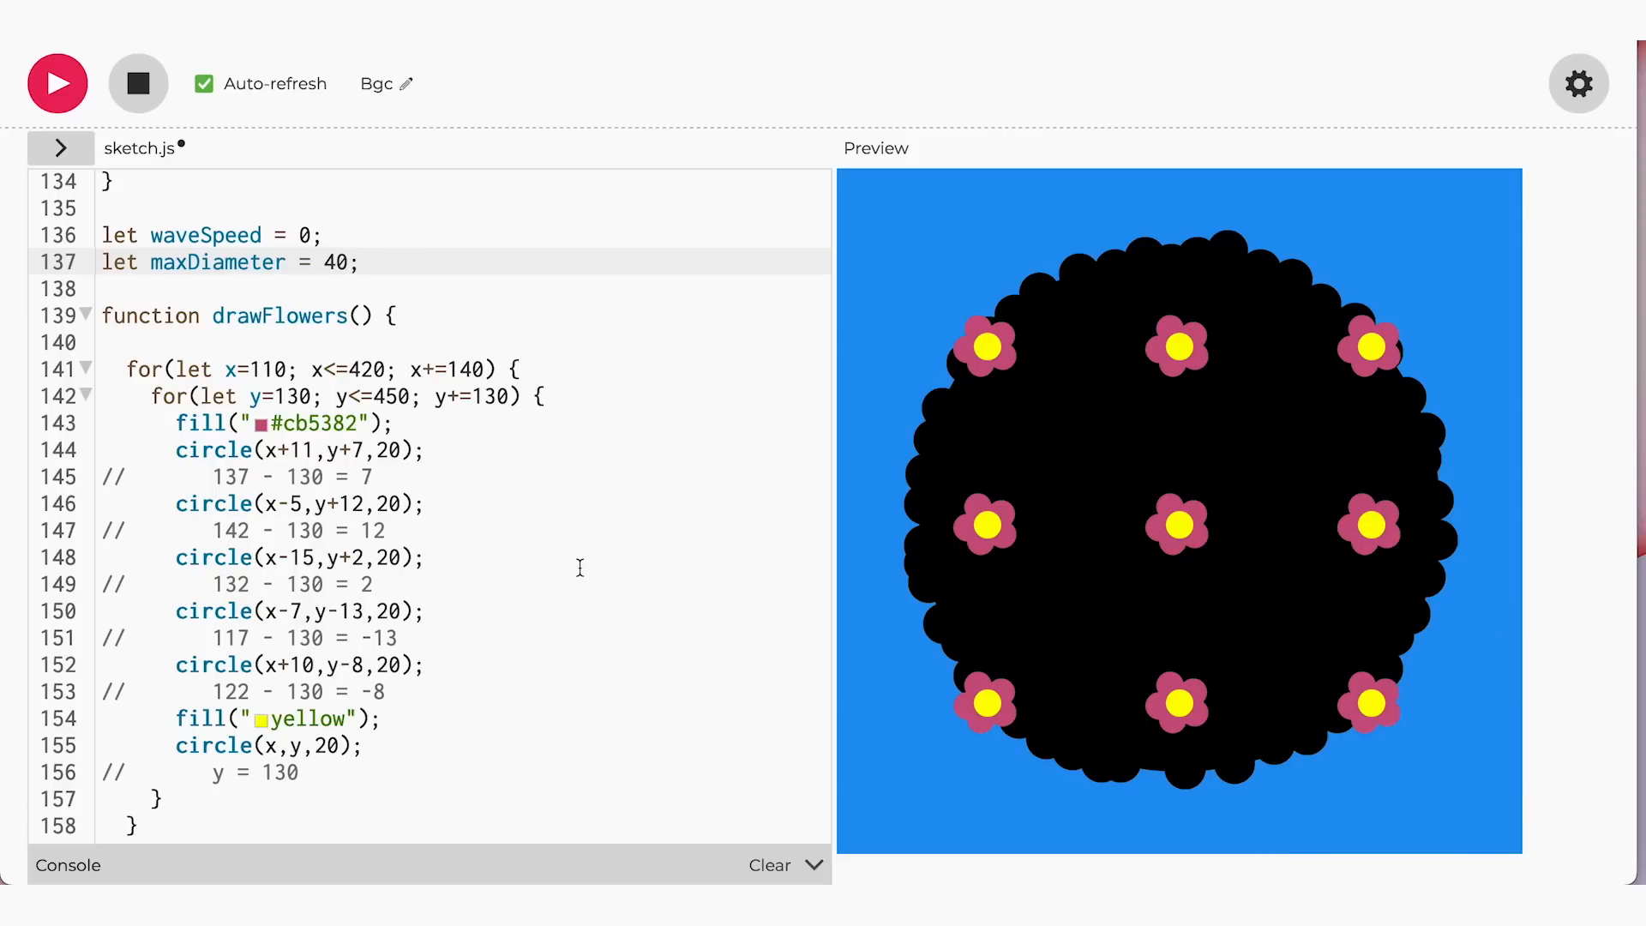
{"action": "mouse_move", "coordinate": [288, 322]}
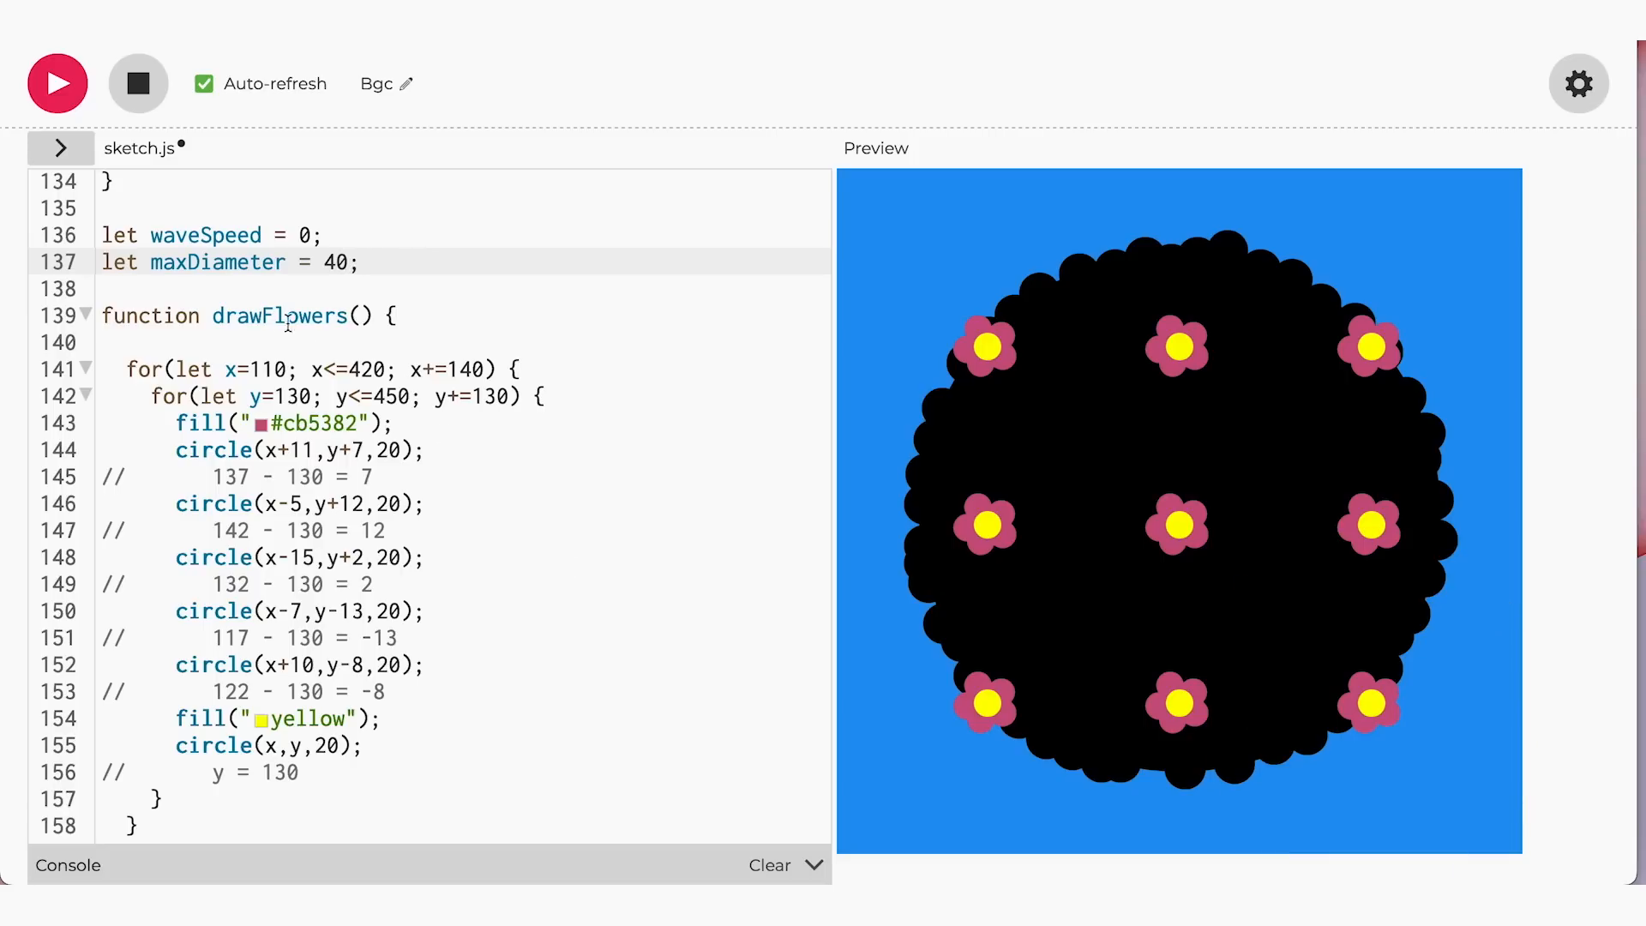
Add let diam = sin(waveSpeed) * maxDiameter; at the top of drawFlowers
{"action": "left_click", "coordinate": [359, 261]}
{"action": "type", "text": "let diam ="}
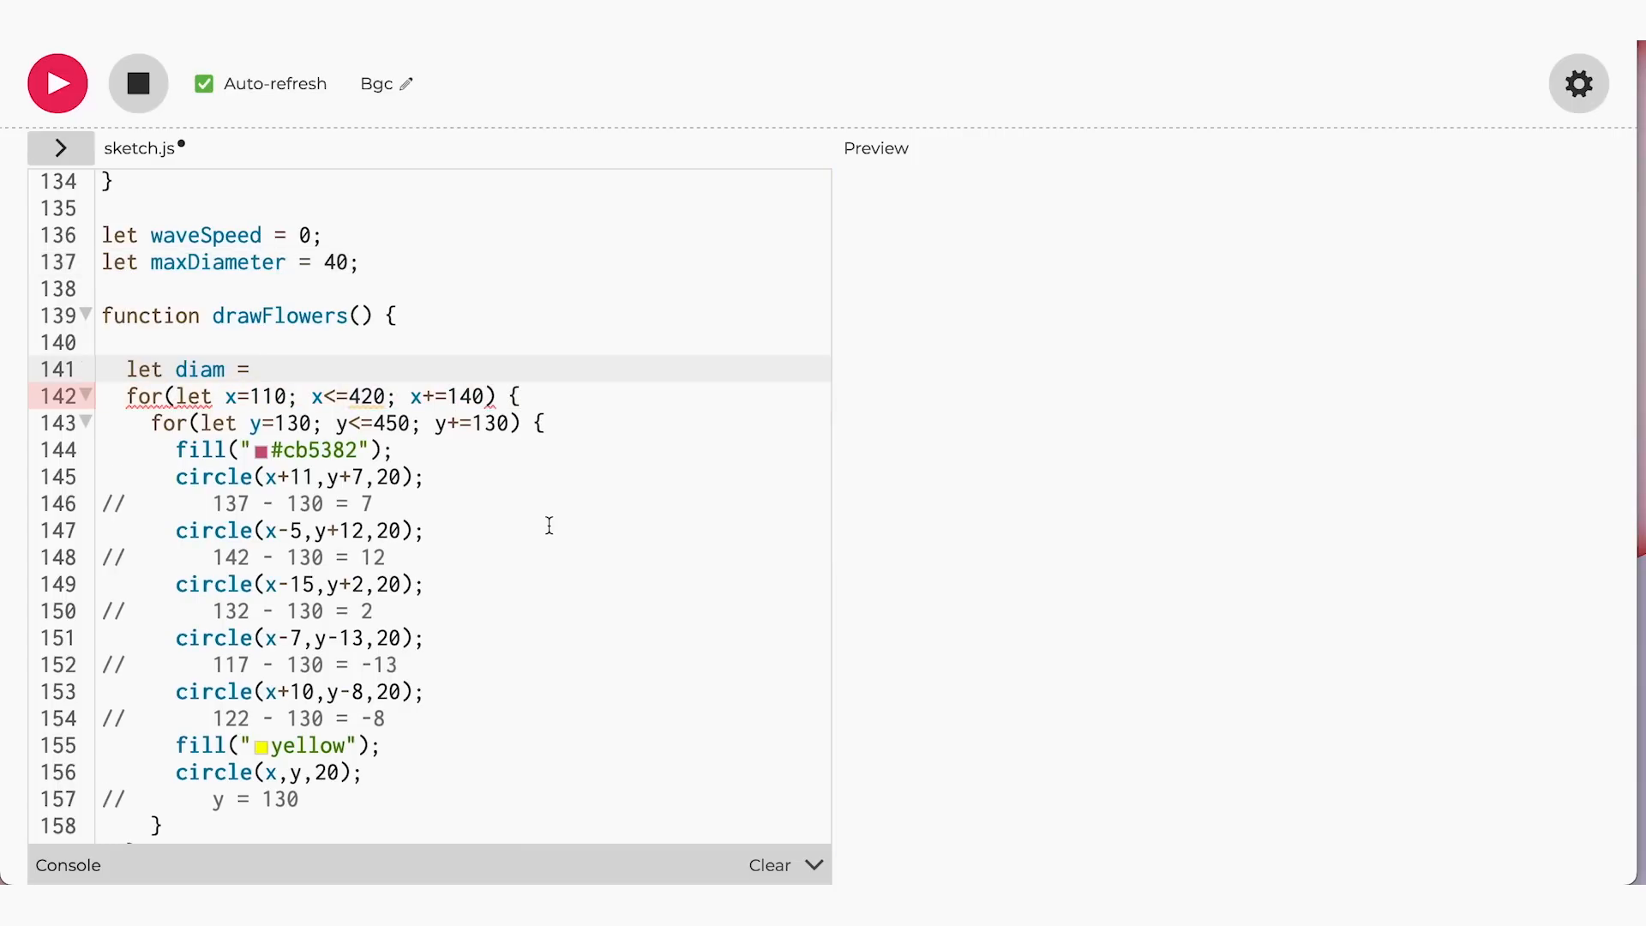
{"action": "type", "text": "sin("}
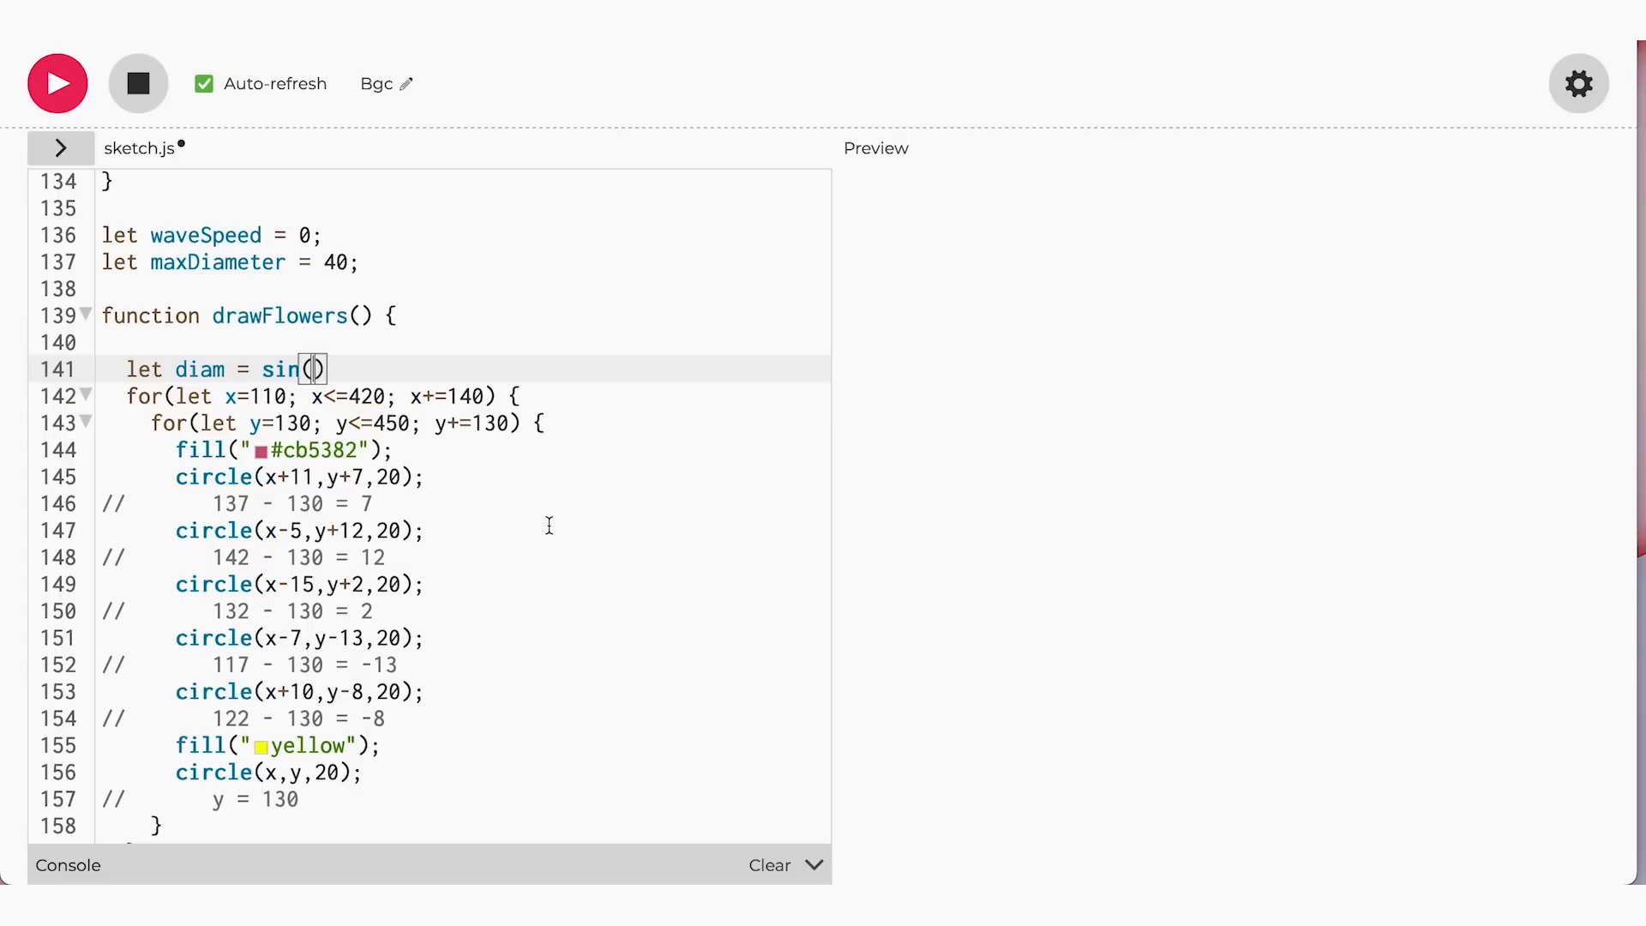
{"action": "type", "text": "waveSpeed) * maxDiameter;"}
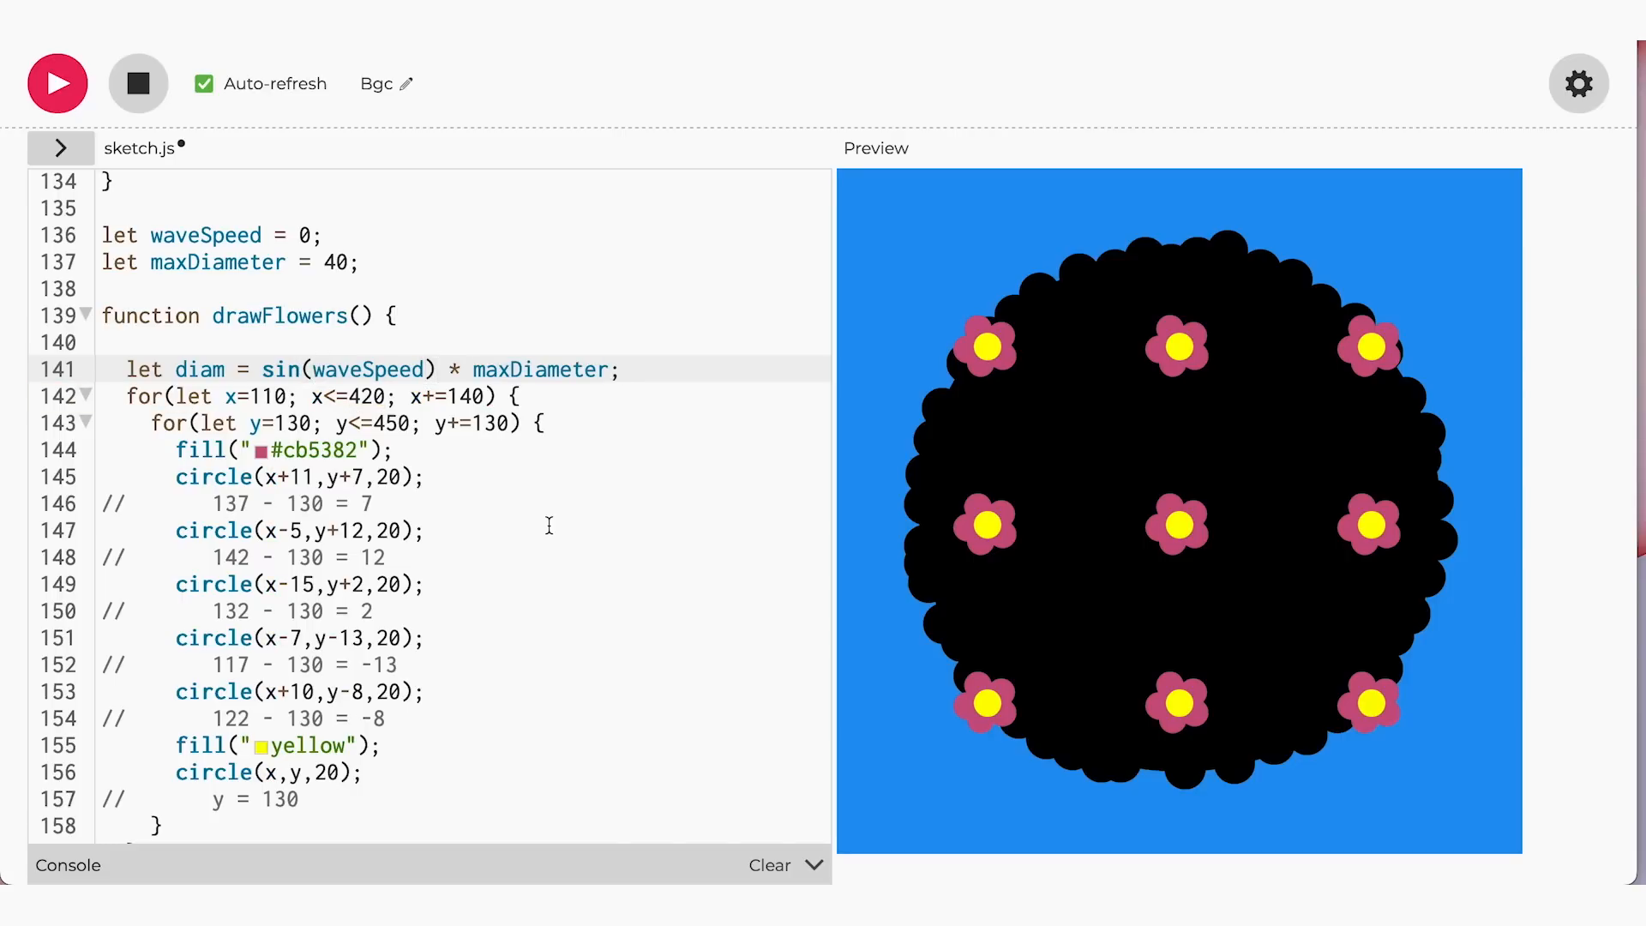
{"action": "left_click", "coordinate": [619, 369]}
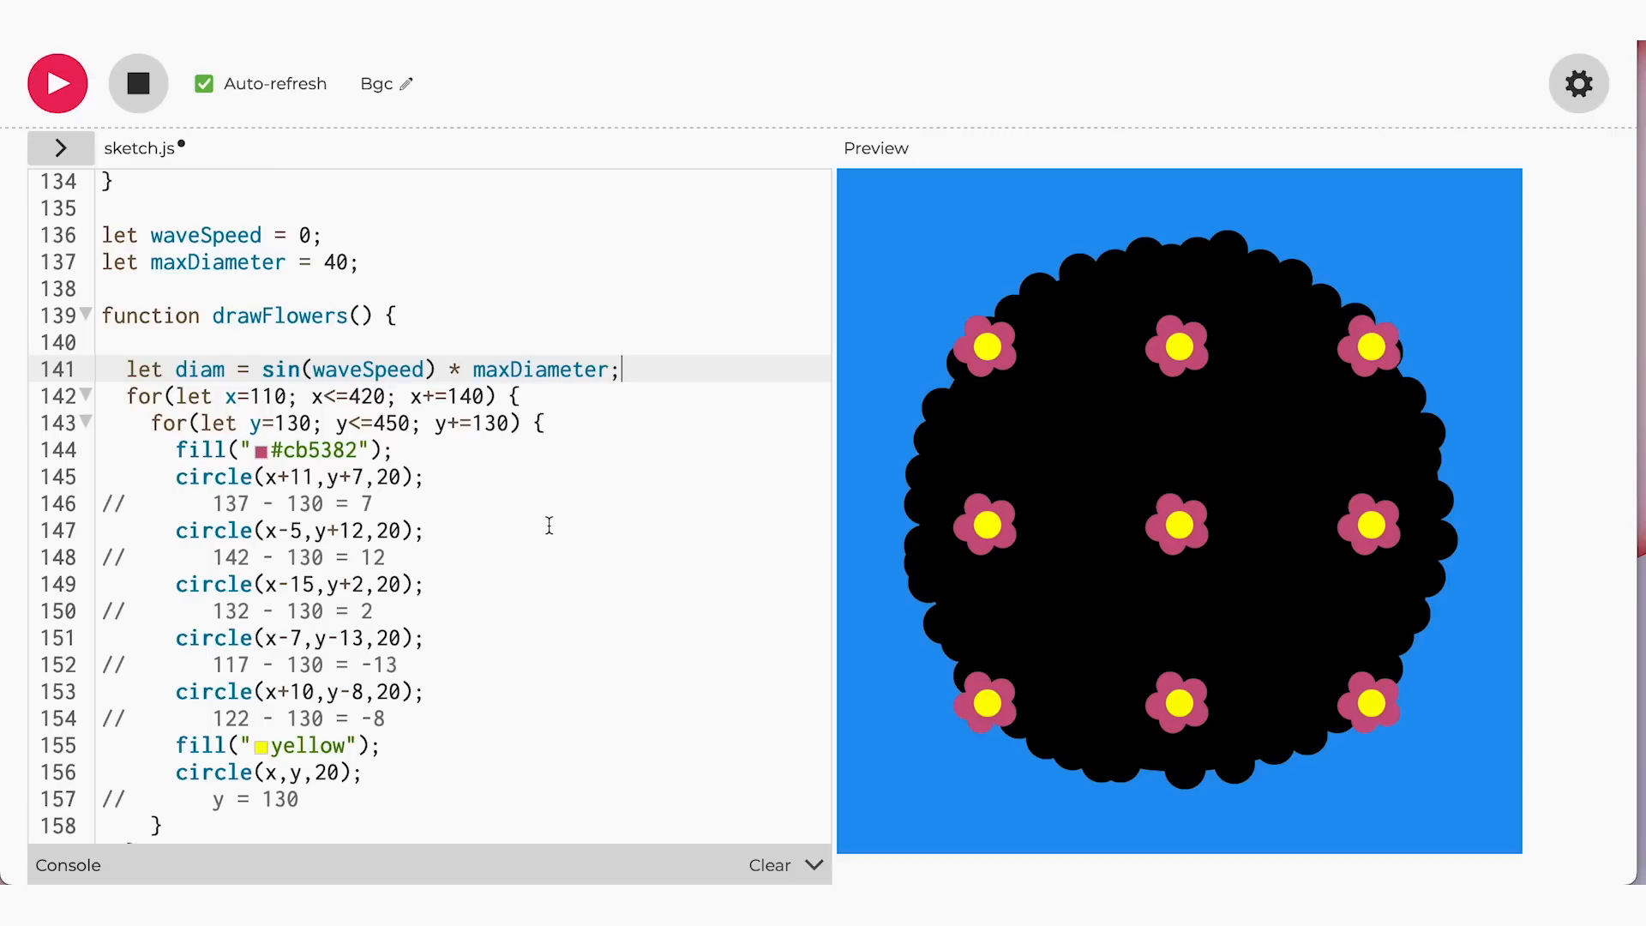
{"action": "key", "text": "enter"}
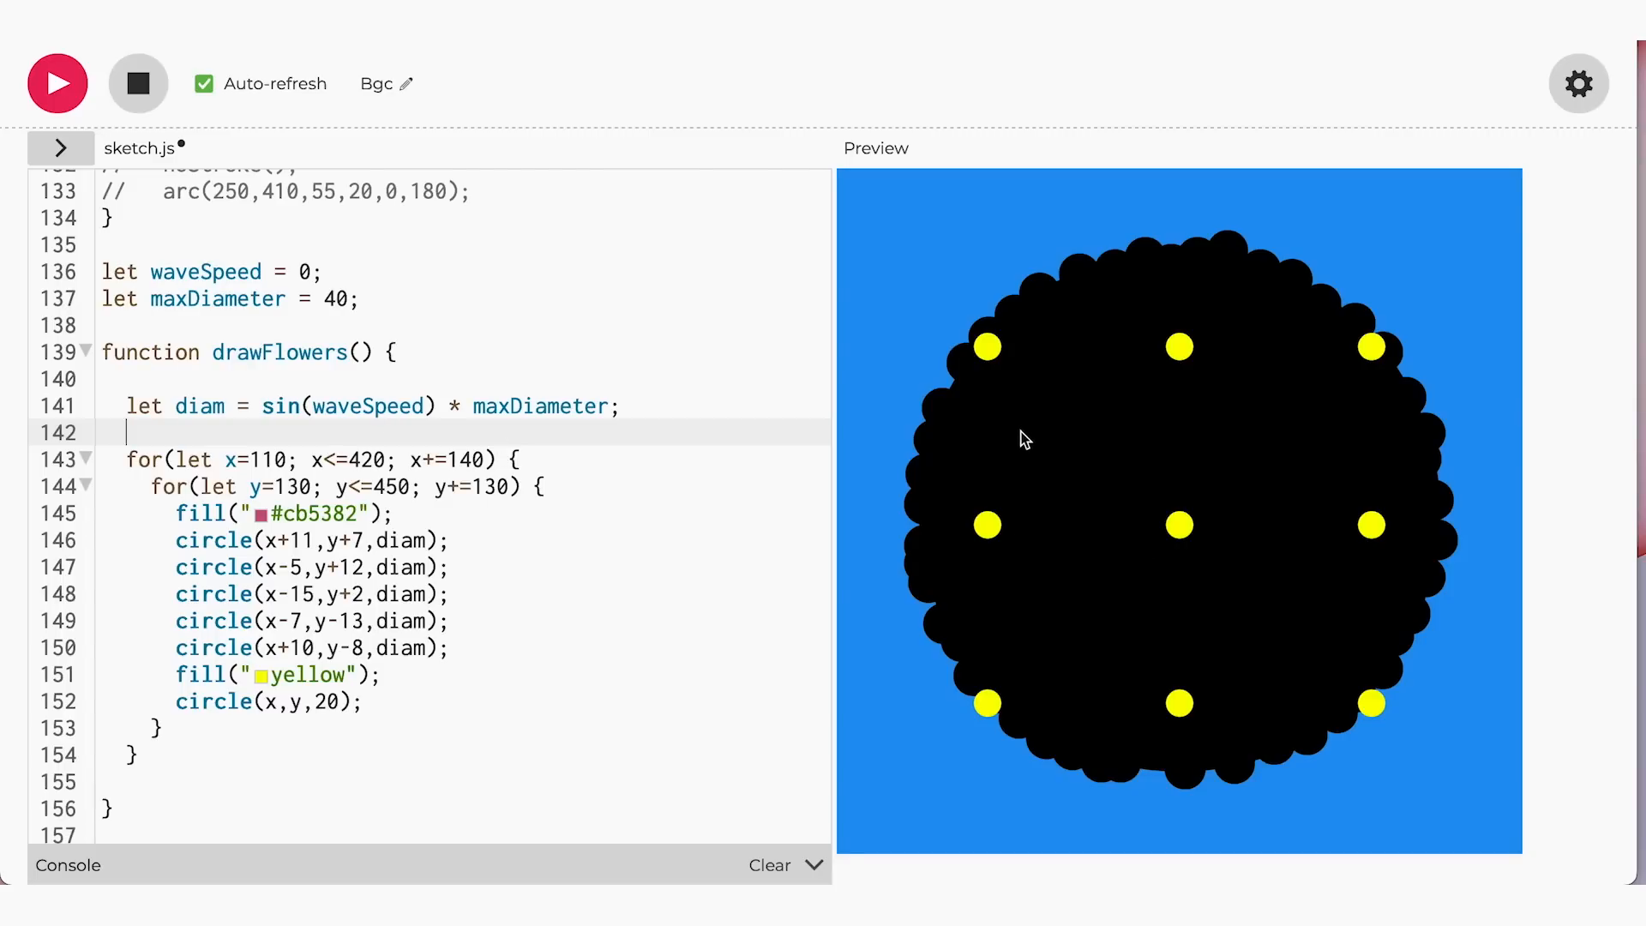
{"action": "mouse_move", "coordinate": [1099, 375]}
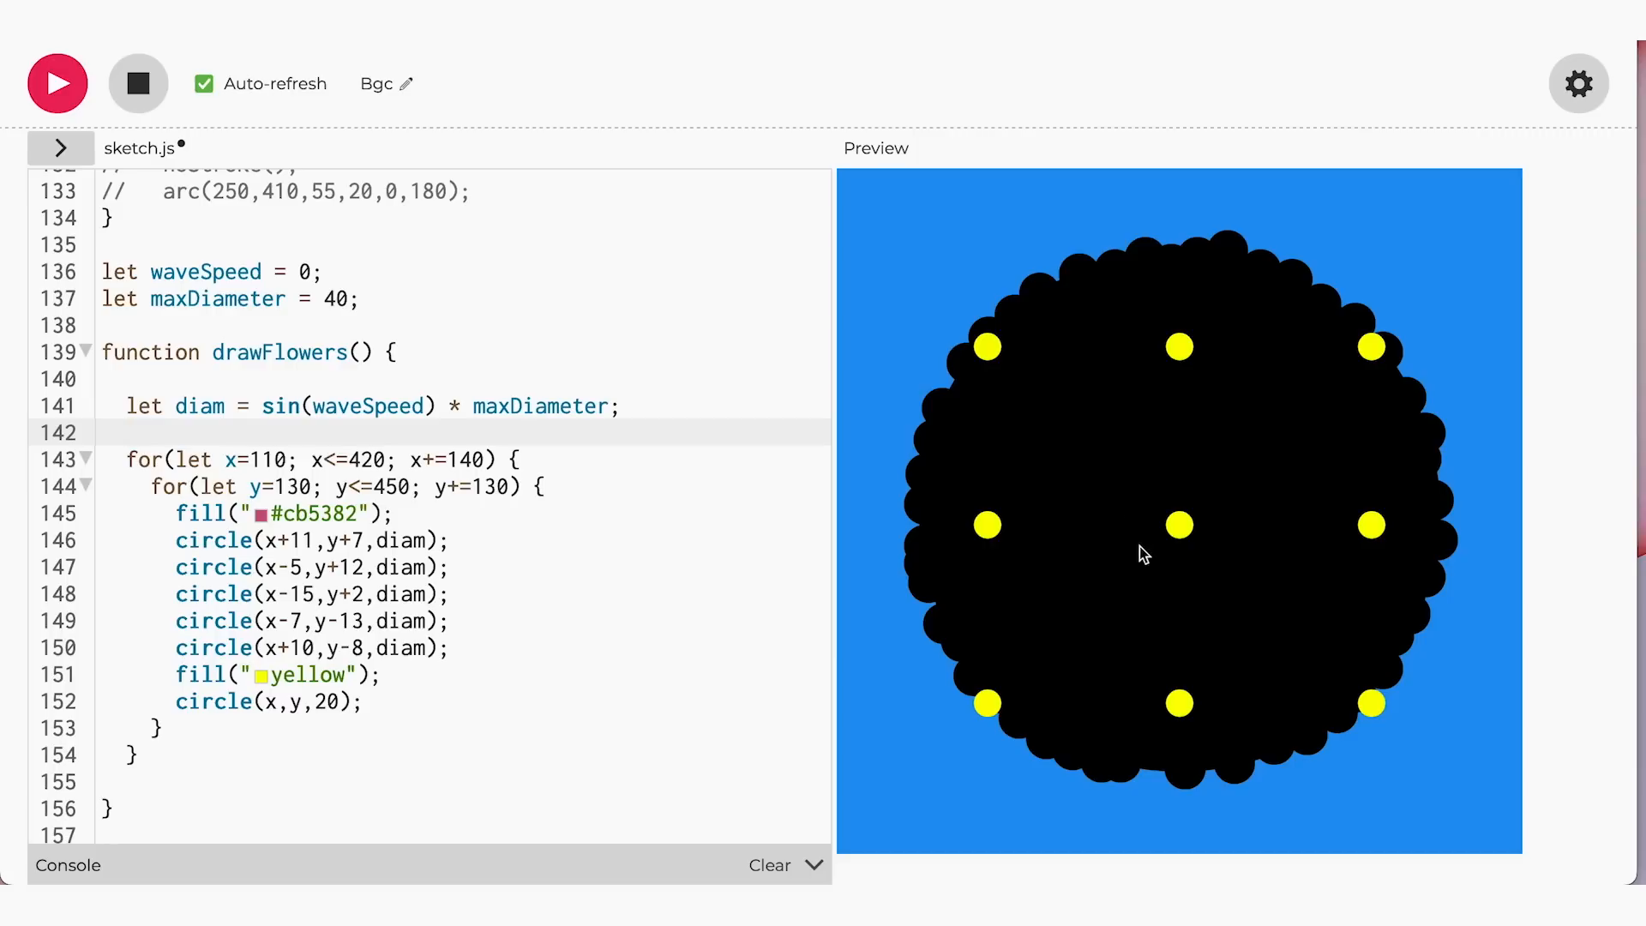
{"action": "mouse_move", "coordinate": [1245, 485]}
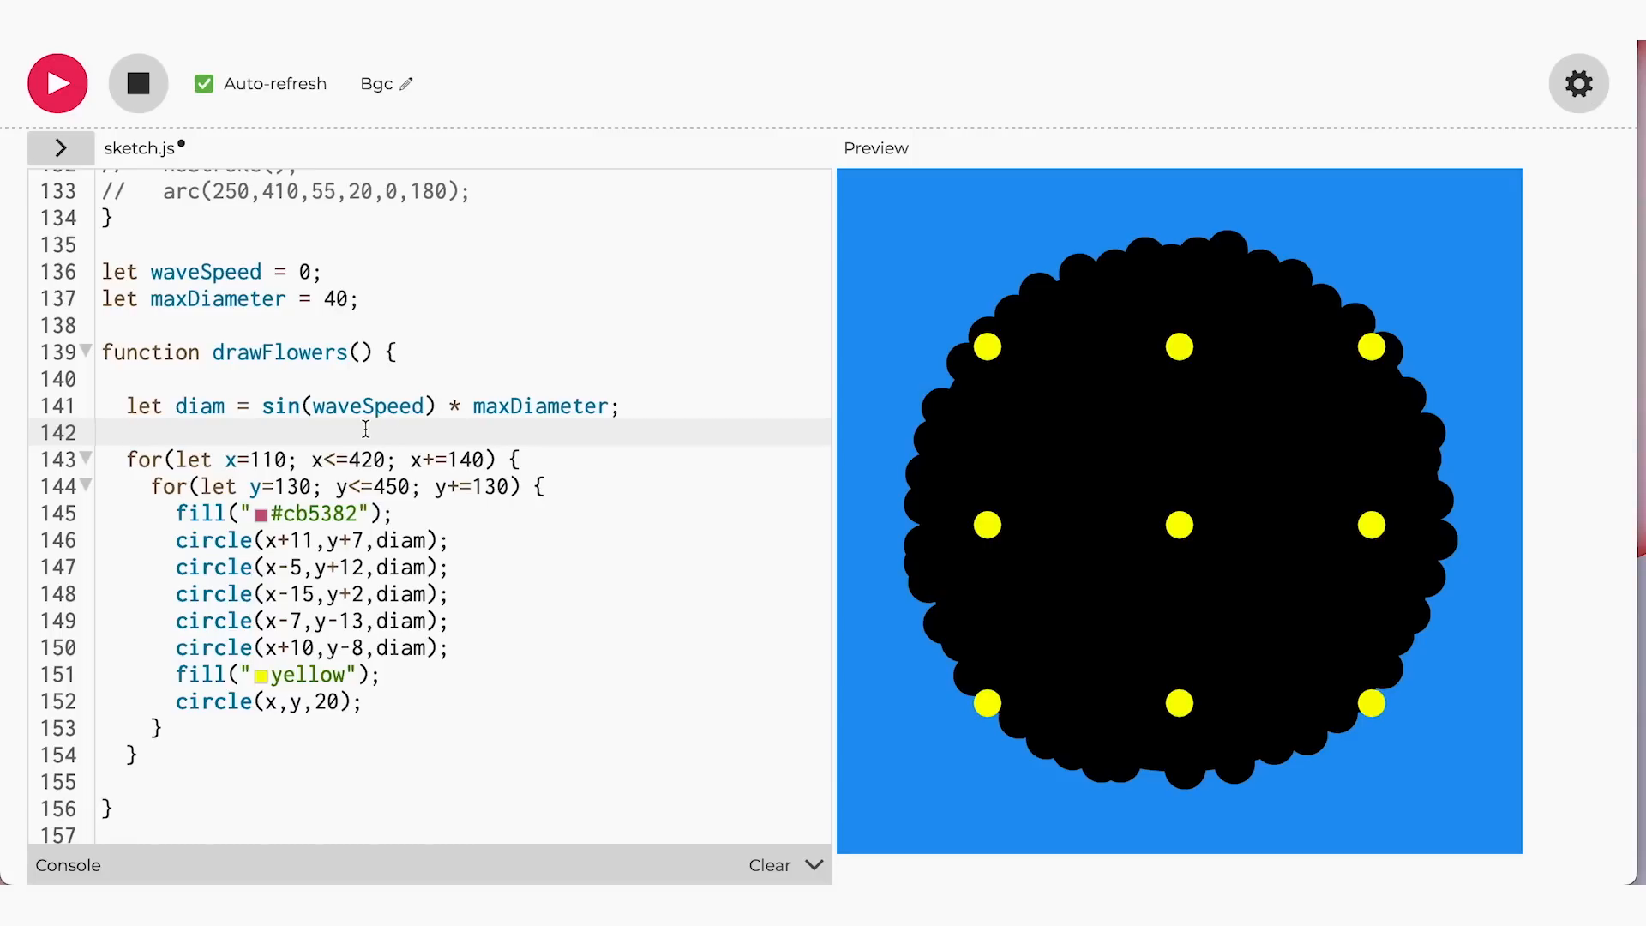
Add waveSpeed += 1; below the diam line so the petals animate
{"action": "type", "text": "waveSpeed"}
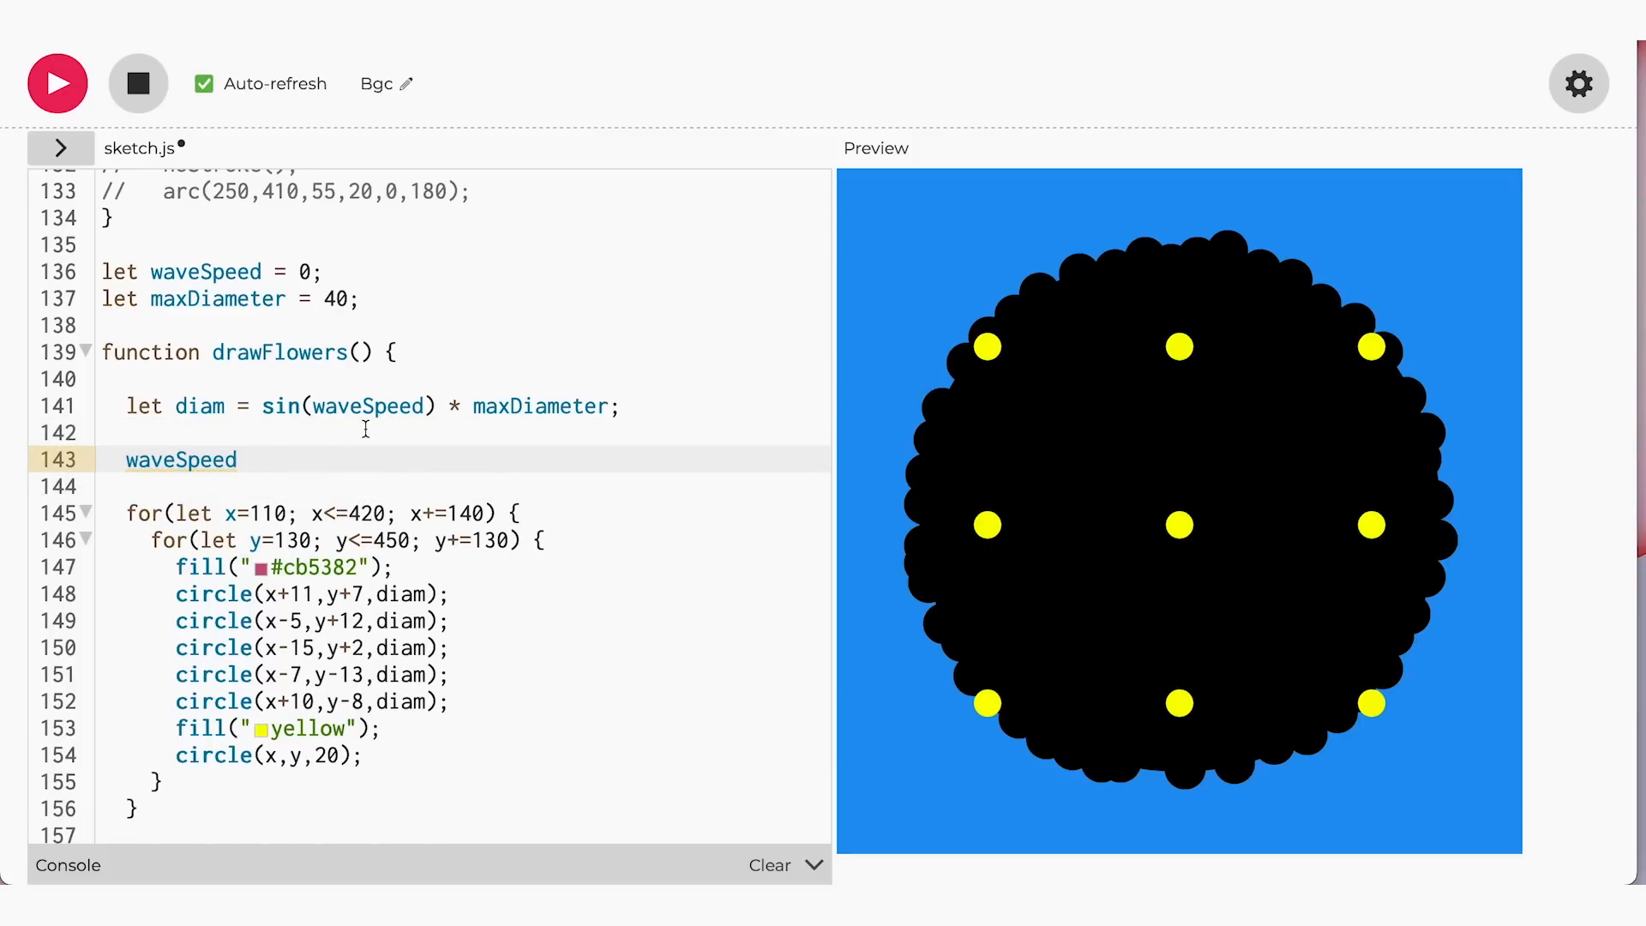
{"action": "left_click", "coordinate": [249, 459]}
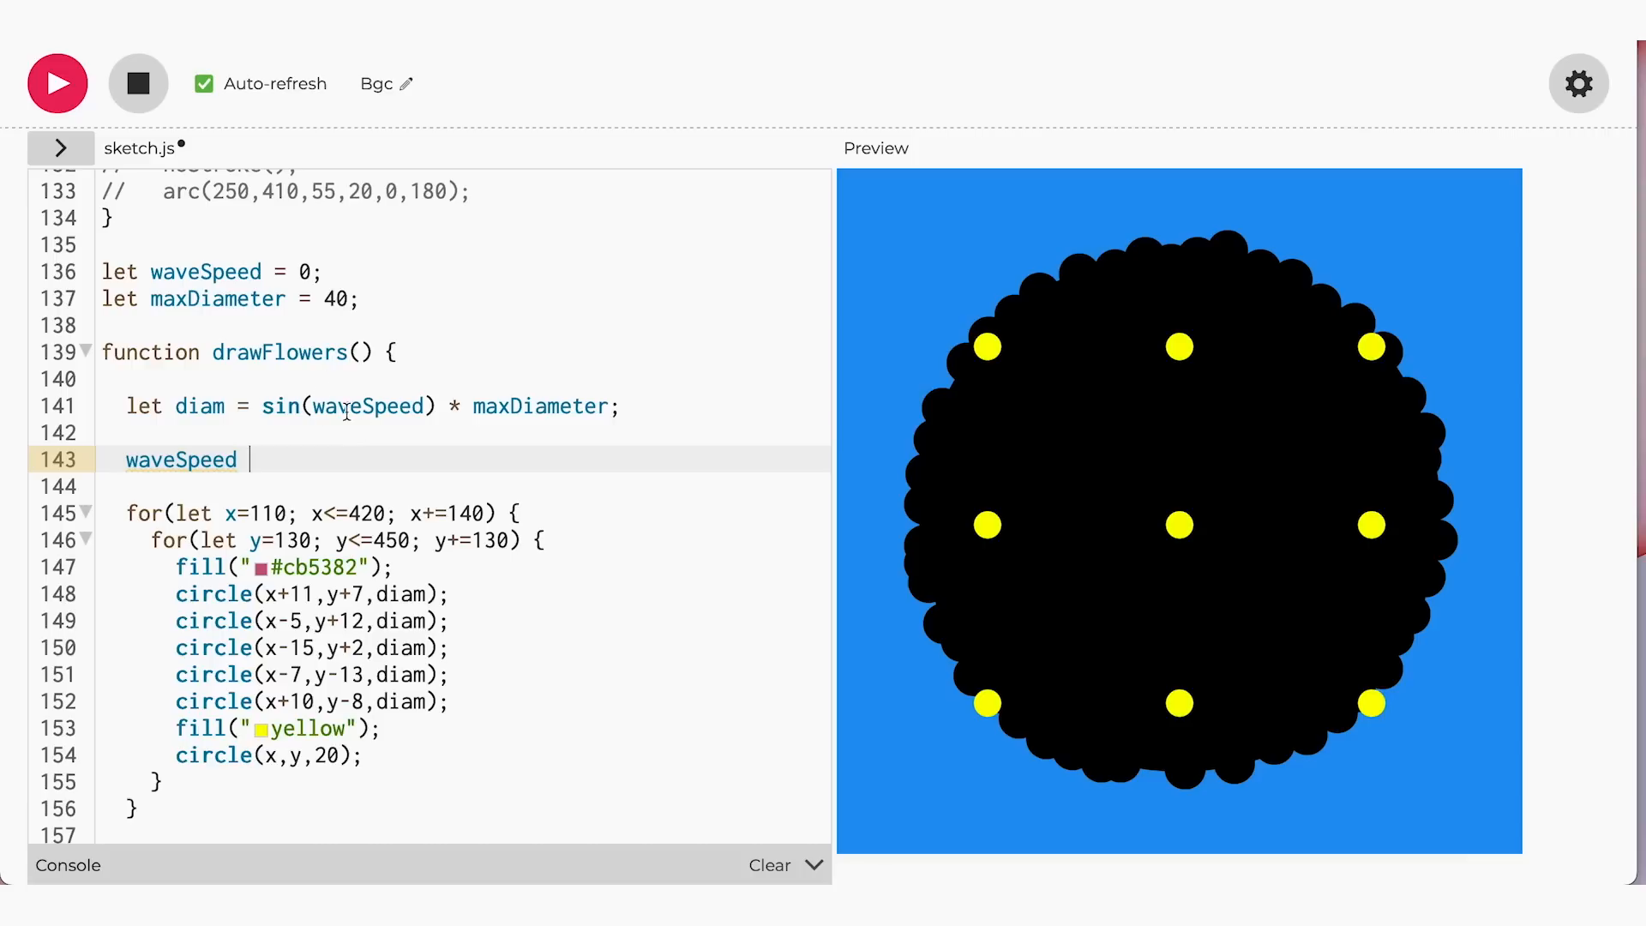
{"action": "type", "text": "+= 1;"}
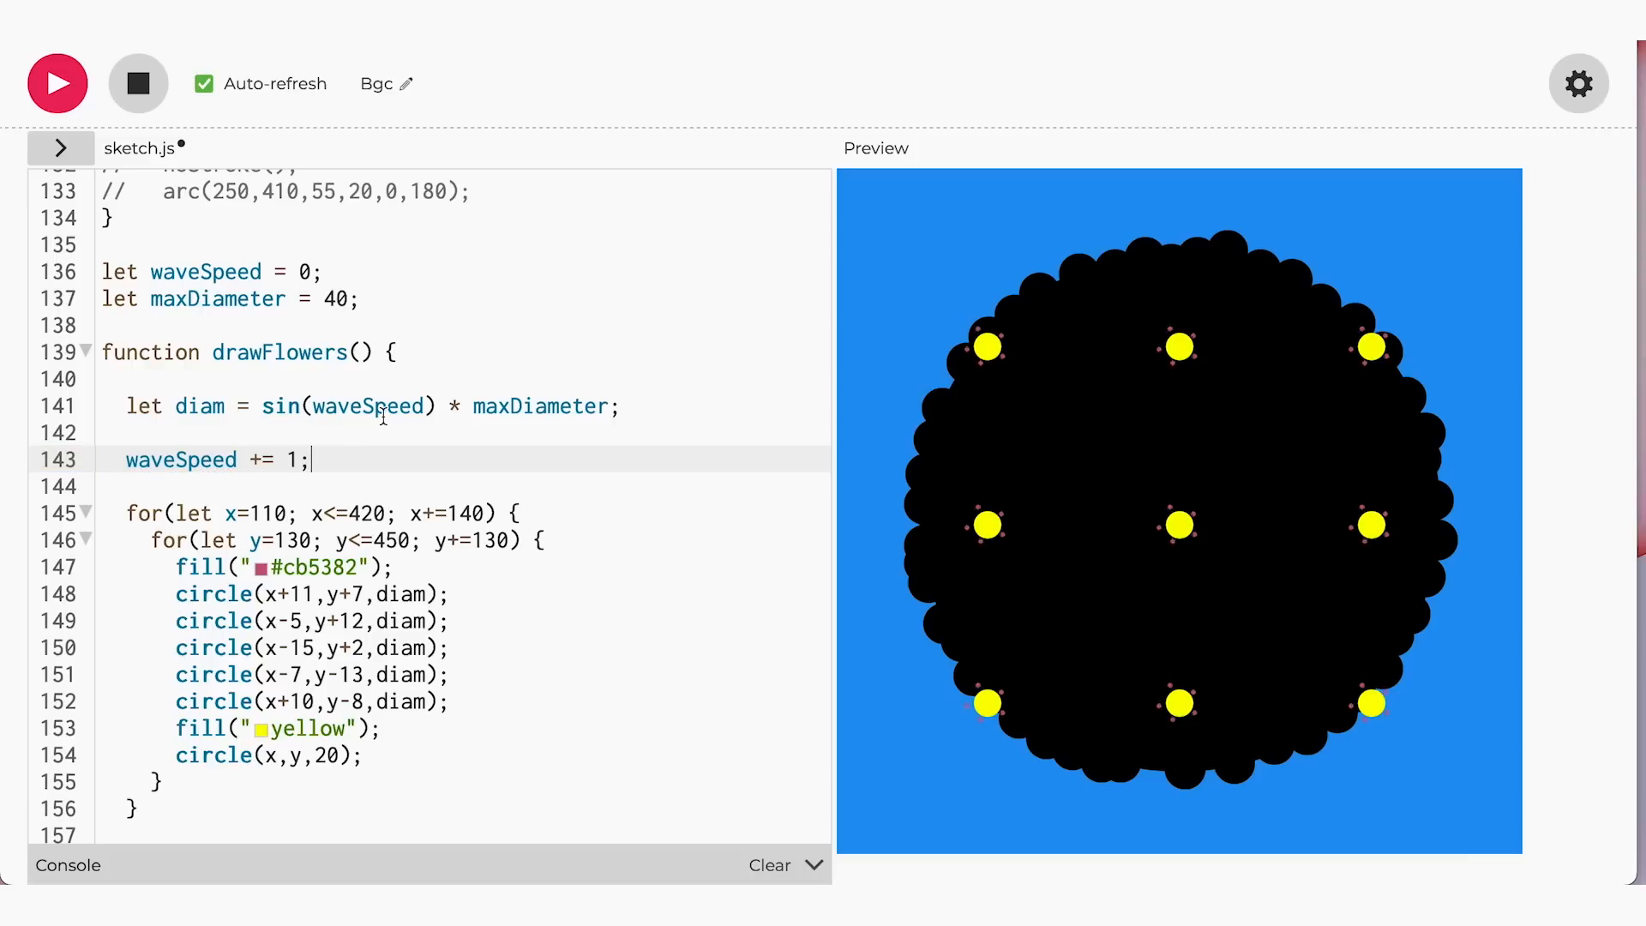